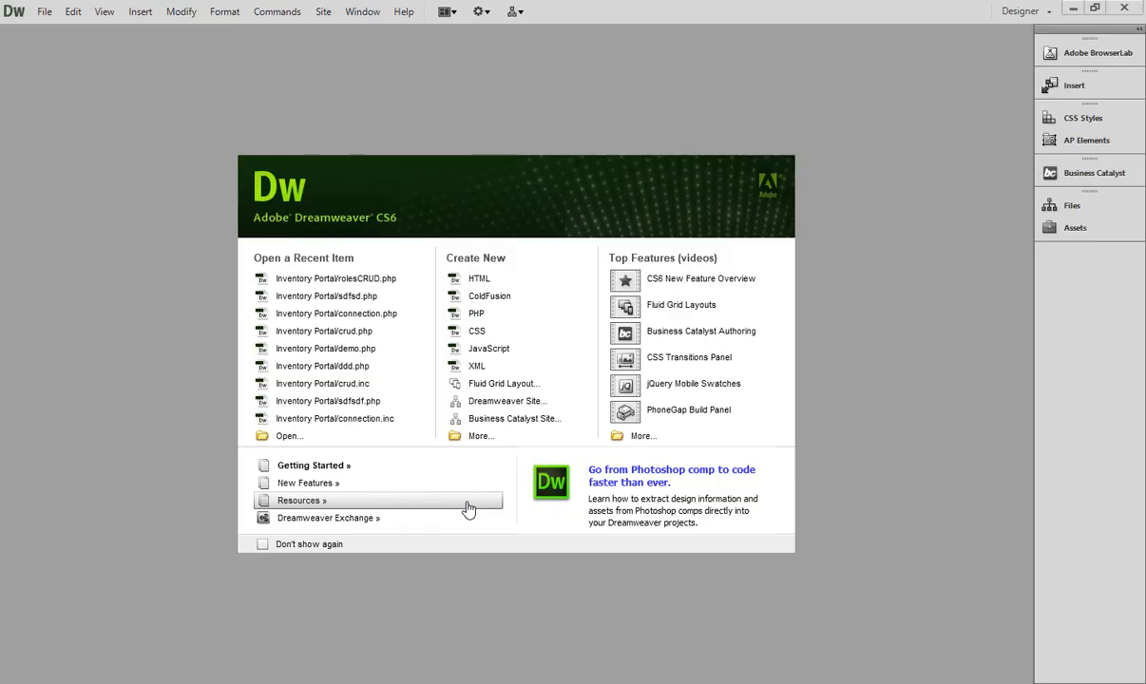
# Create a new blank PHP page with an HTML5 doctype
pyautogui.click(72, 11)
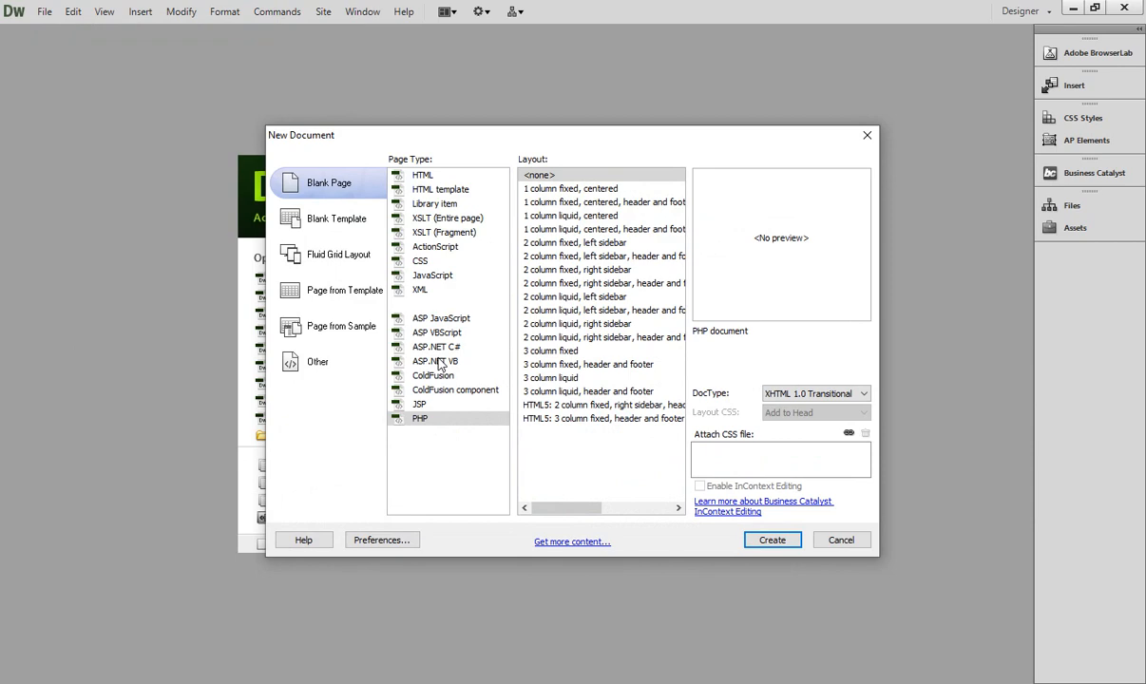
pyautogui.click(423, 175)
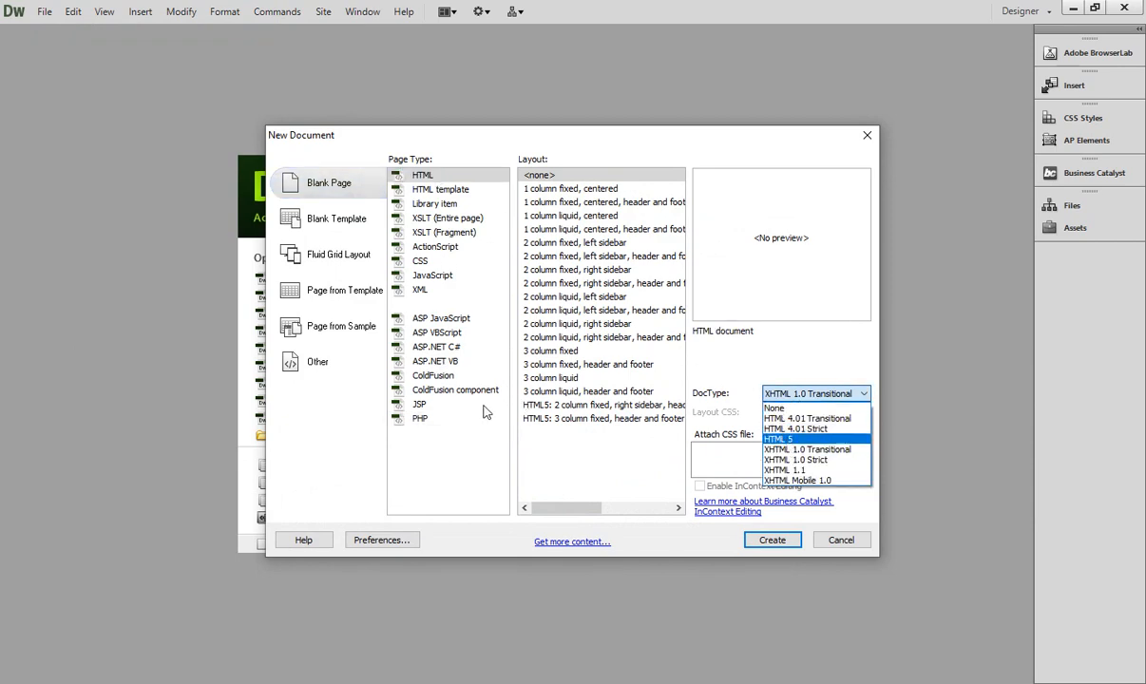
pyautogui.click(420, 418)
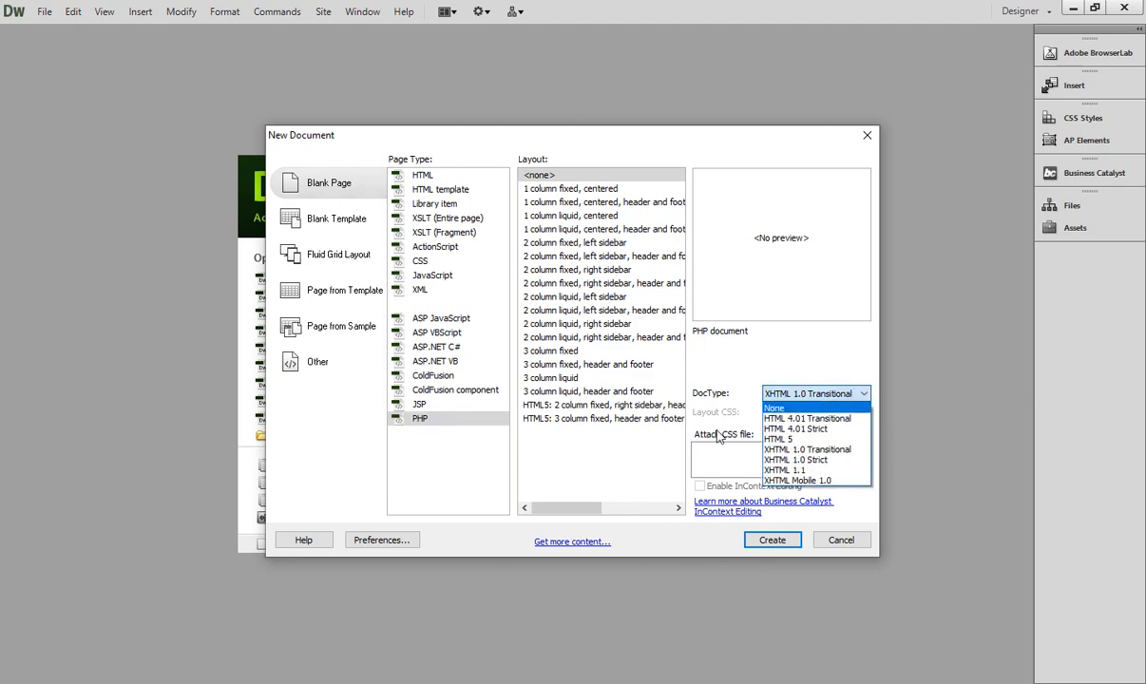
pyautogui.click(842, 540)
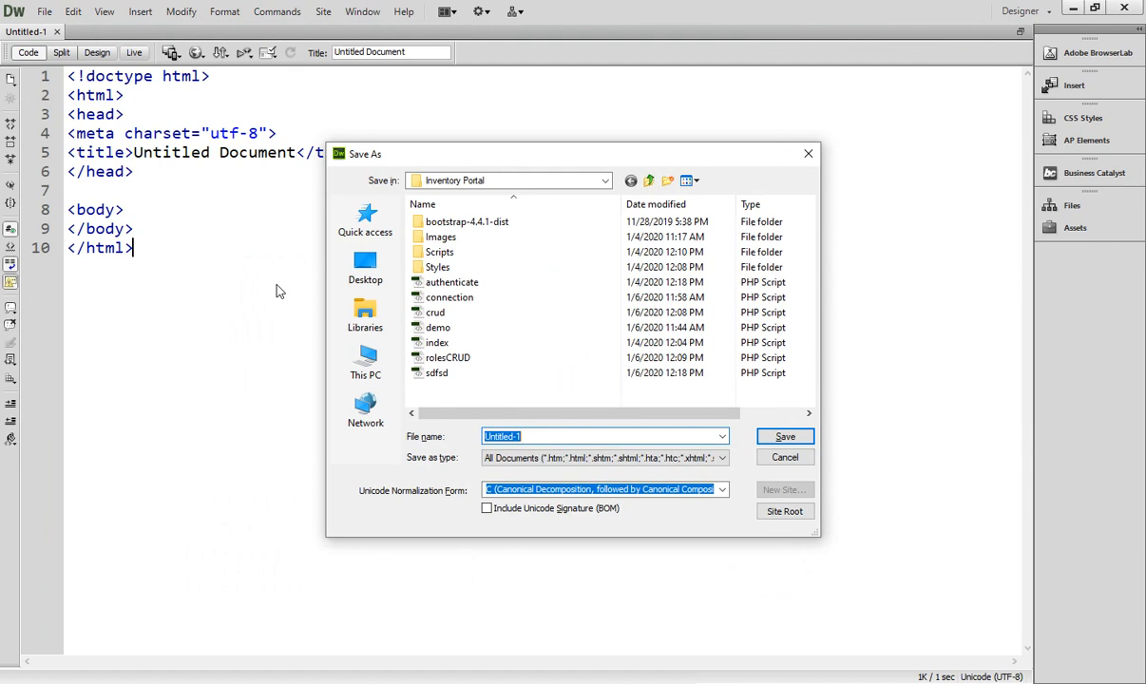
# Save the new page as adminDB in the Inventory Portal folder
pyautogui.write('adminDB')
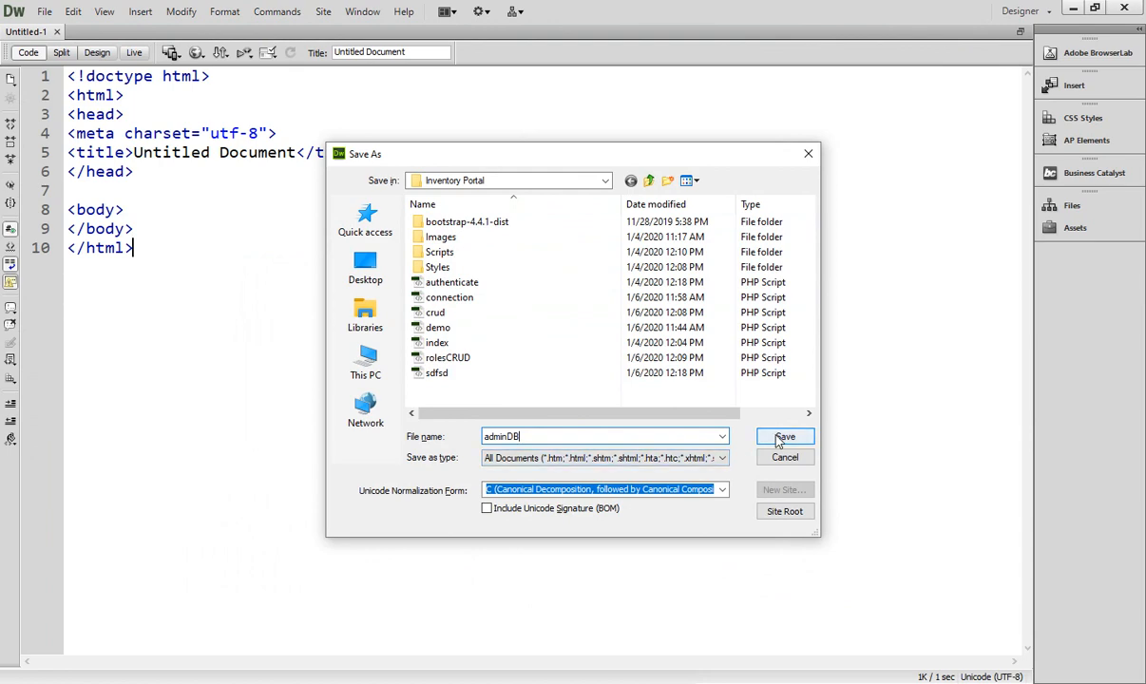
pyautogui.click(784, 436)
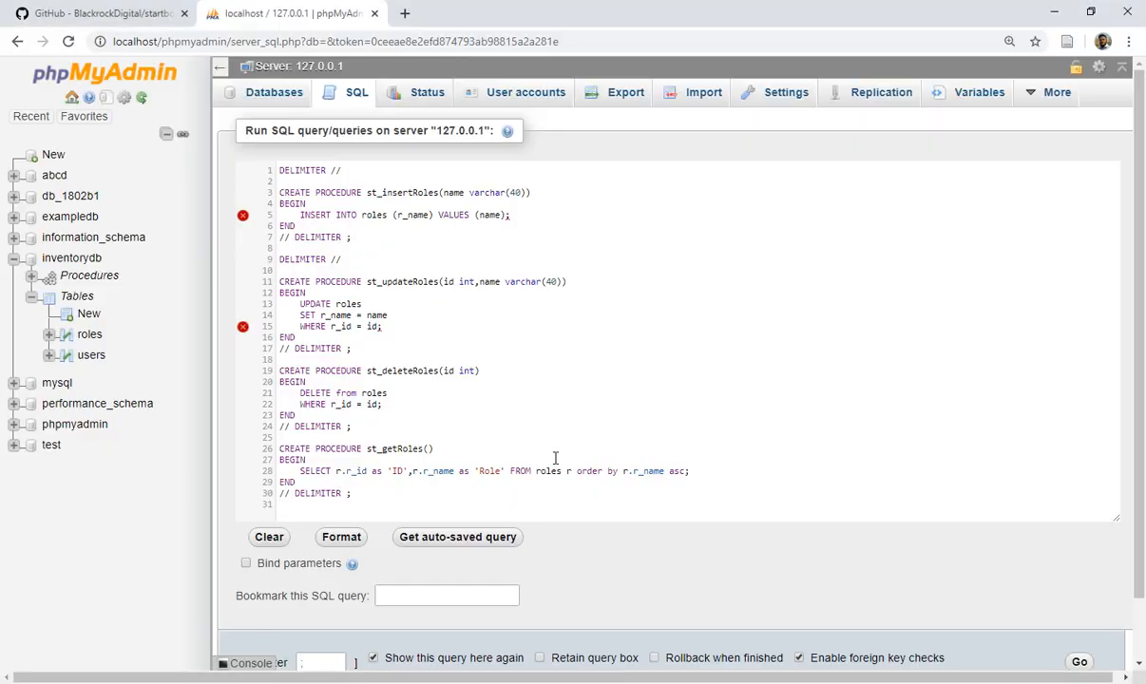
# Switch to the GitHub startbootstrap-simple-sidebar repository page
pyautogui.click(95, 13)
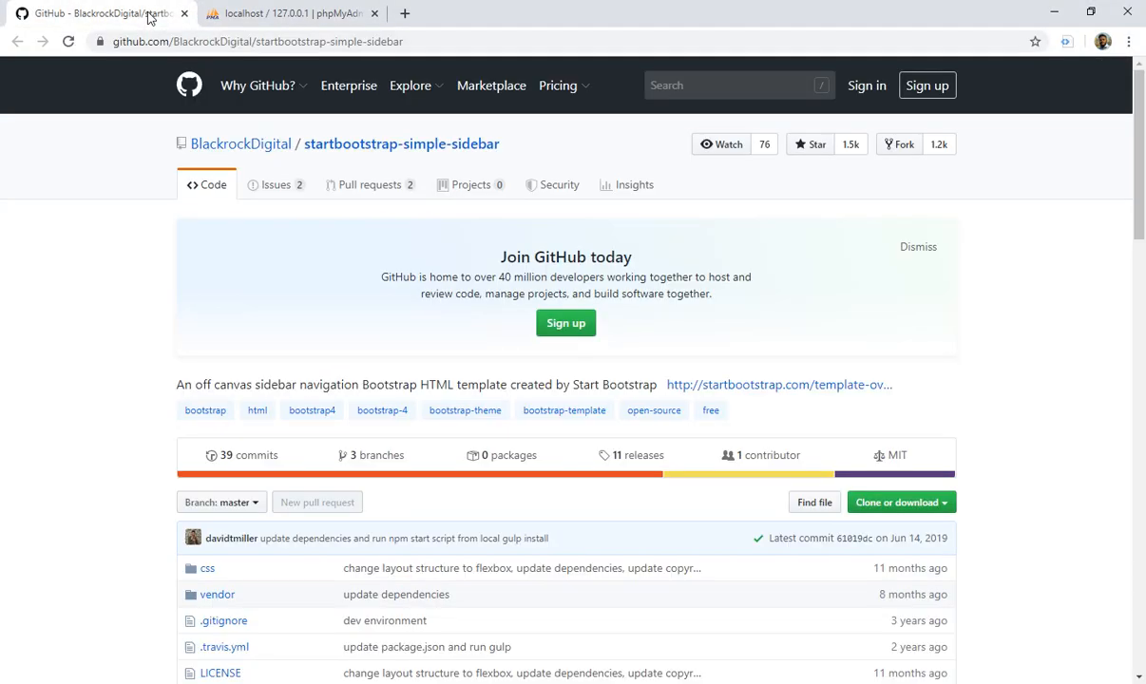
pyautogui.click(257, 41)
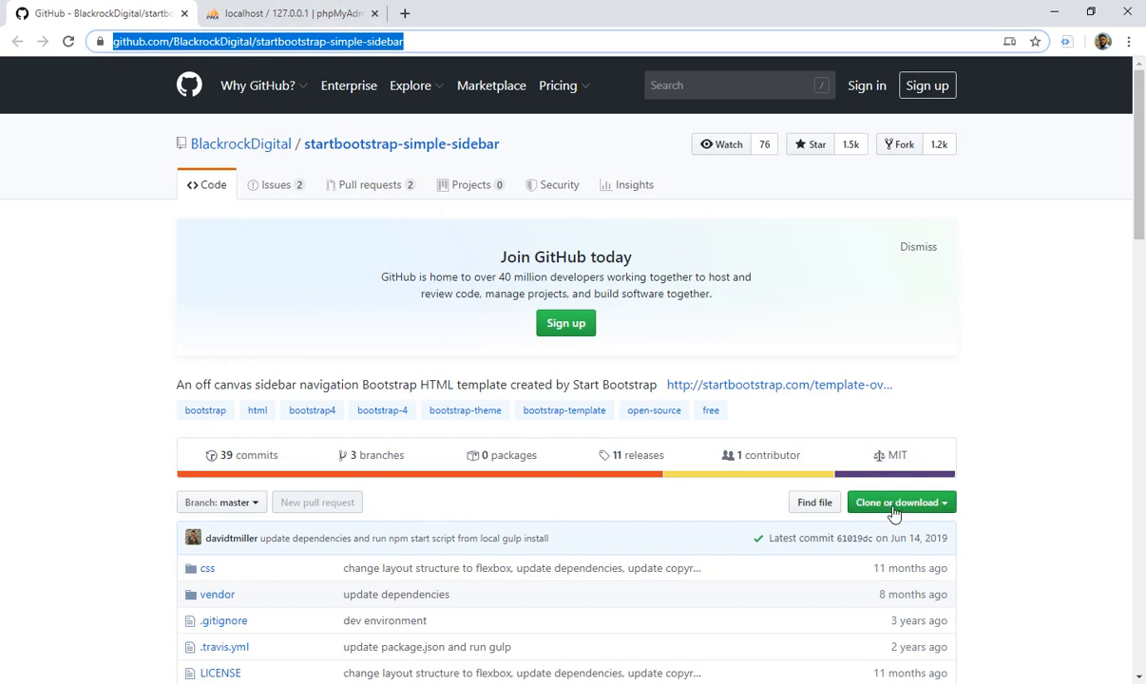
pyautogui.moveTo(435, 512)
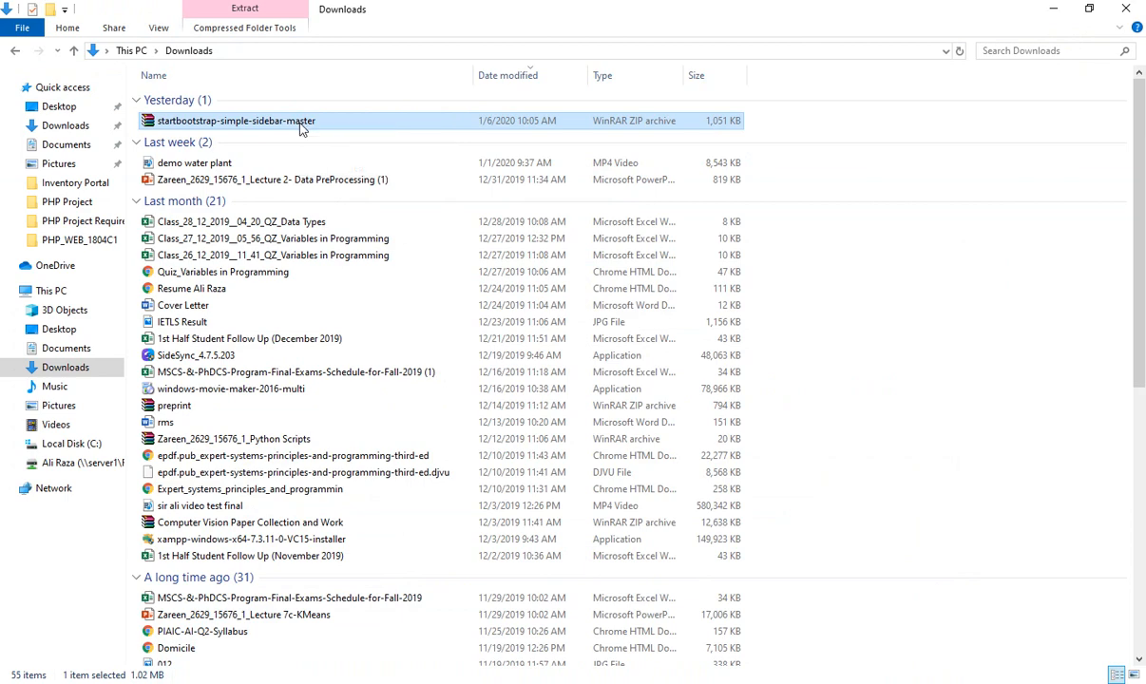
# Copy the sidebar zip into C:\xampp\htdocs\Inventory Portal
pyautogui.rightClick(236, 119)
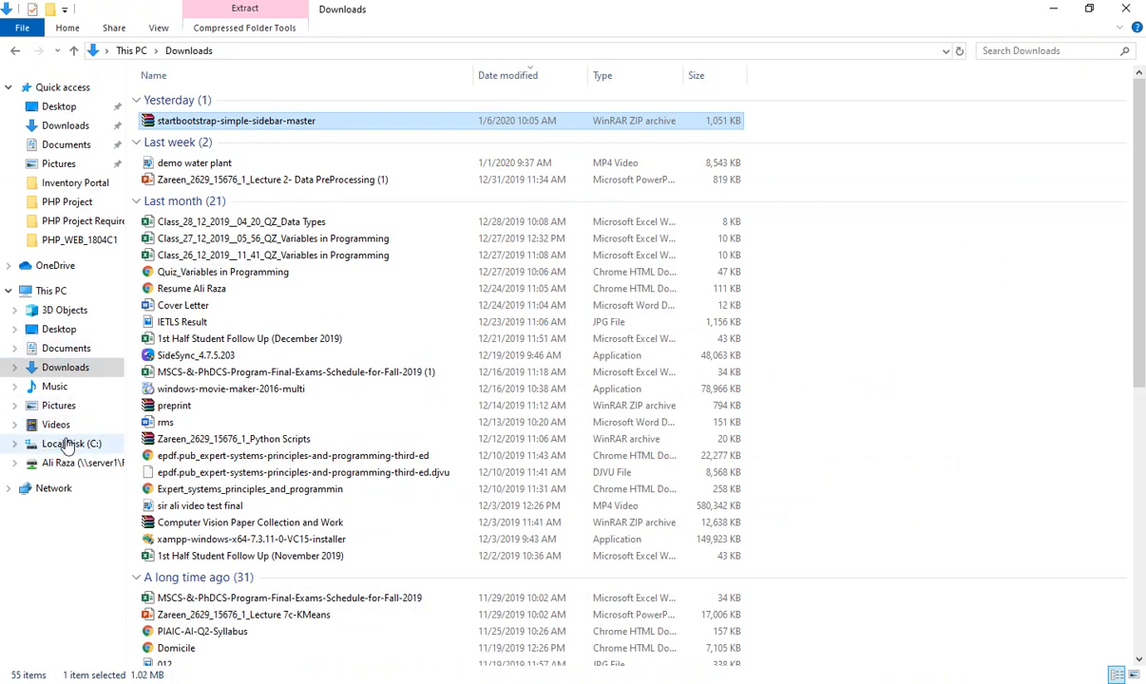
pyautogui.click(71, 444)
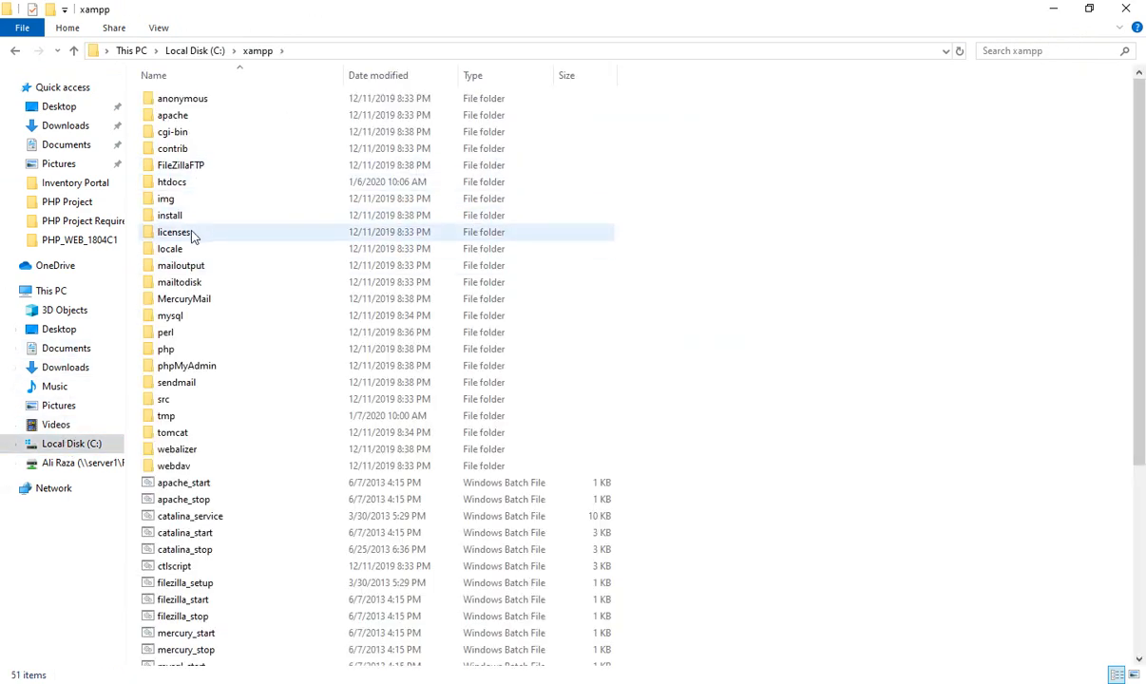
pyautogui.doubleClick(179, 181)
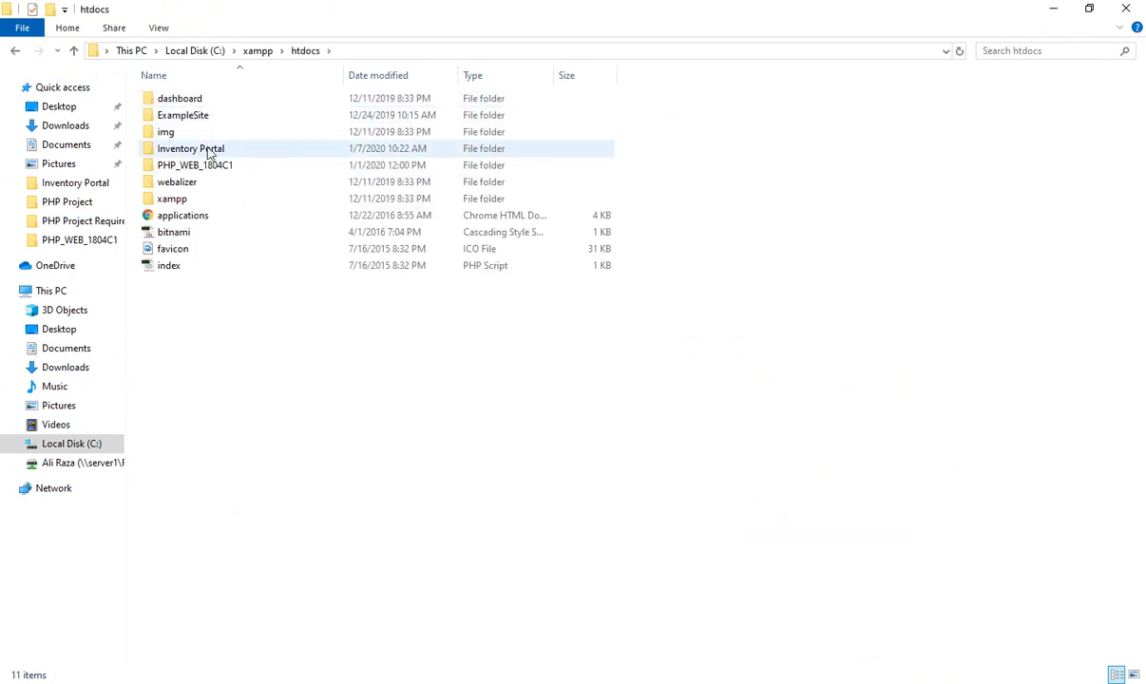
pyautogui.doubleClick(190, 149)
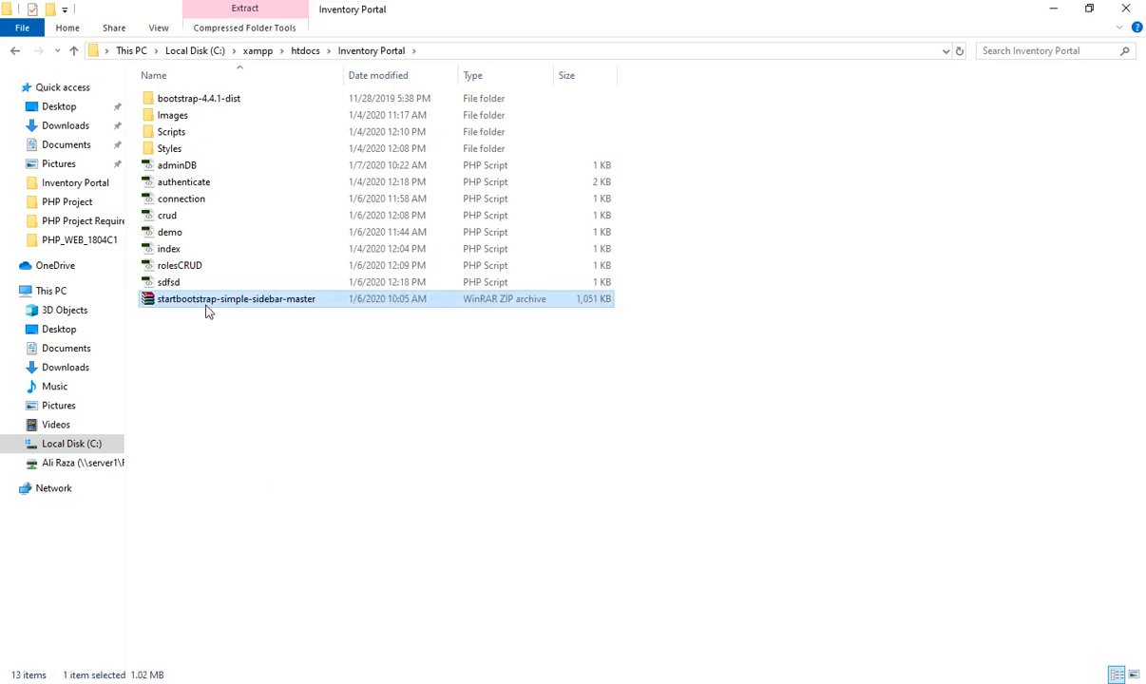
# Extract the startbootstrap-simple-sidebar-master zip into the Inventory Portal folder
pyautogui.doubleClick(237, 298)
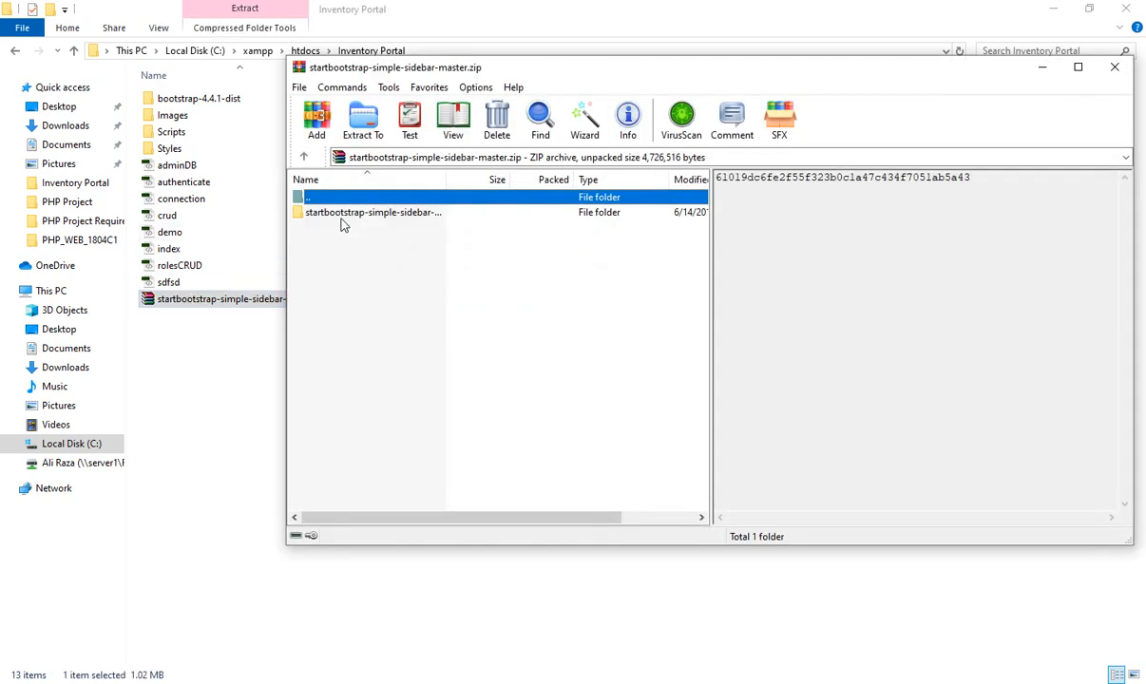
pyautogui.click(1116, 66)
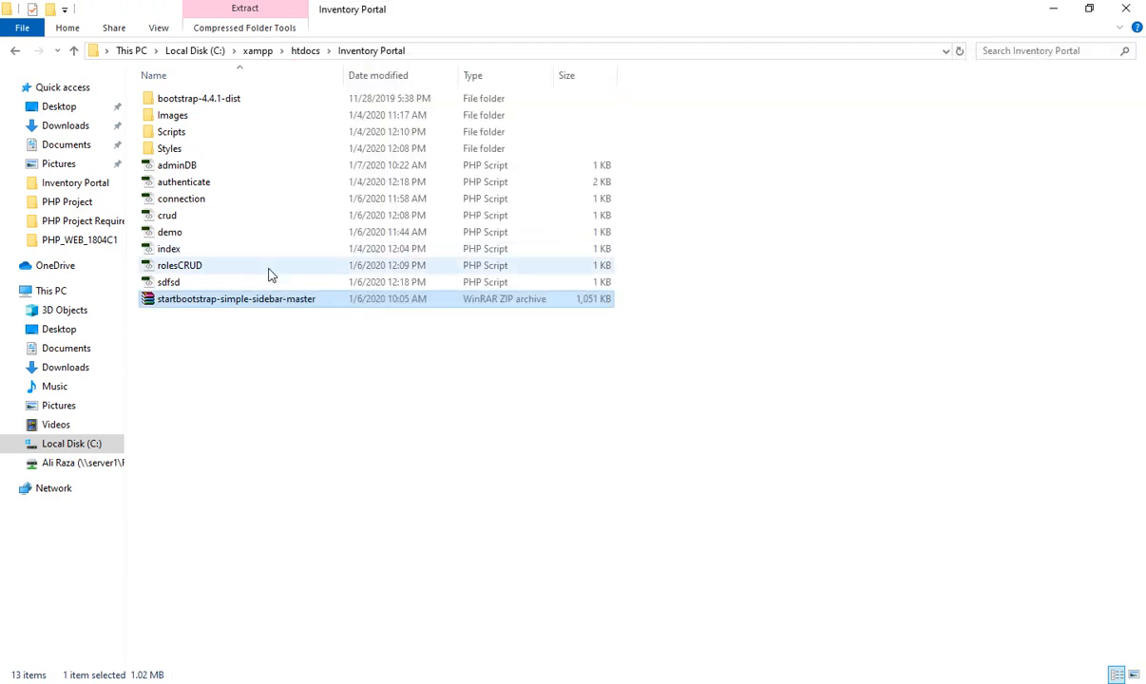
pyautogui.rightClick(237, 298)
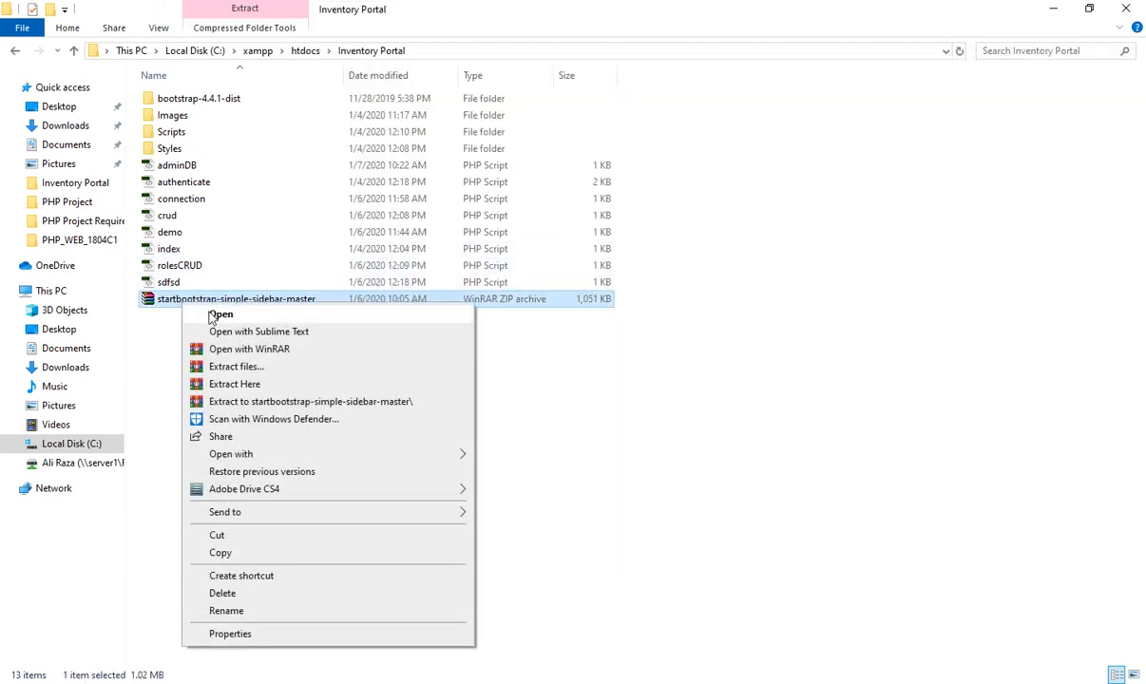
pyautogui.click(239, 365)
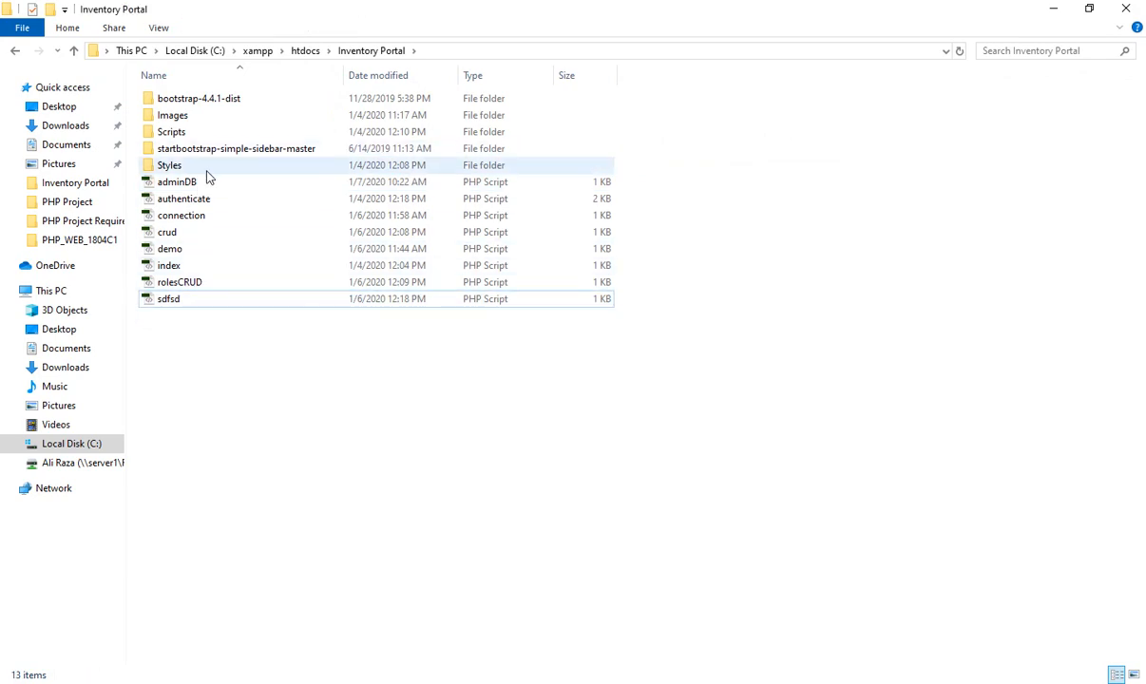
# Copy simple-sidebar.css from the template's css folder into Inventory Portal\Styles
pyautogui.doubleClick(236, 148)
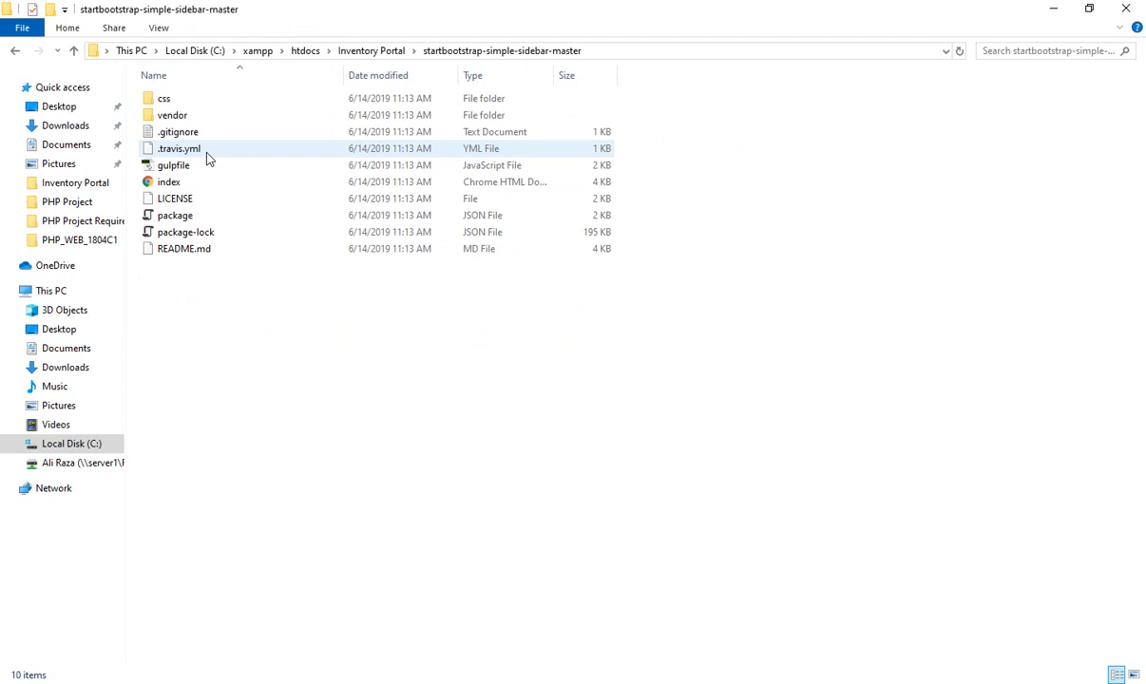
pyautogui.moveTo(209, 149)
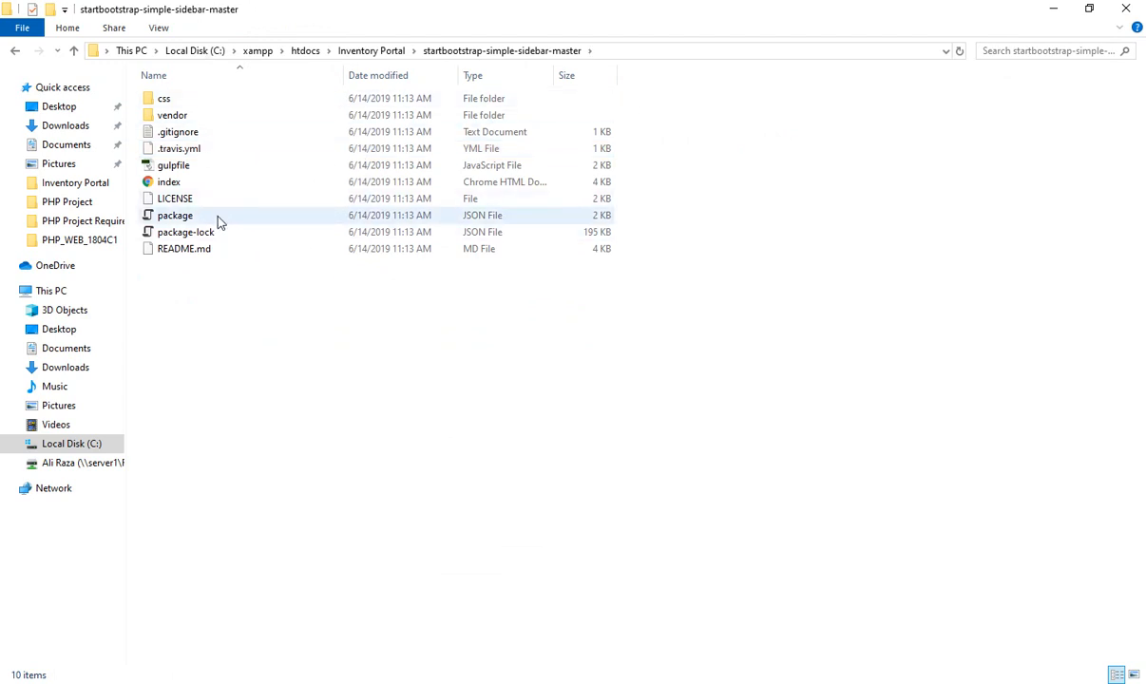
pyautogui.click(185, 232)
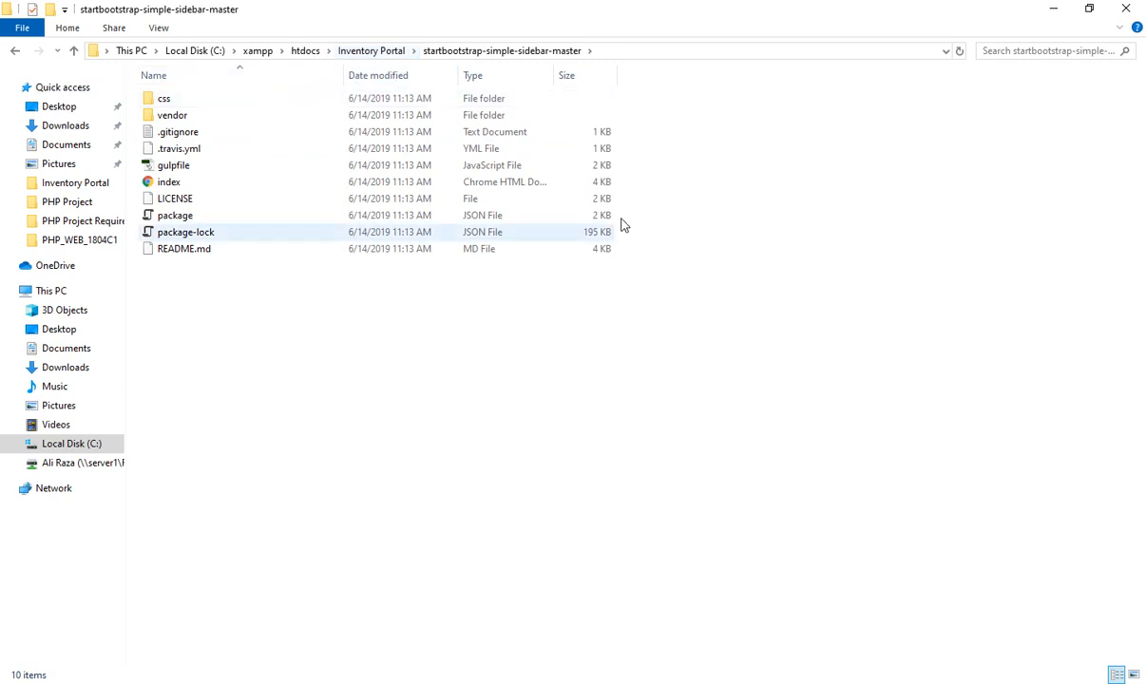
pyautogui.click(164, 98)
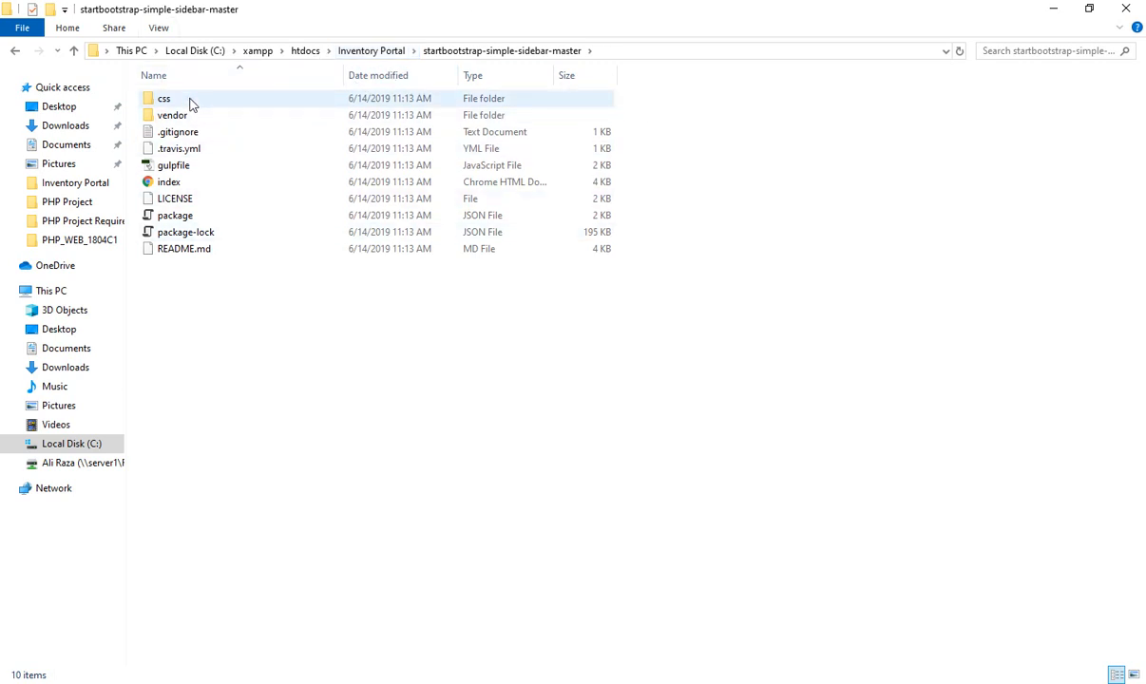
pyautogui.doubleClick(163, 98)
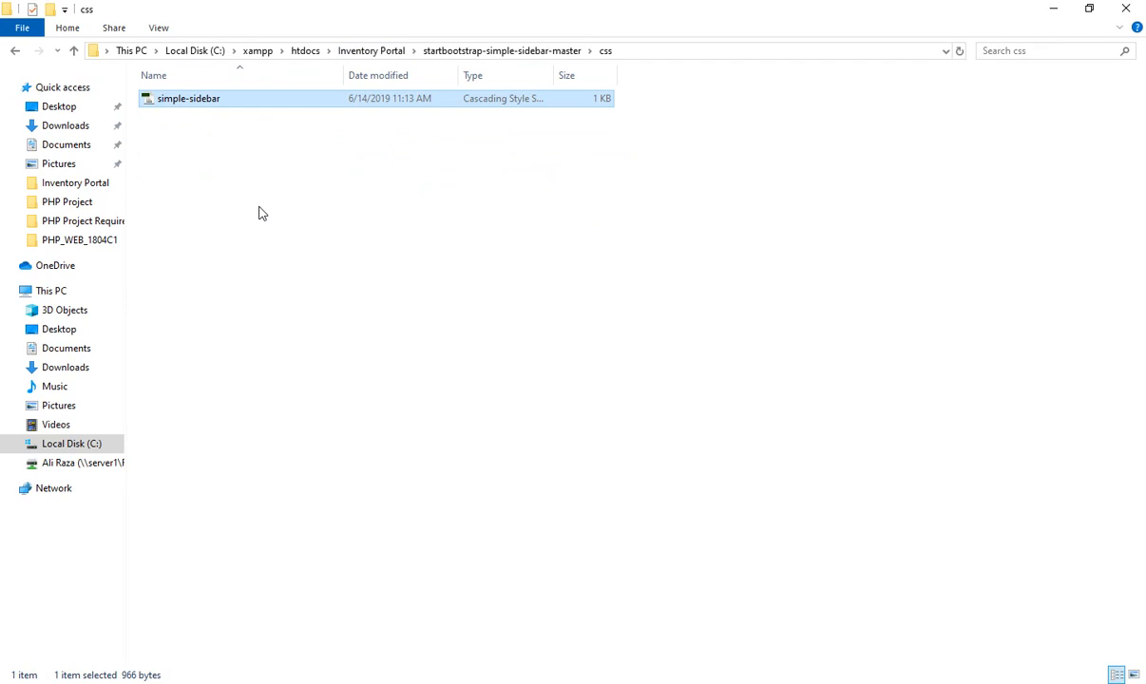
pyautogui.click(73, 50)
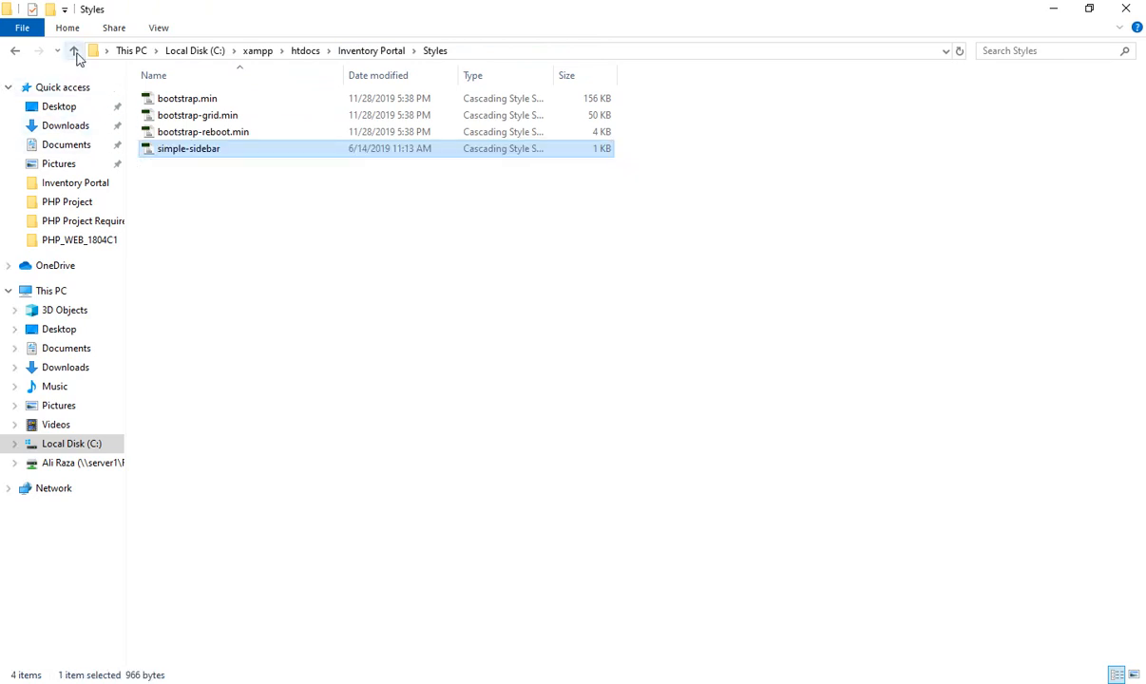
pyautogui.click(74, 51)
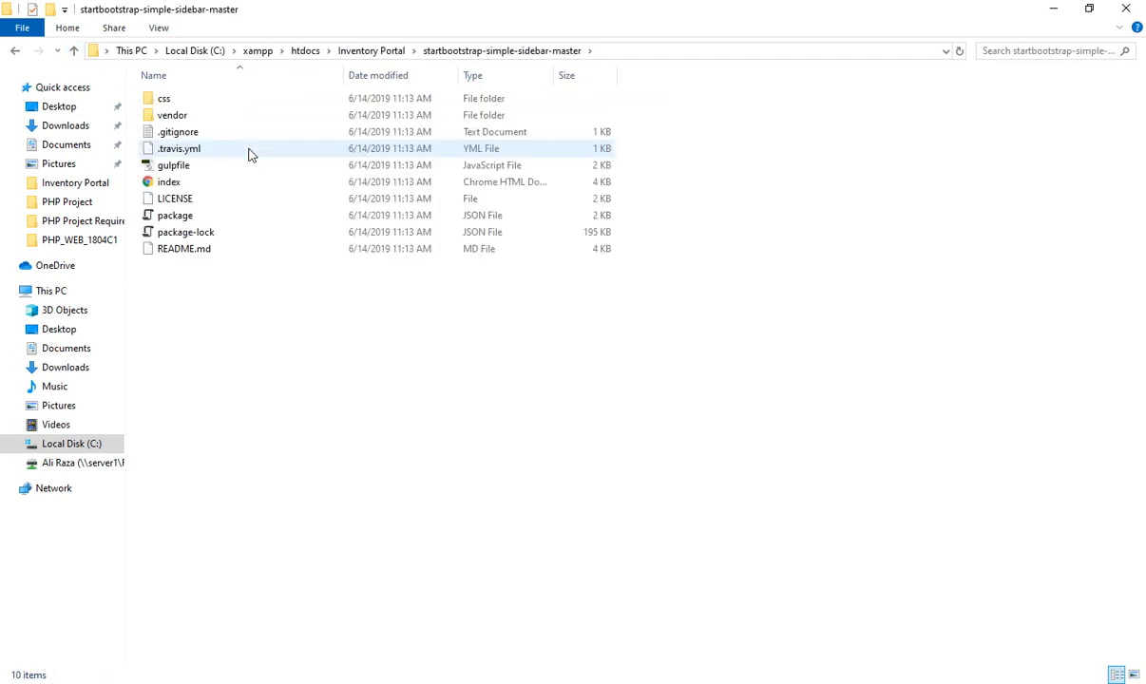
# Browse the template's vendor, bootstrap and jquery folders
pyautogui.doubleClick(172, 115)
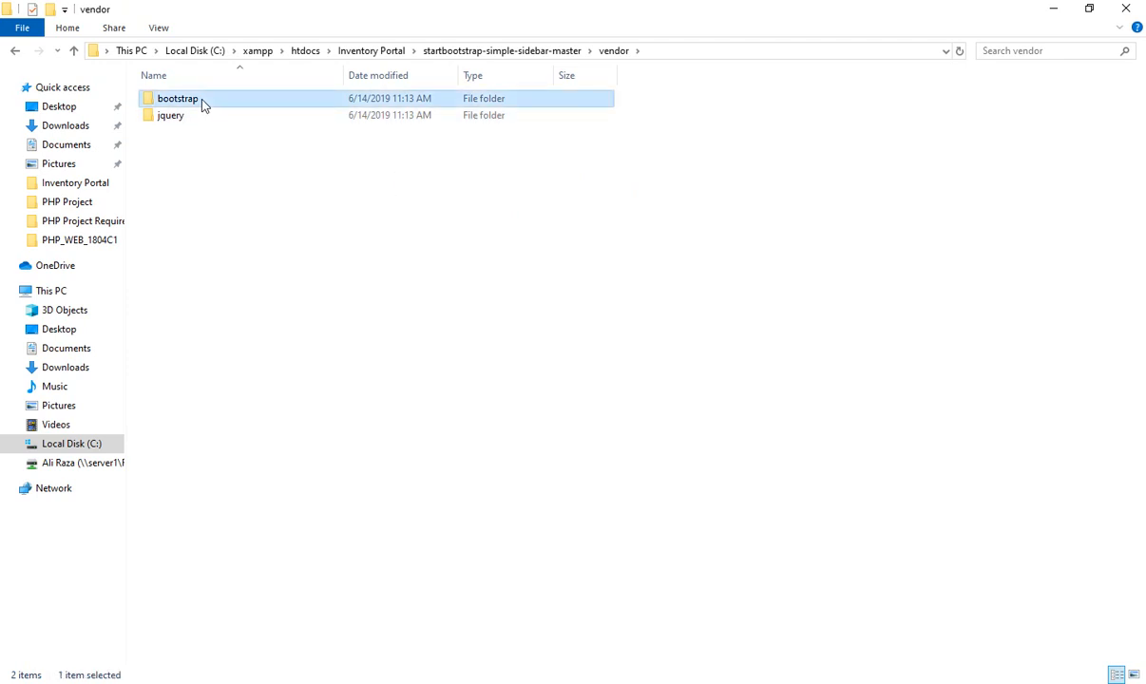
pyautogui.doubleClick(176, 98)
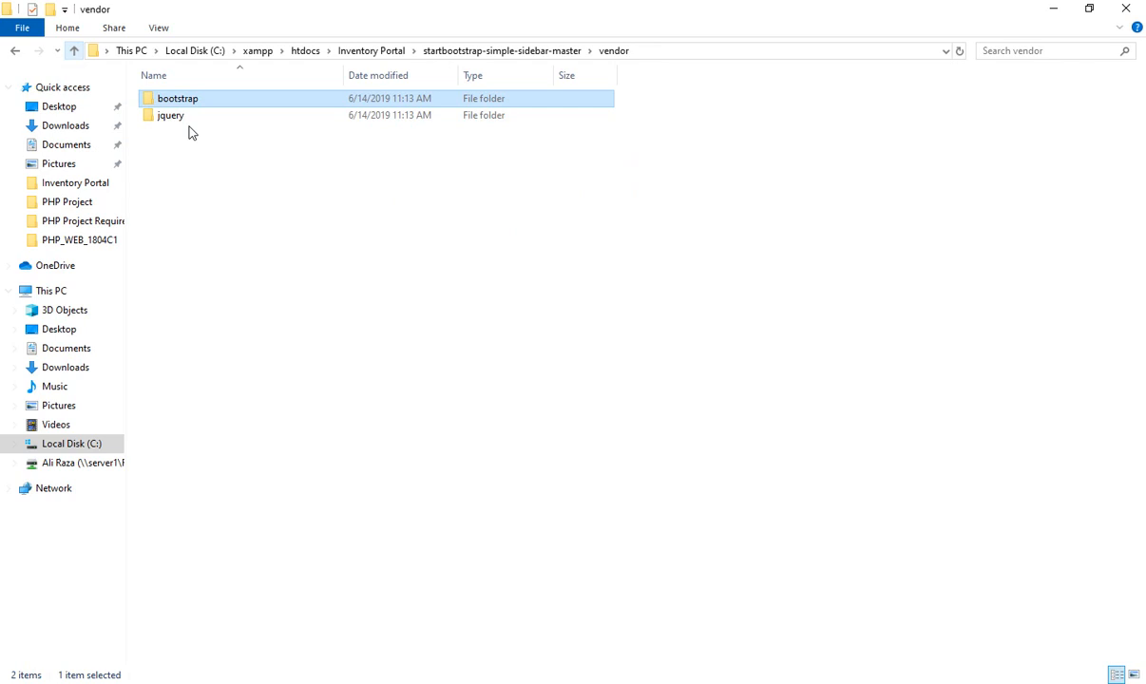
pyautogui.doubleClick(171, 115)
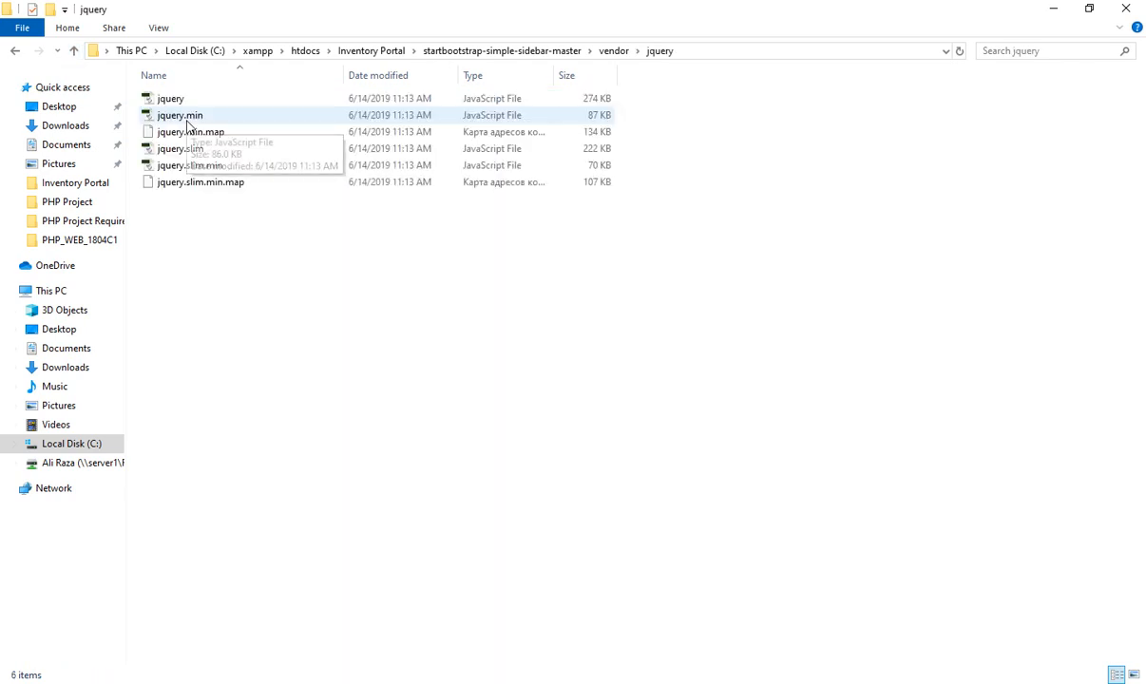
pyautogui.click(75, 50)
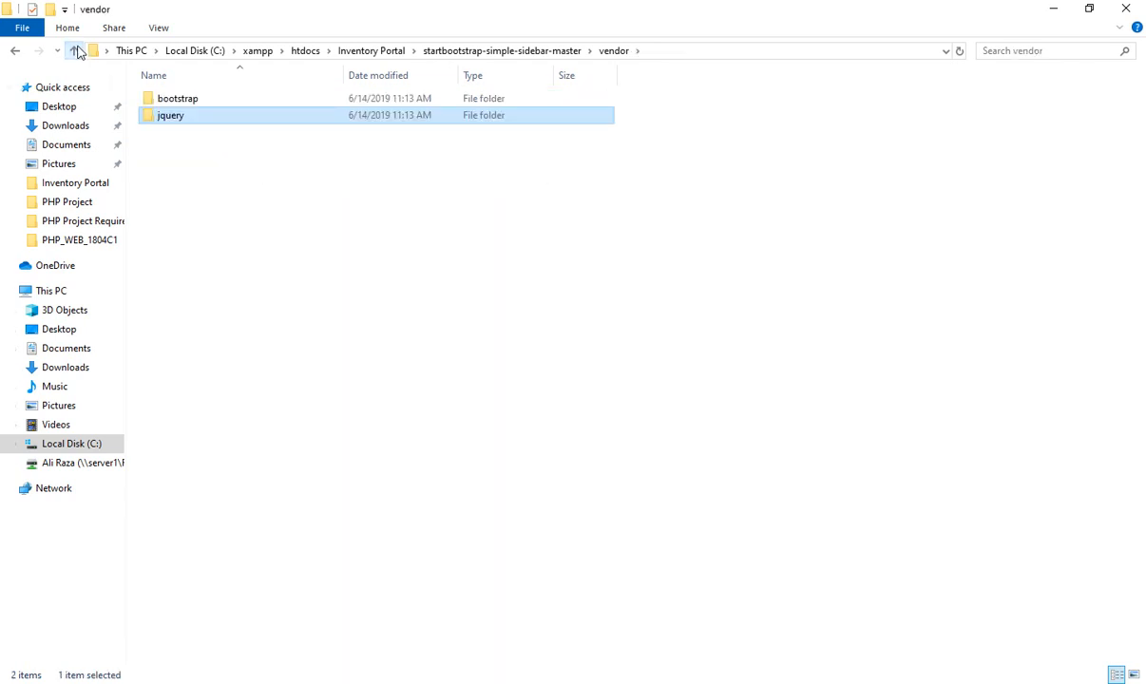
# Return to Inventory Portal and launch the template's index page
pyautogui.click(74, 51)
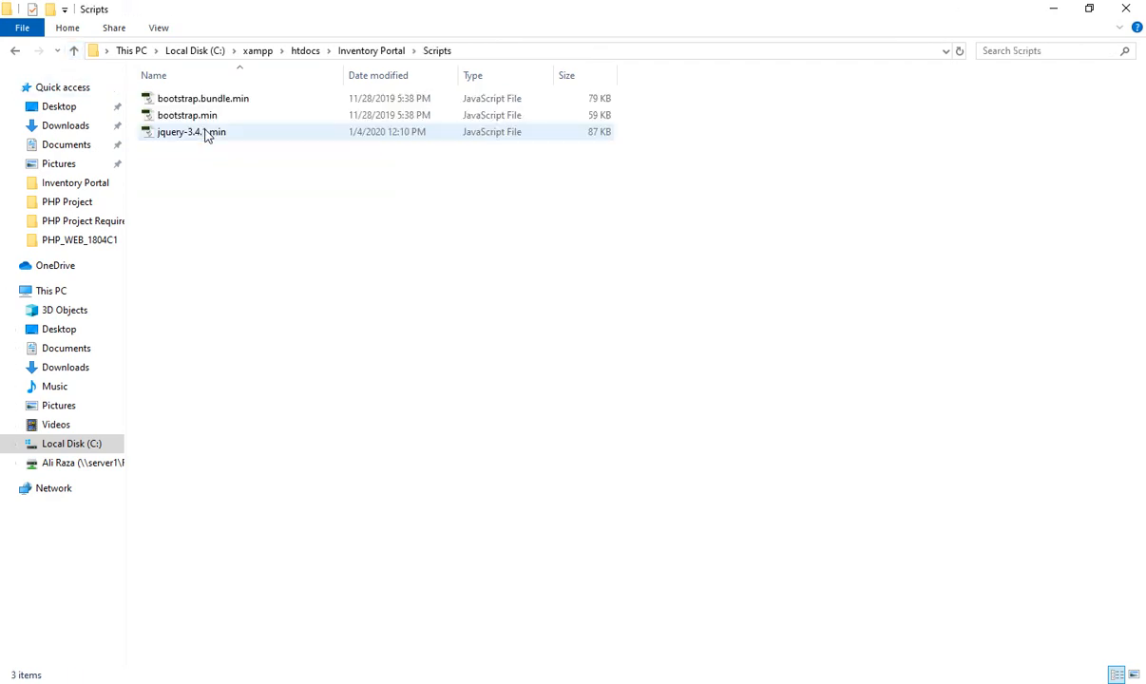
pyautogui.click(73, 50)
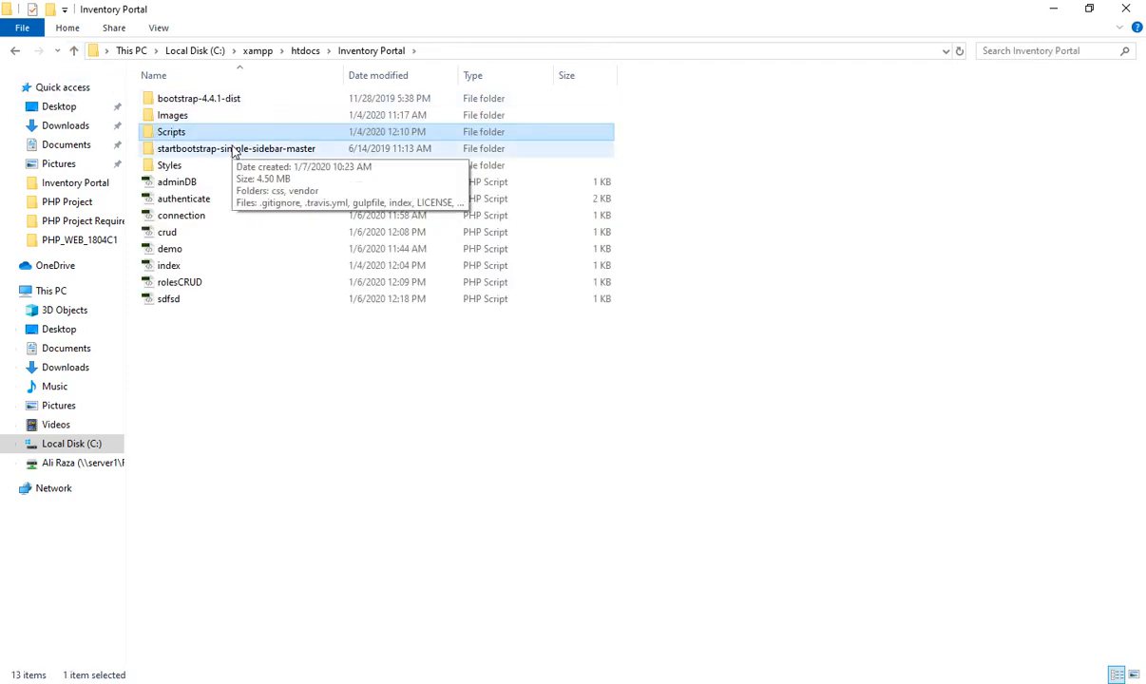
pyautogui.doubleClick(237, 148)
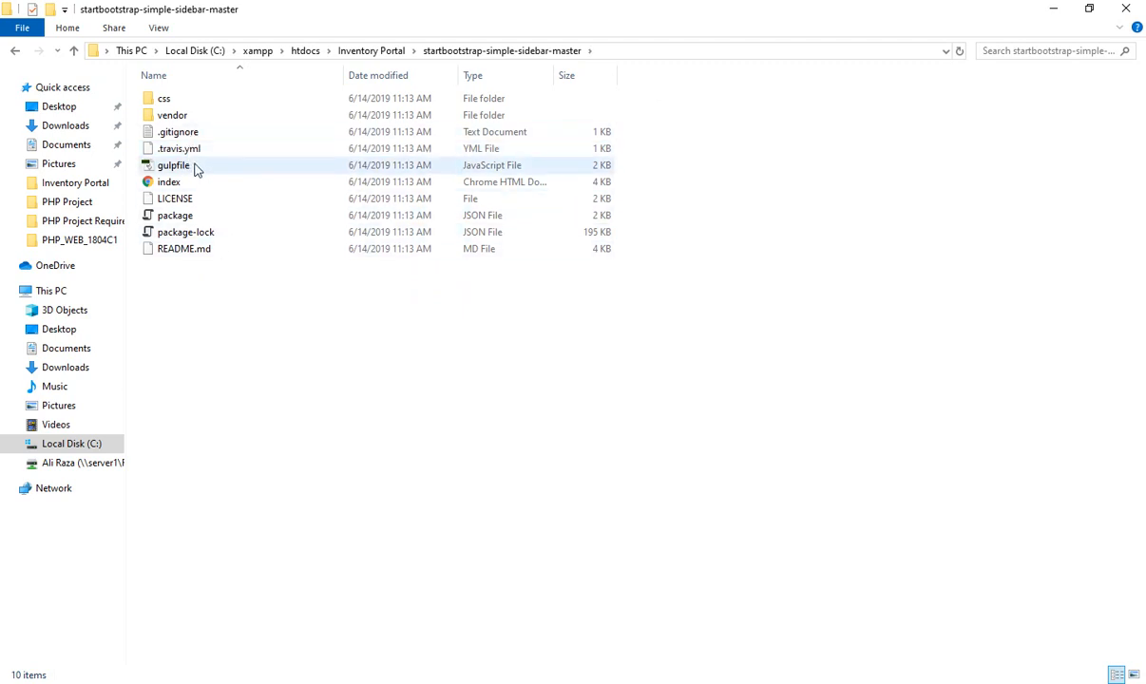
pyautogui.moveTo(264, 171)
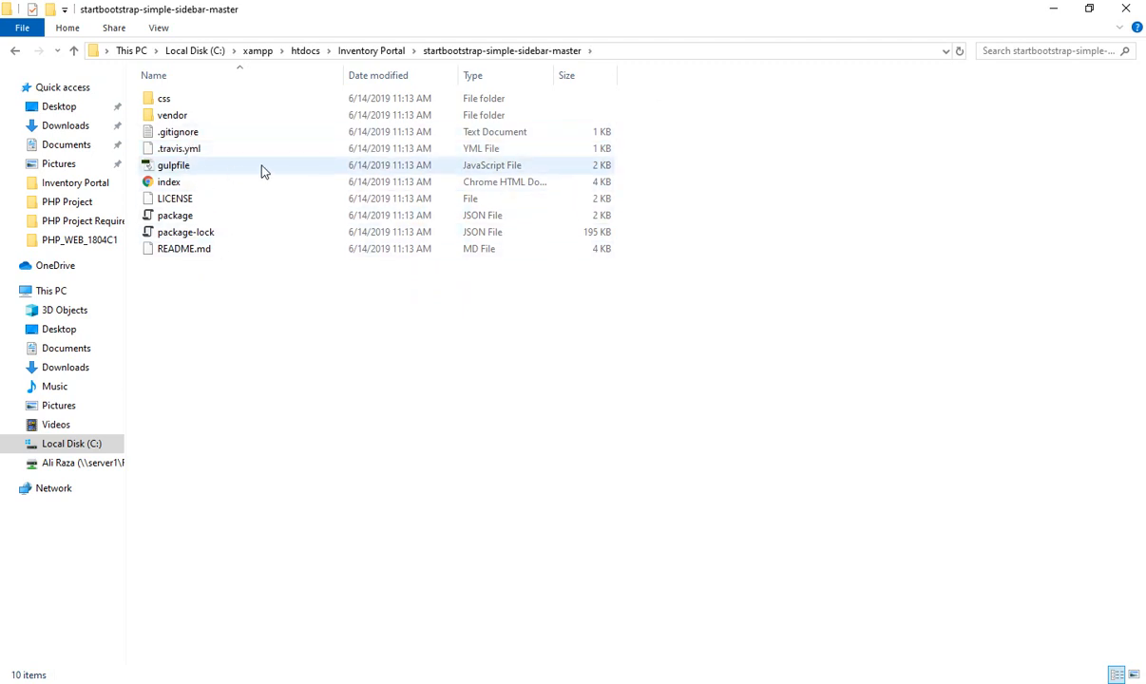
pyautogui.moveTo(170, 182)
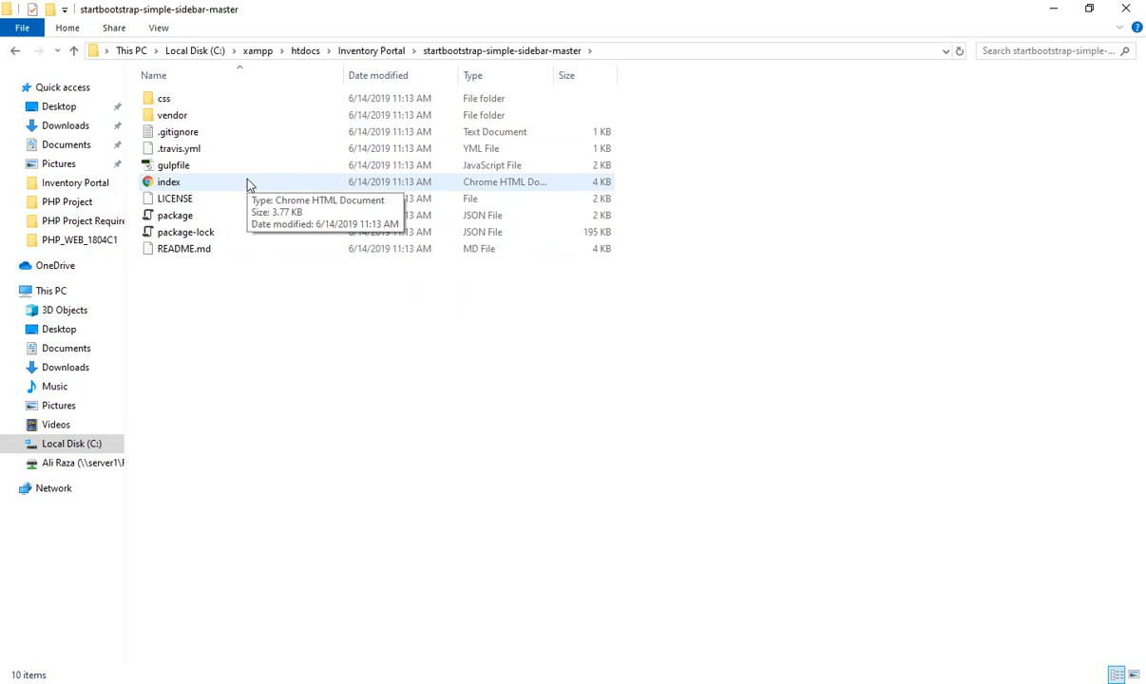
pyautogui.doubleClick(168, 182)
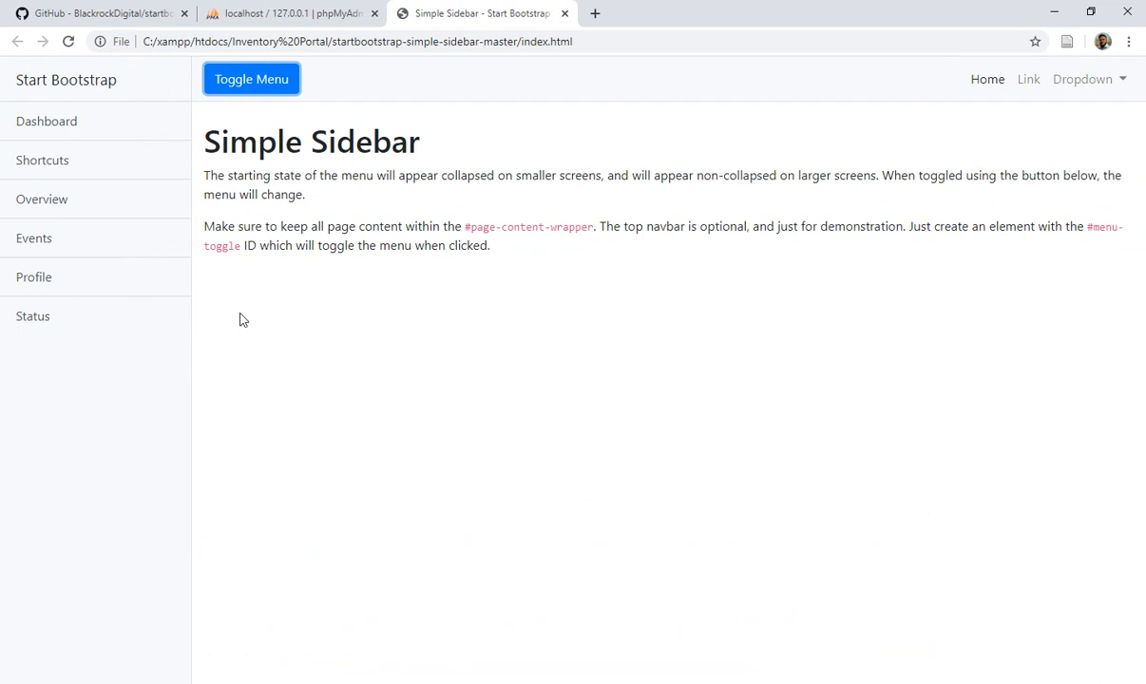
pyautogui.moveTo(339, 239)
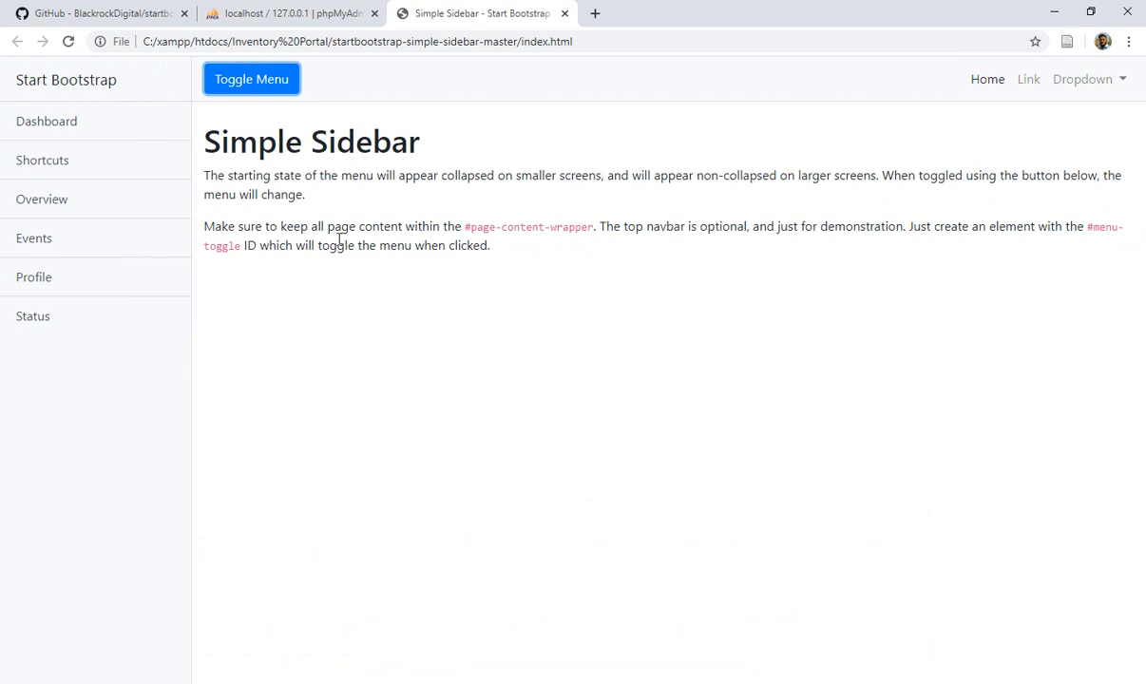
# Select the index.html file name in Chrome's address bar
pyautogui.doubleClick(565, 41)
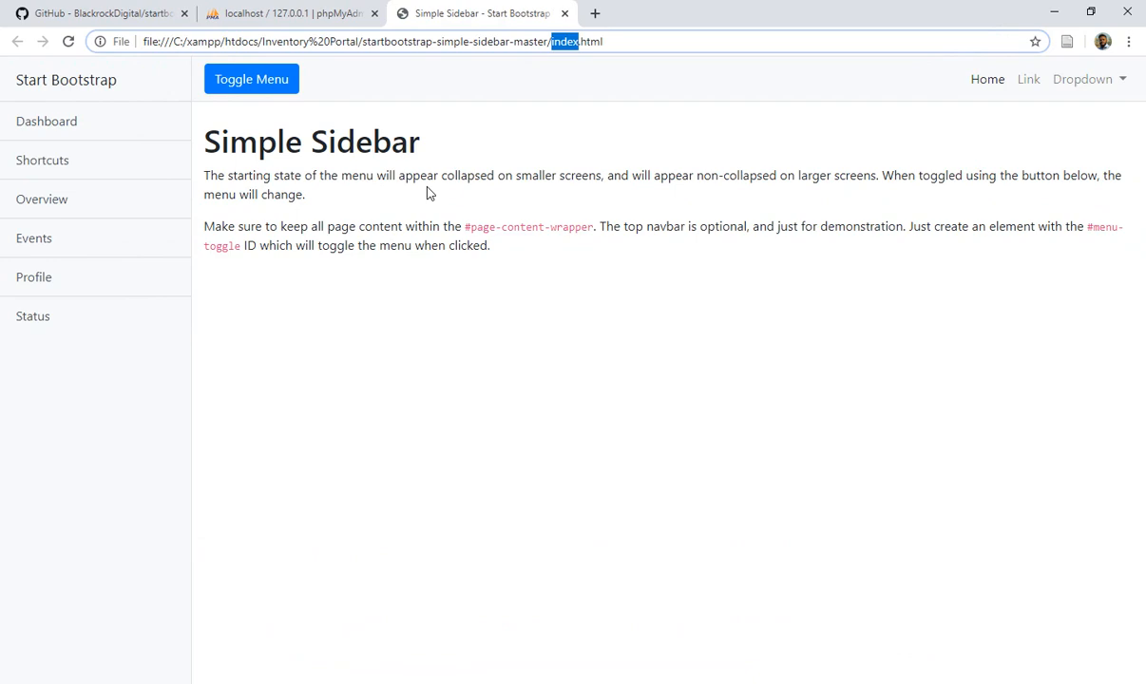
pyautogui.moveTo(251, 466)
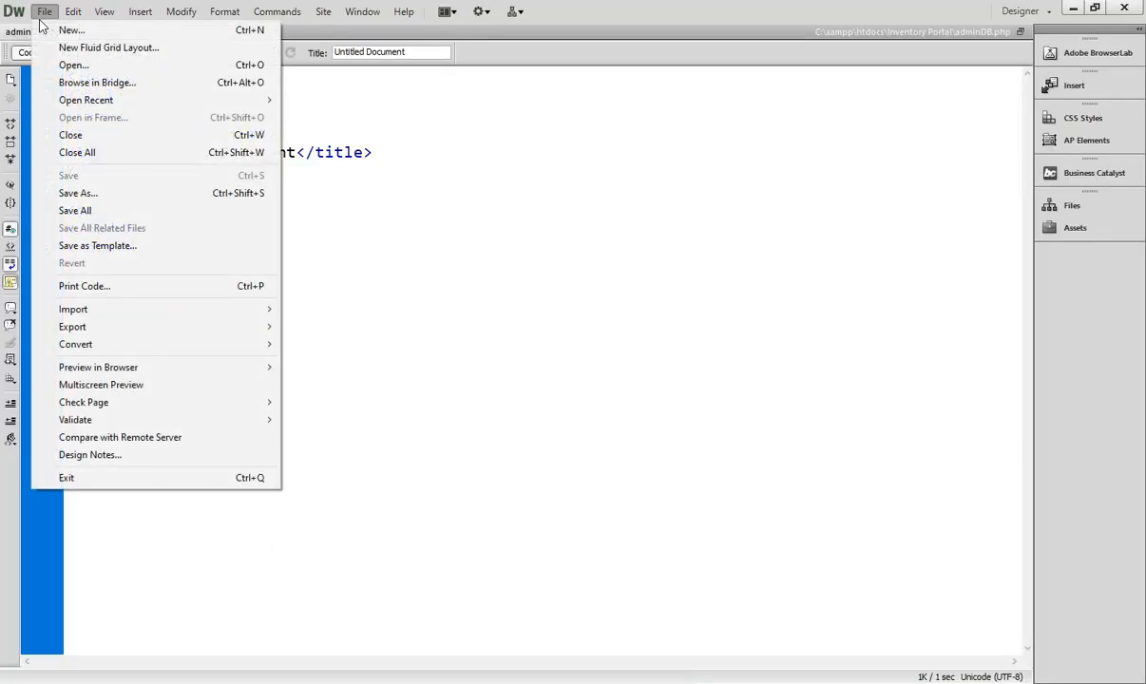
pyautogui.moveTo(75, 64)
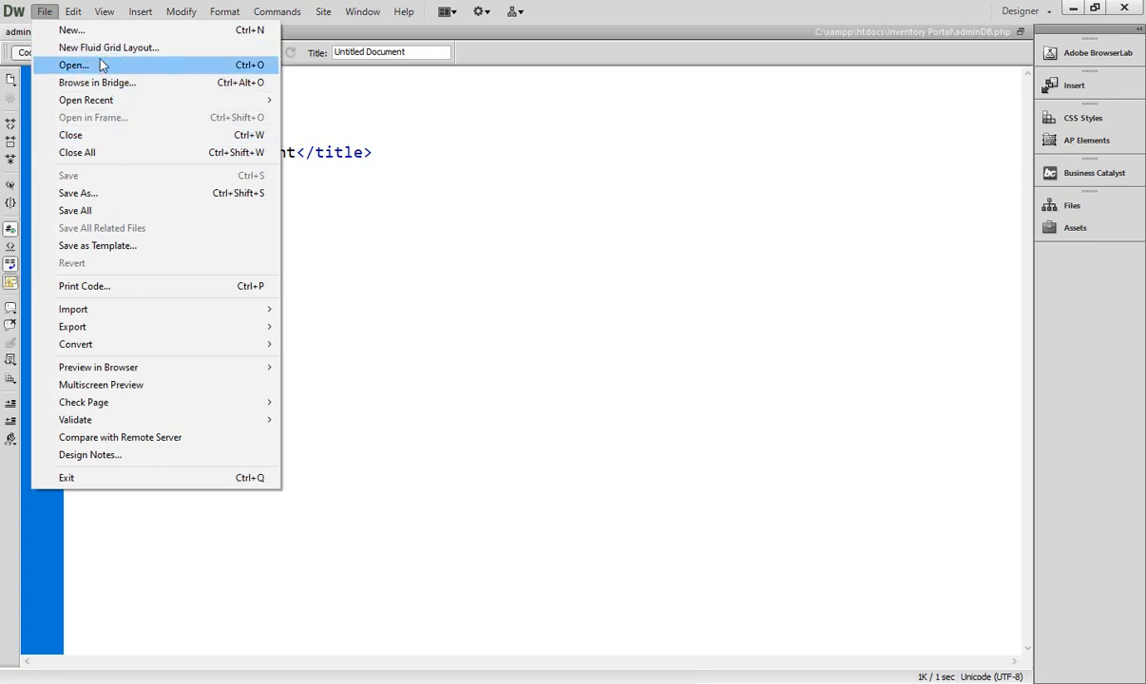
# Open startbootstrap-simple-sidebar-master/index.html in Dreamweaver and select all its code
pyautogui.click(73, 65)
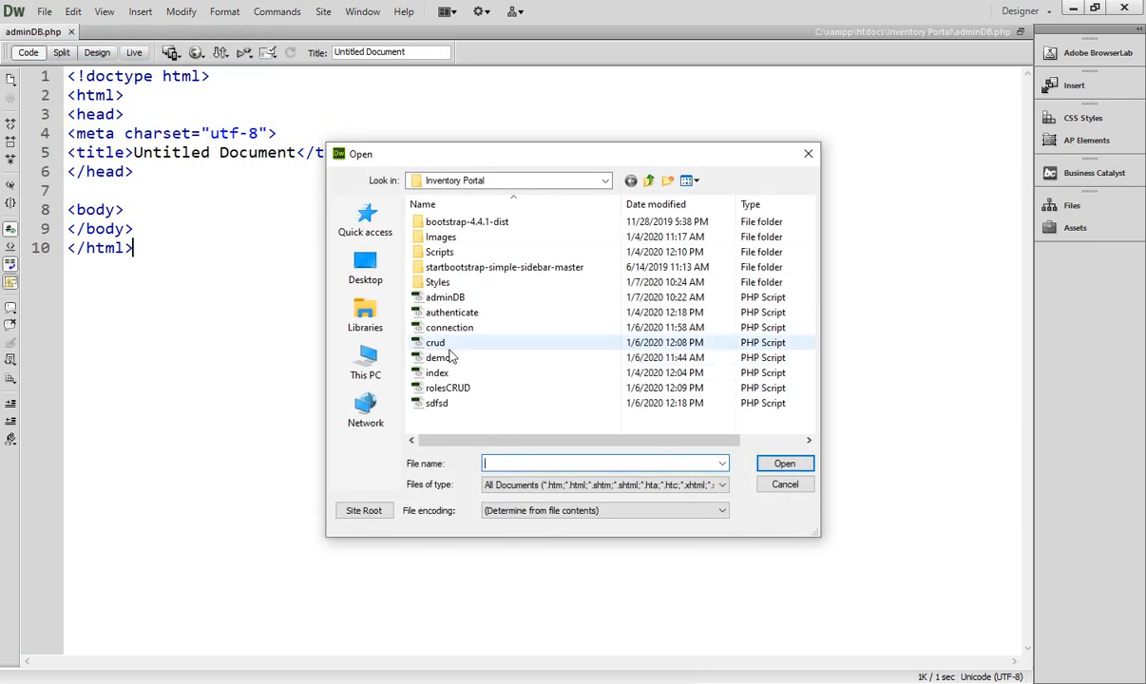
pyautogui.doubleClick(503, 267)
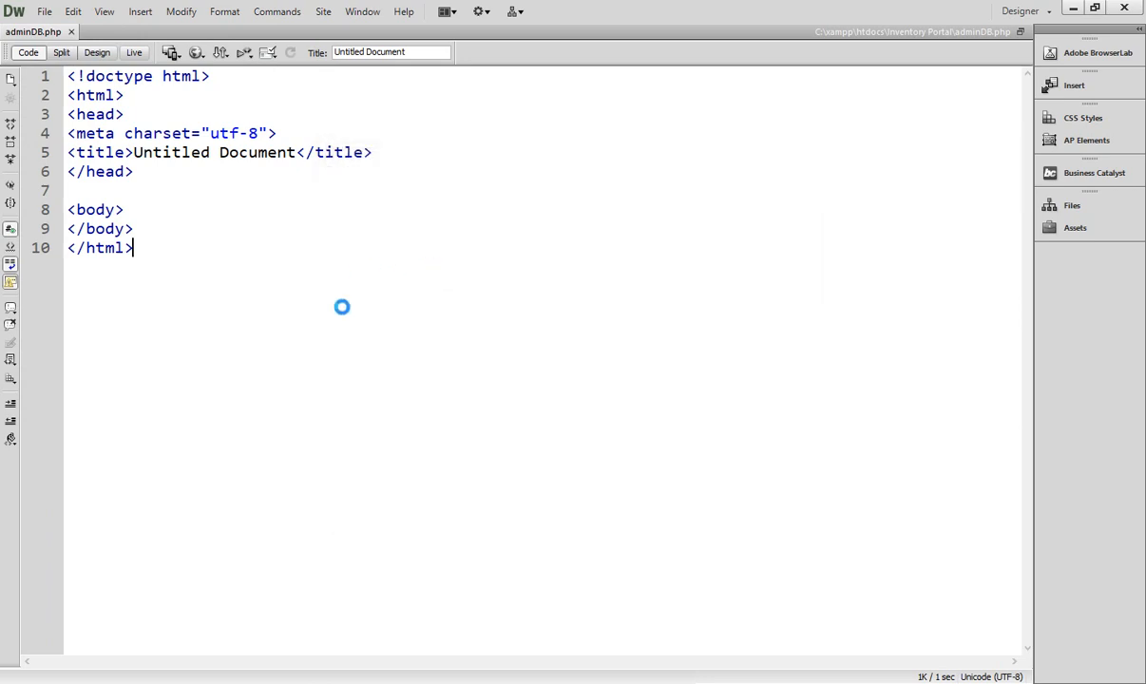
pyautogui.click(106, 31)
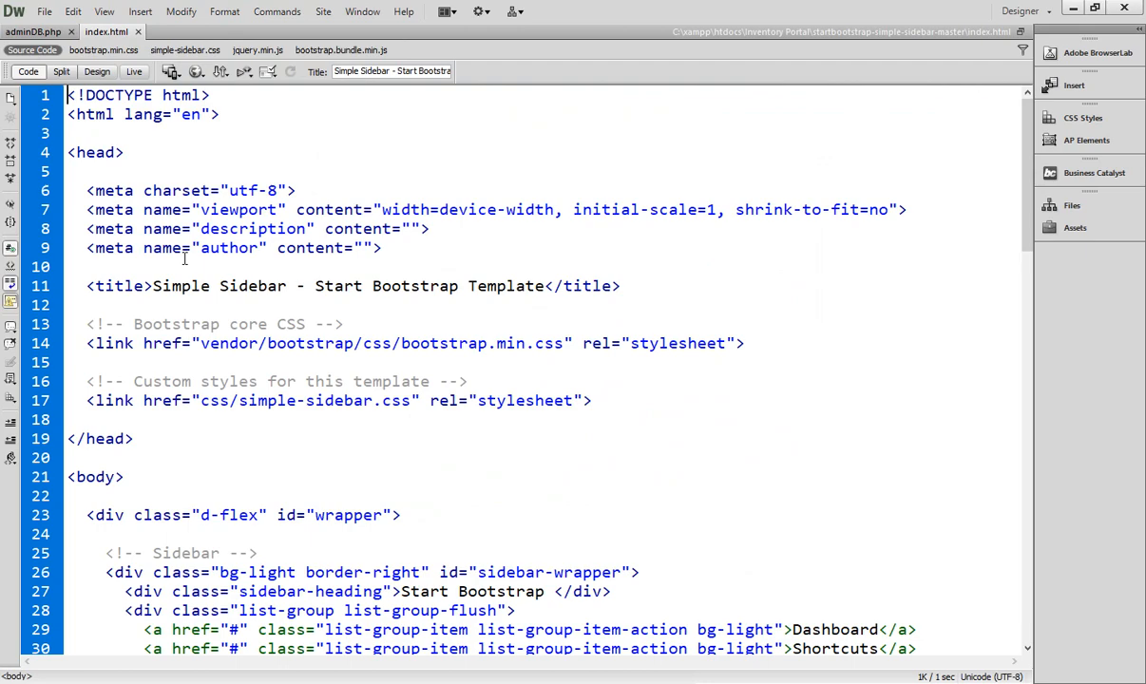
pyautogui.press('ctrl+a')
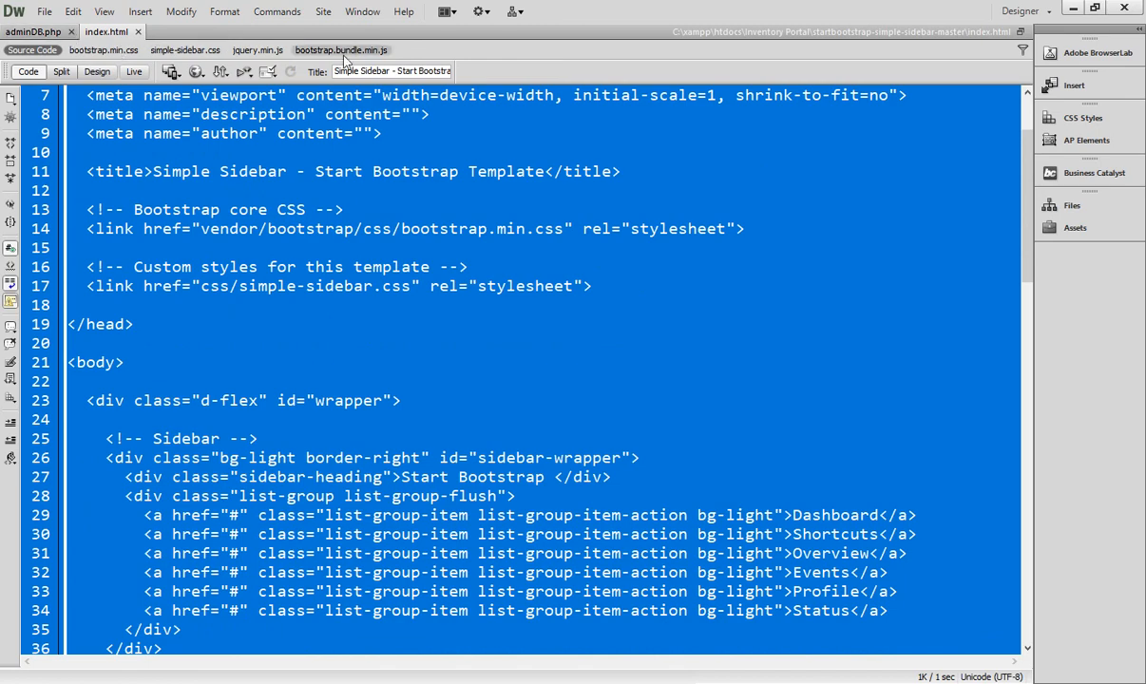
pyautogui.moveTo(221, 71)
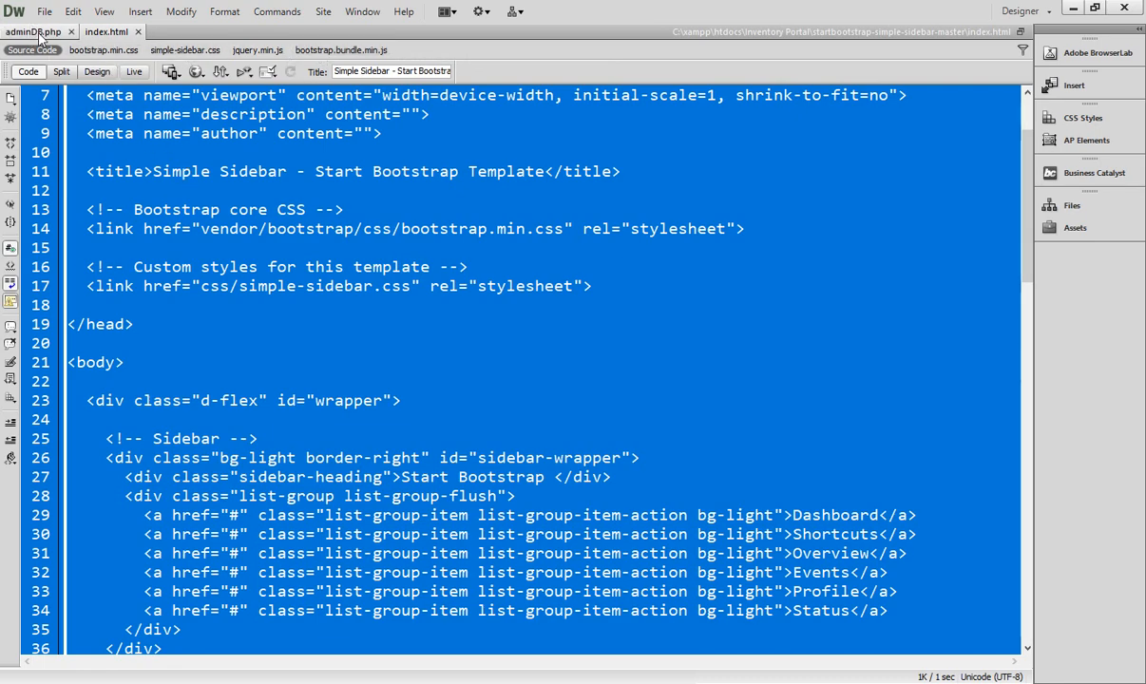
# Replace adminDB.php's contents with the copied Simple Sidebar template code
pyautogui.click(34, 32)
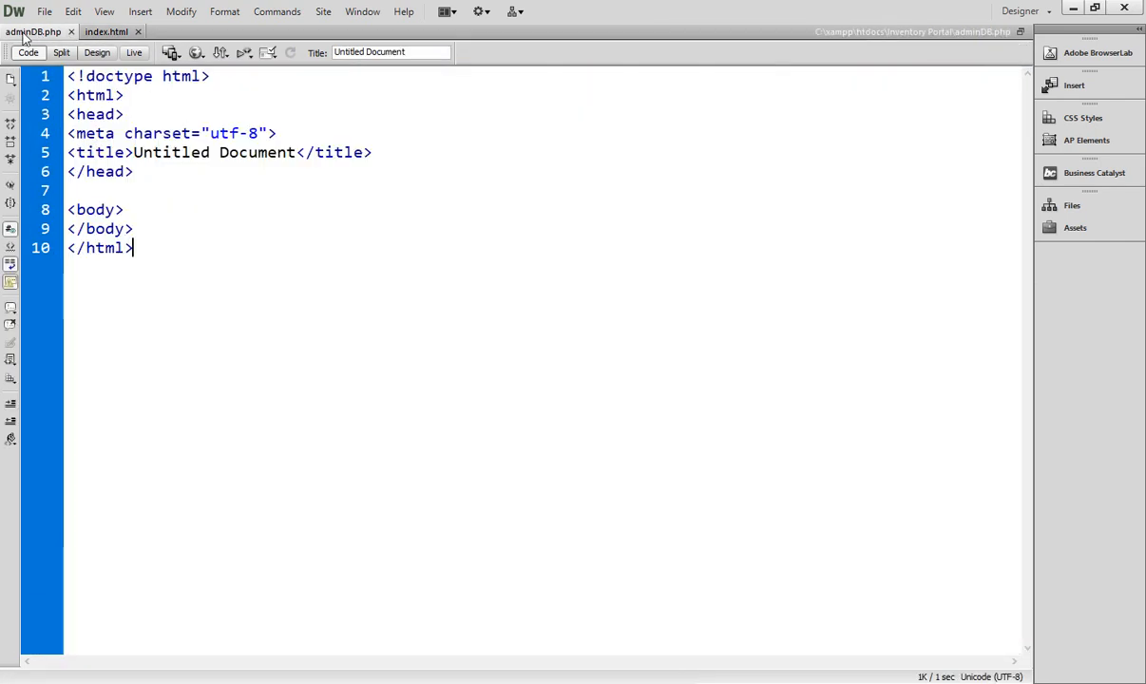
pyautogui.press('ctrl+a')
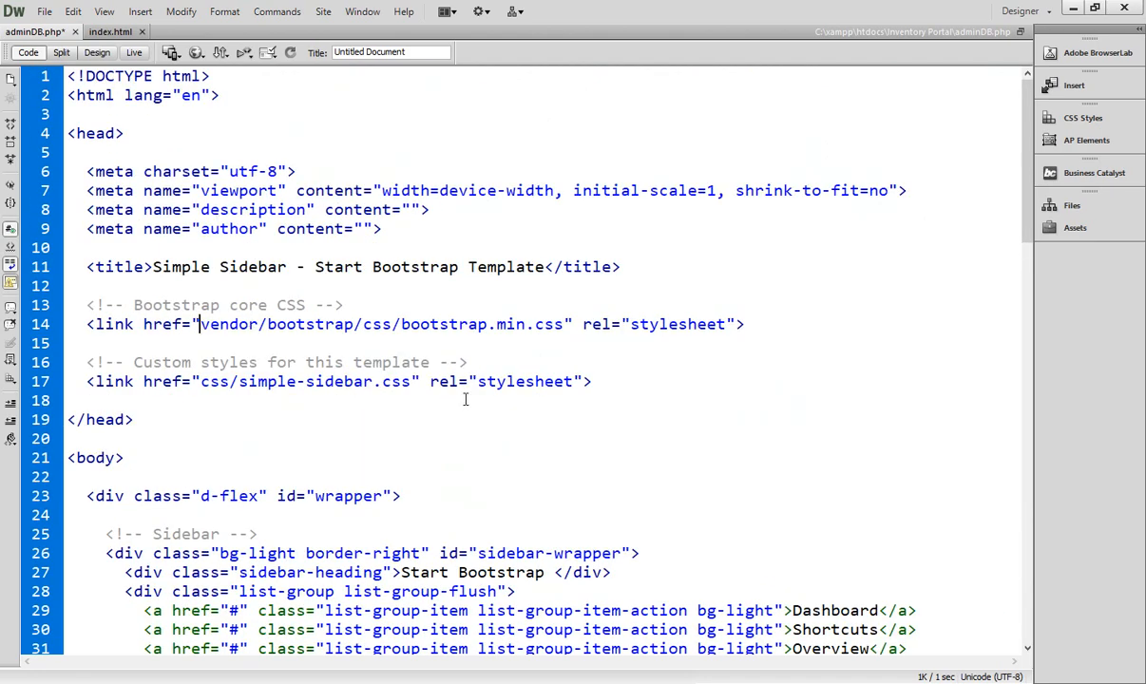
# Point the Bootstrap stylesheet link to Styles/bootstrap.min.css from the Styles folder
pyautogui.doubleClick(444, 324)
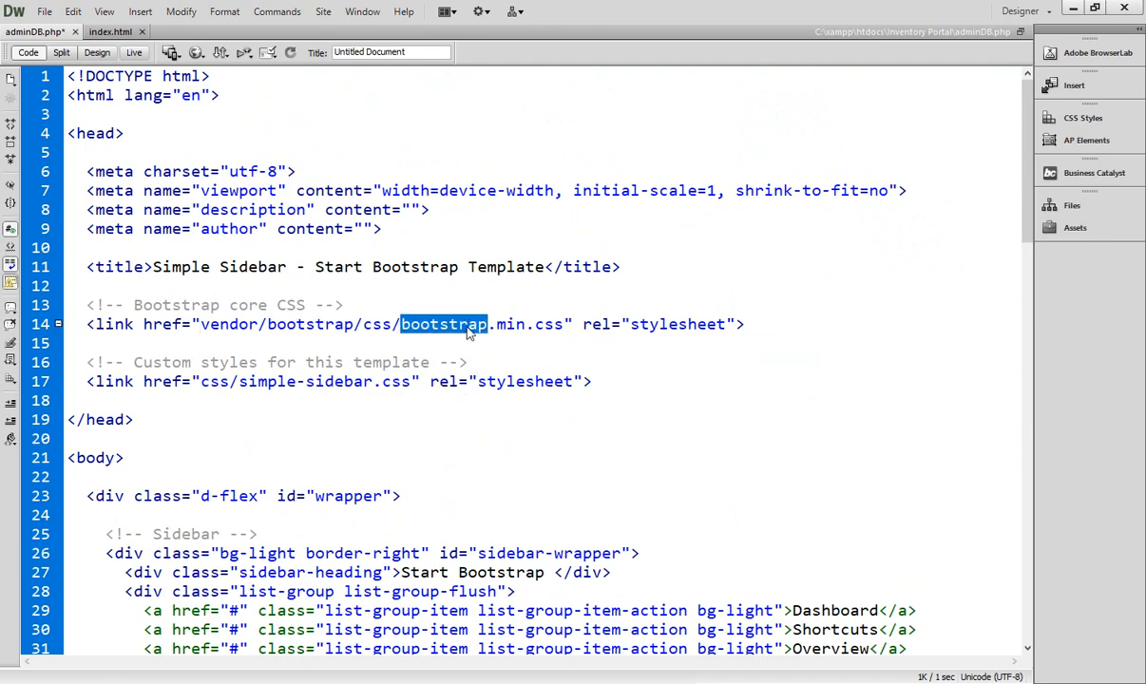
pyautogui.click(390, 324)
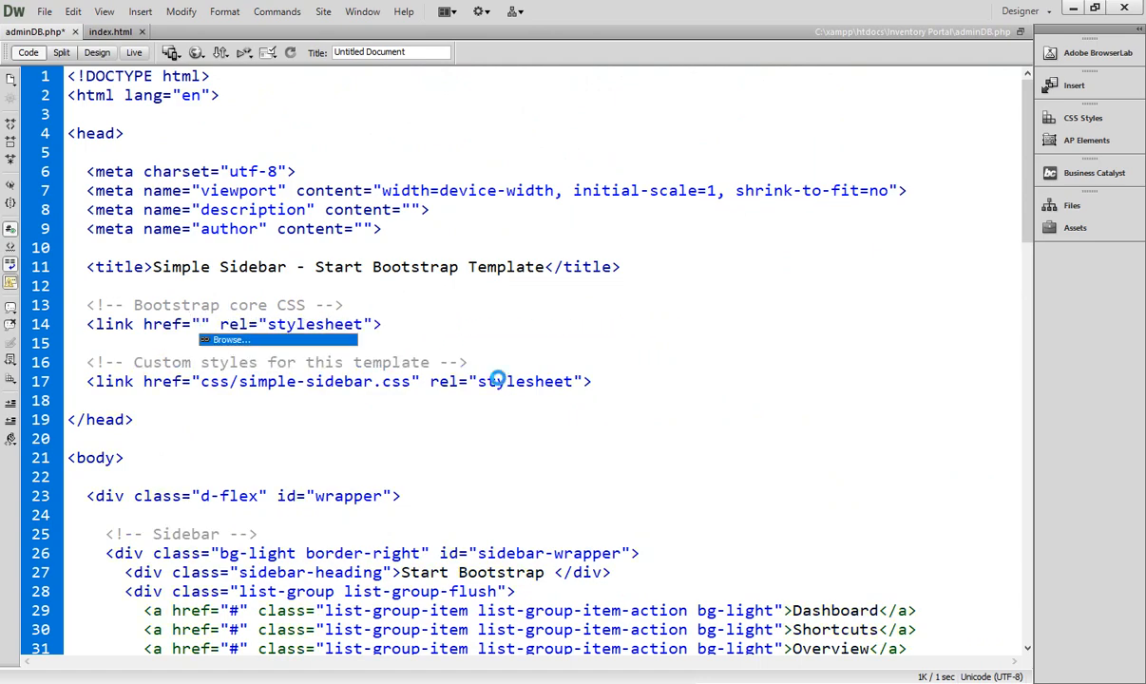
pyautogui.click(229, 340)
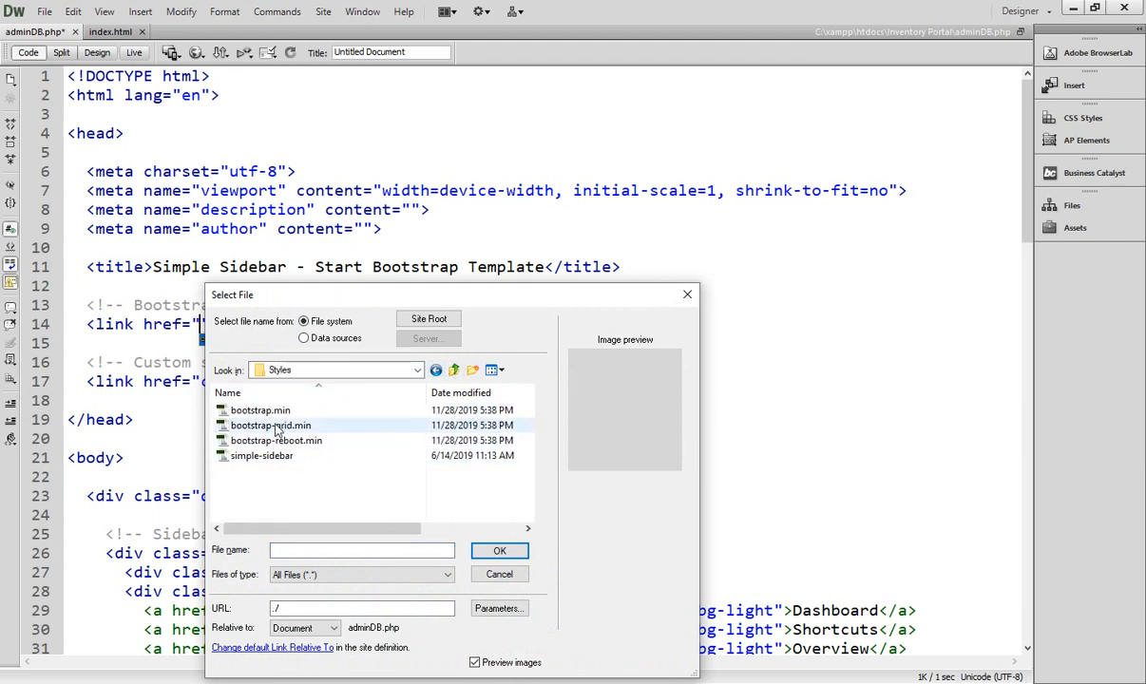
pyautogui.click(261, 410)
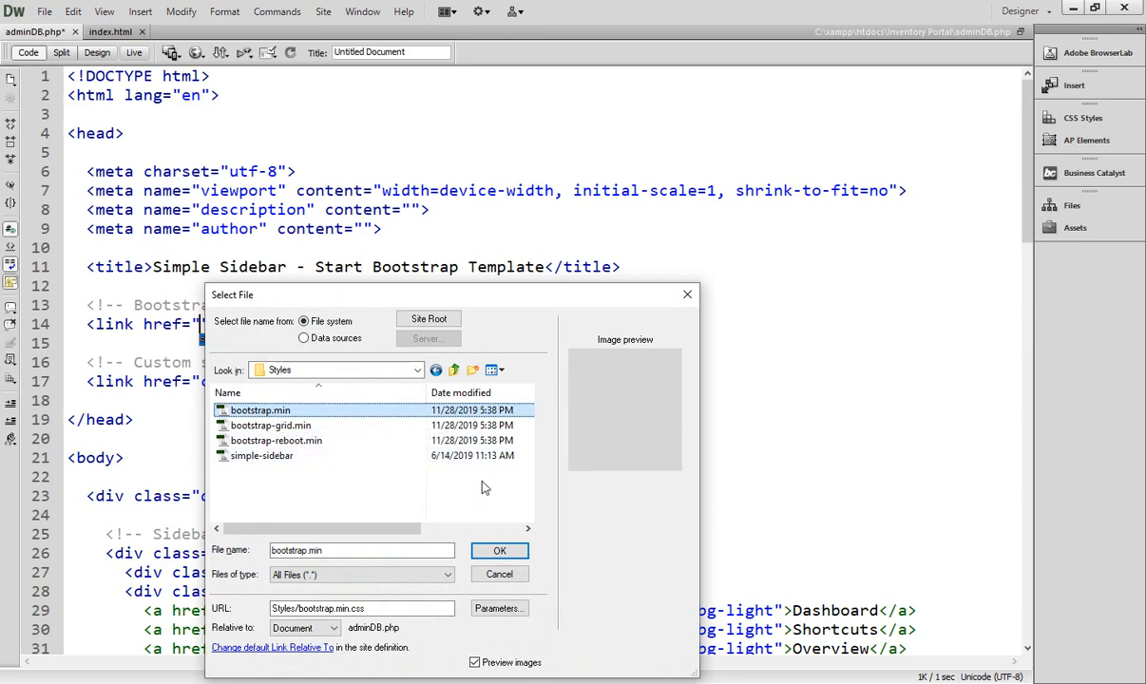
pyautogui.click(500, 551)
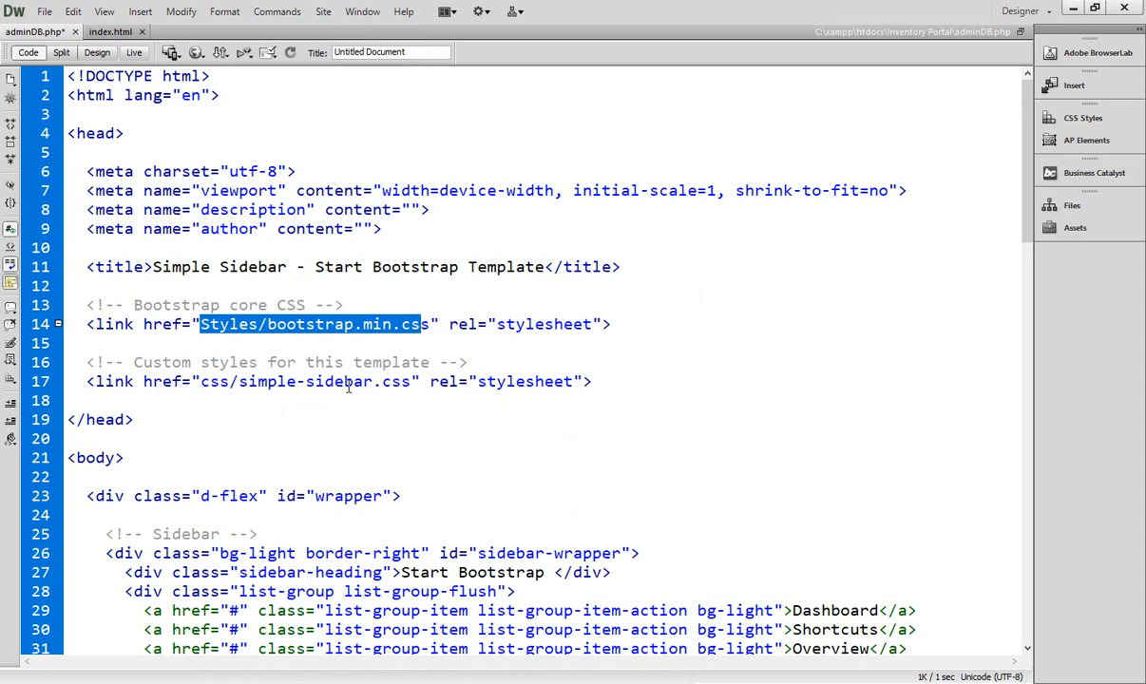
# Replace the custom stylesheet path on line 17 with Styles/simple-sidebar.css
pyautogui.click(448, 407)
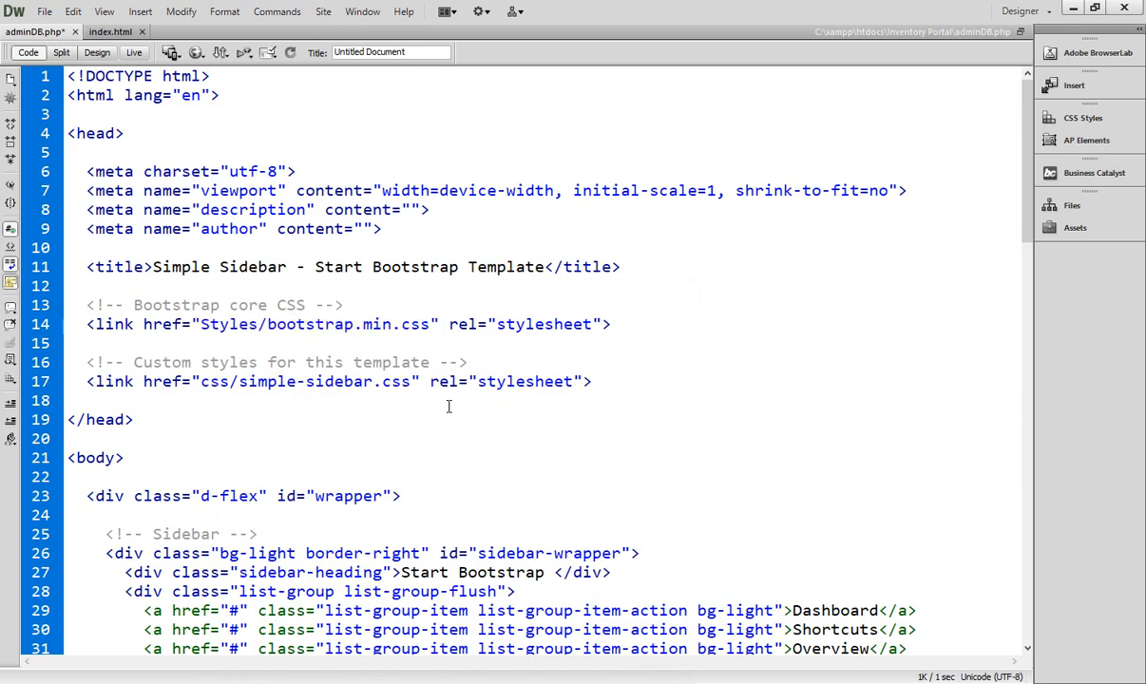
pyautogui.press('Backspace')
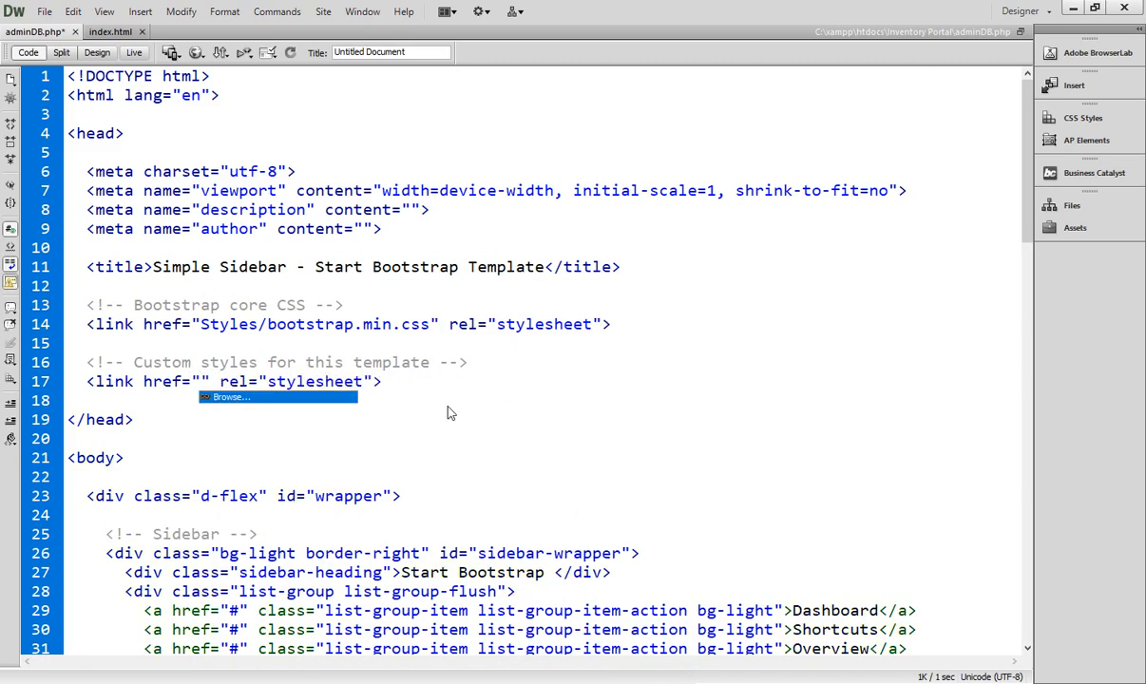
pyautogui.write('Styles/simple-sidebar.css')
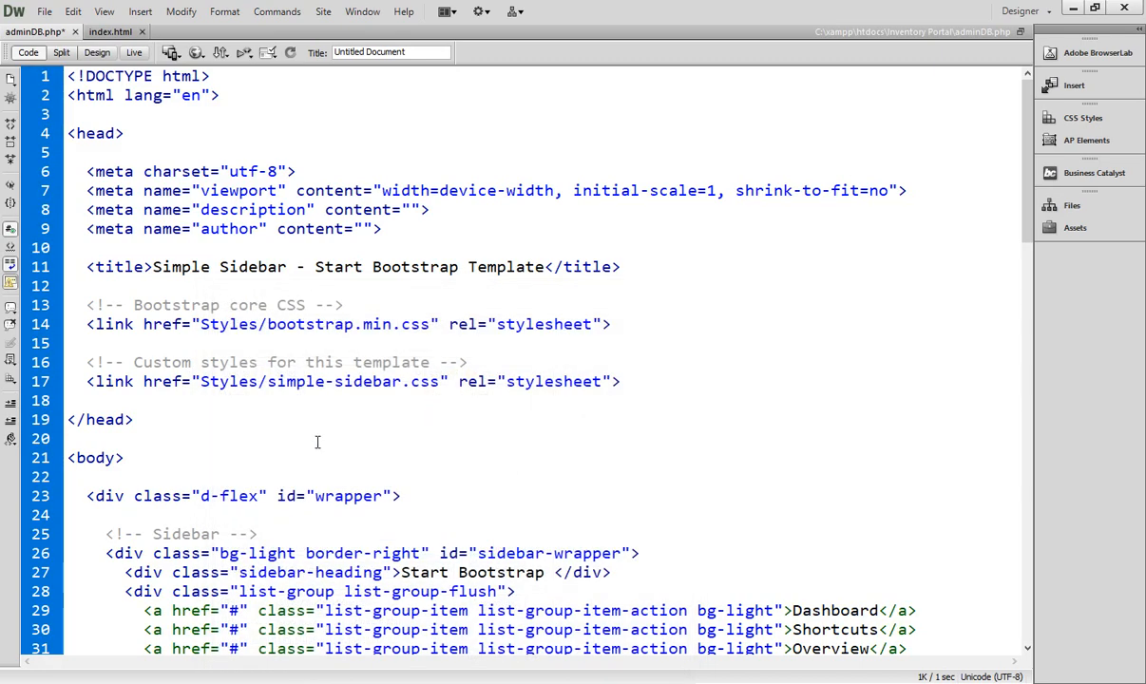
pyautogui.scroll(-3)
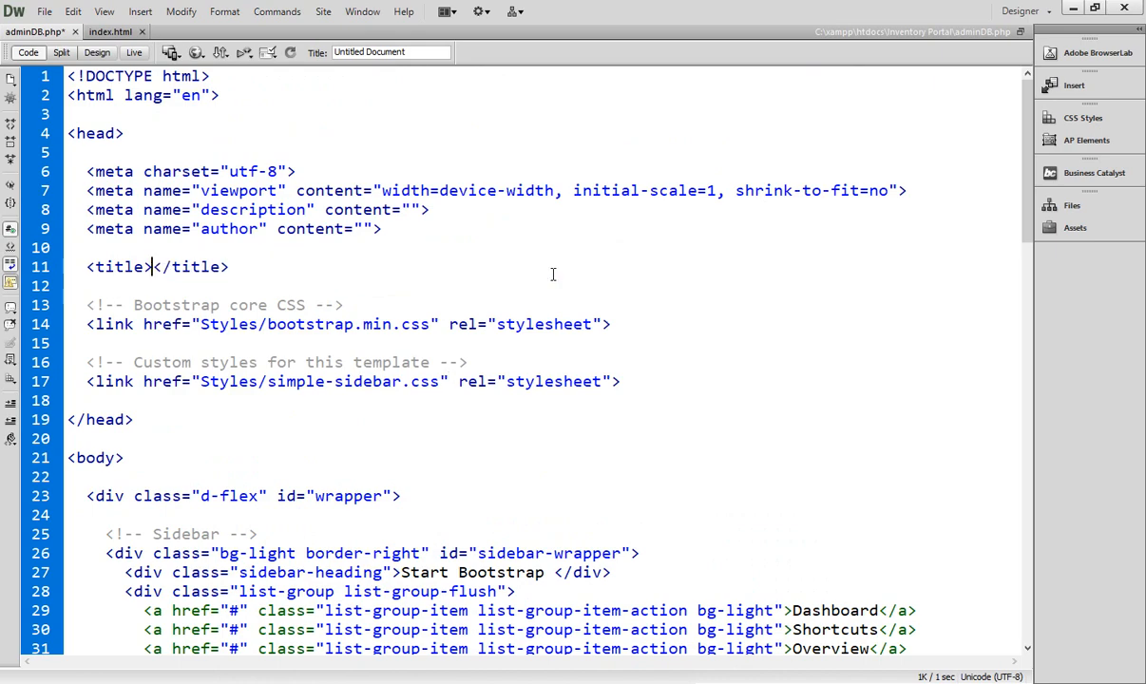
# Type 'Dashboard' as the page title, then scroll down to the script tags
pyautogui.write('Dashbo')
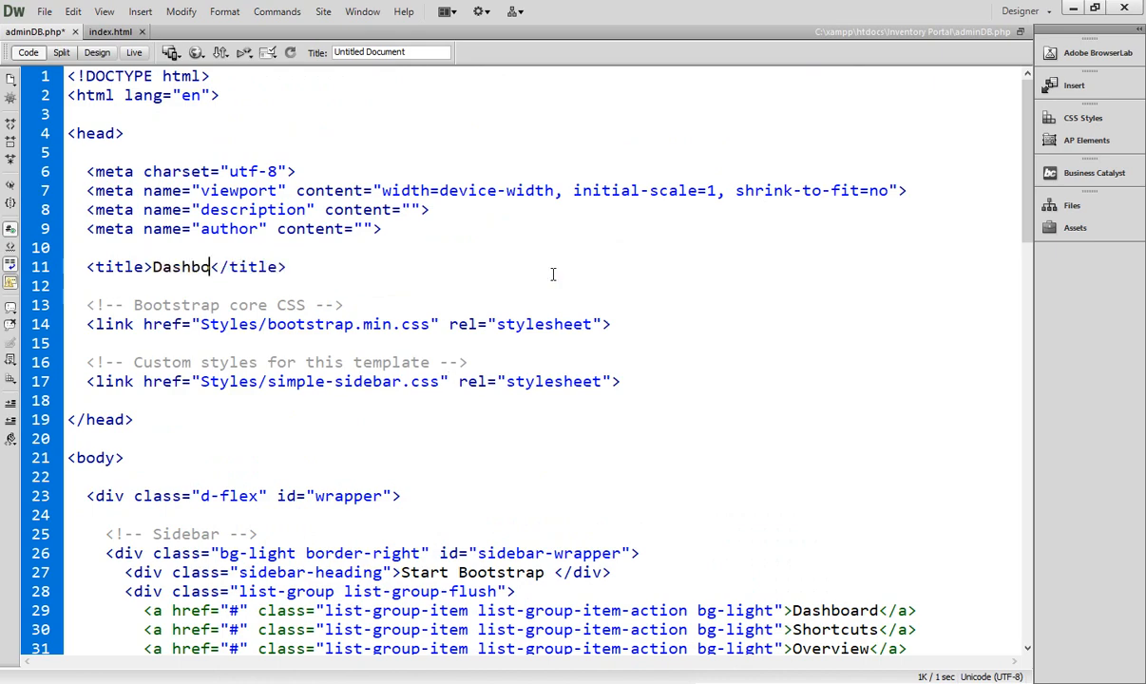
pyautogui.write('ard')
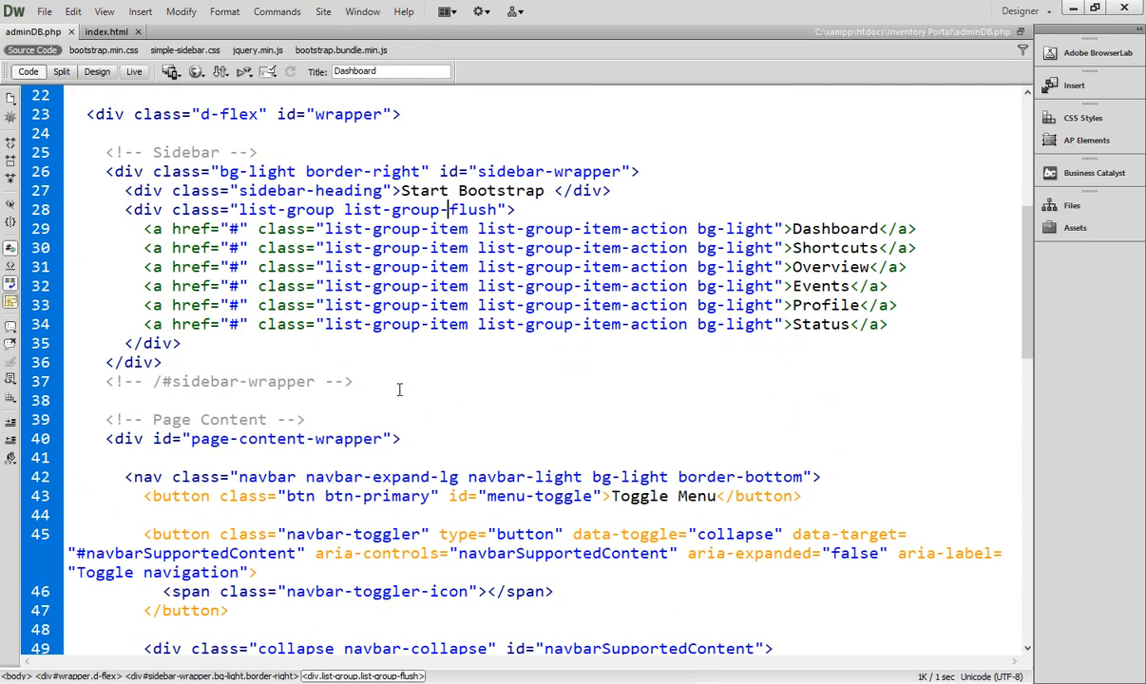
pyautogui.scroll(-3)
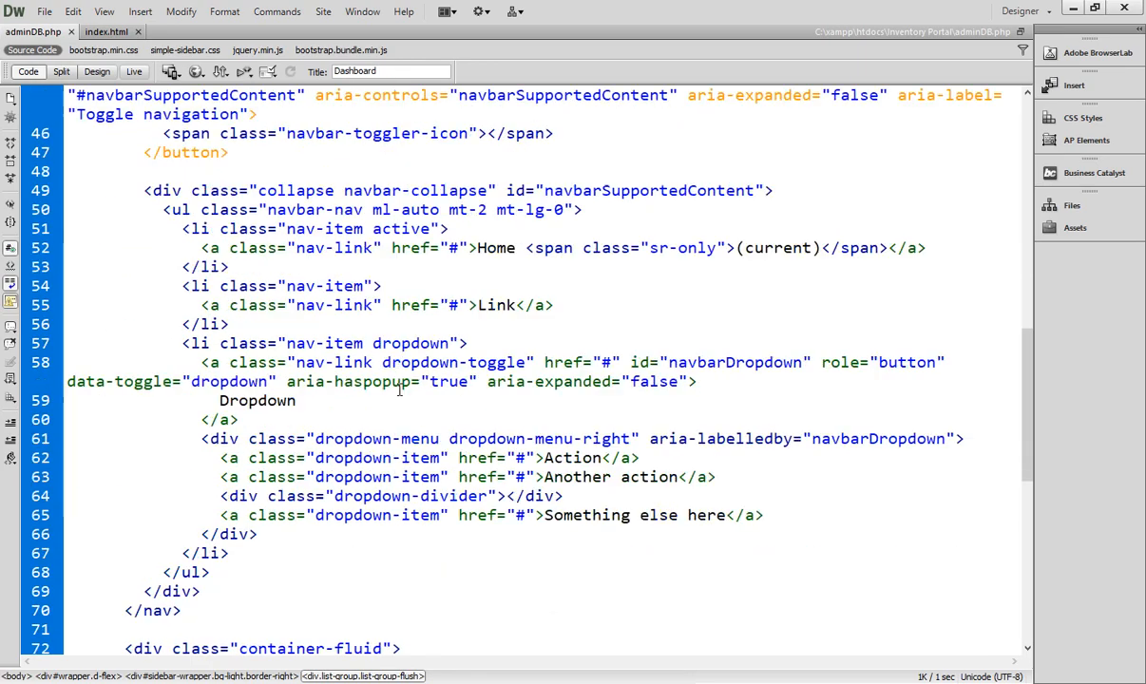
pyautogui.scroll(-3)
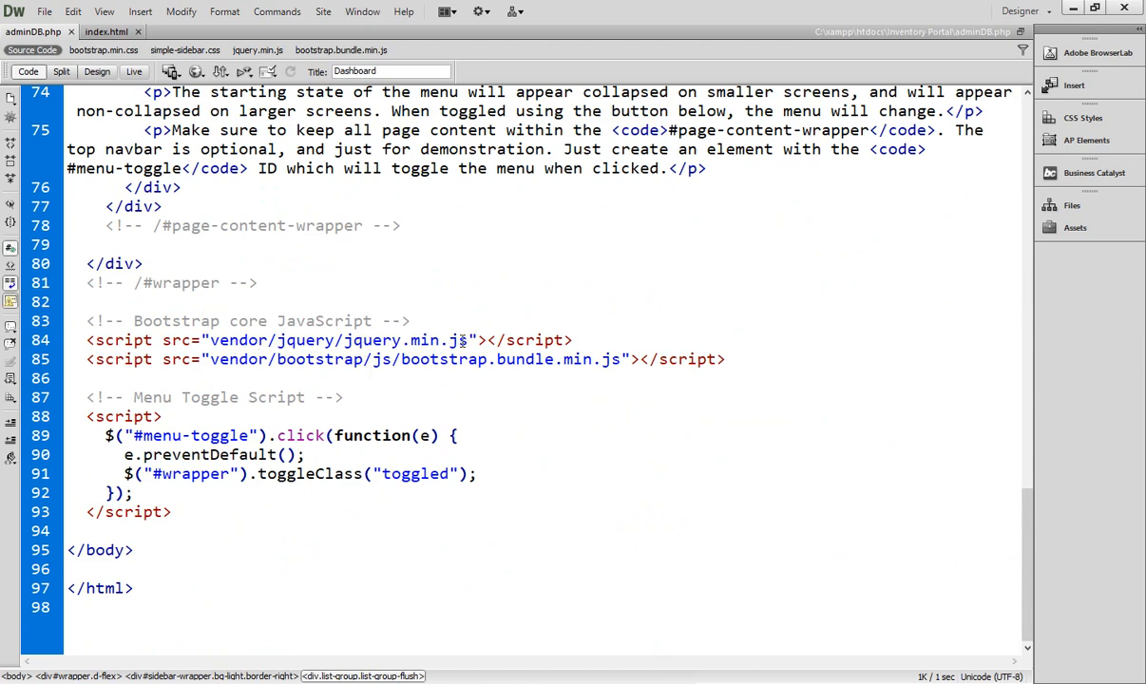
# Repoint the script sources to Scripts/jquery-3.4.1.min.js and Scripts/bootstrap.bundle.min.js
pyautogui.doubleClick(337, 341)
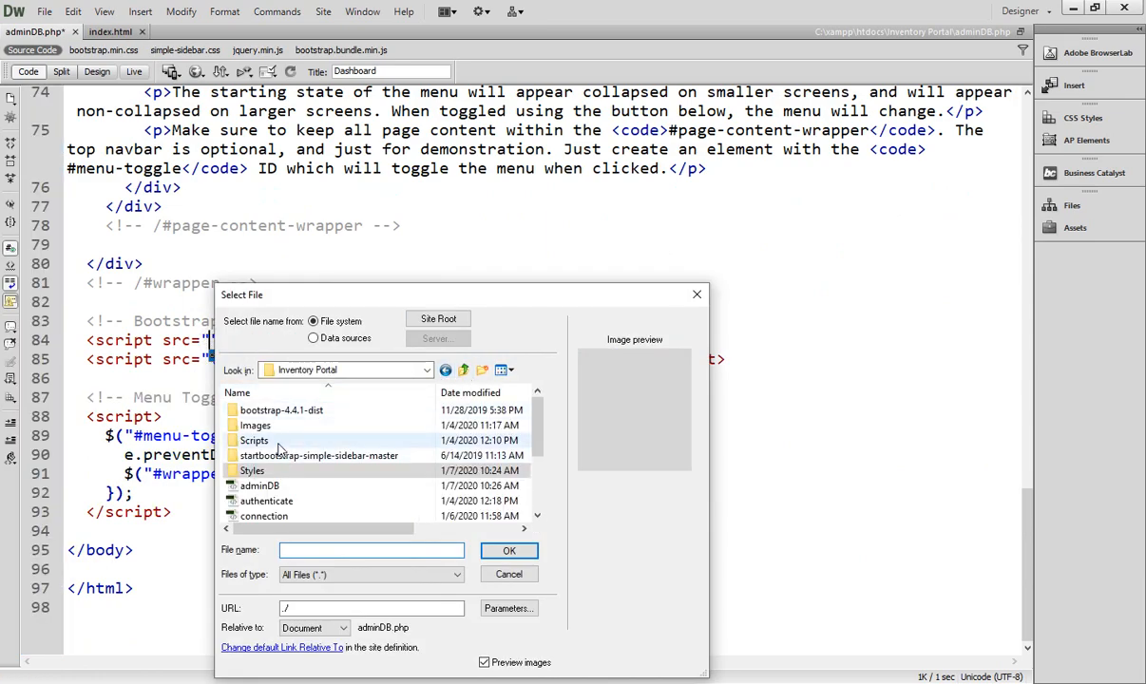
pyautogui.click(509, 574)
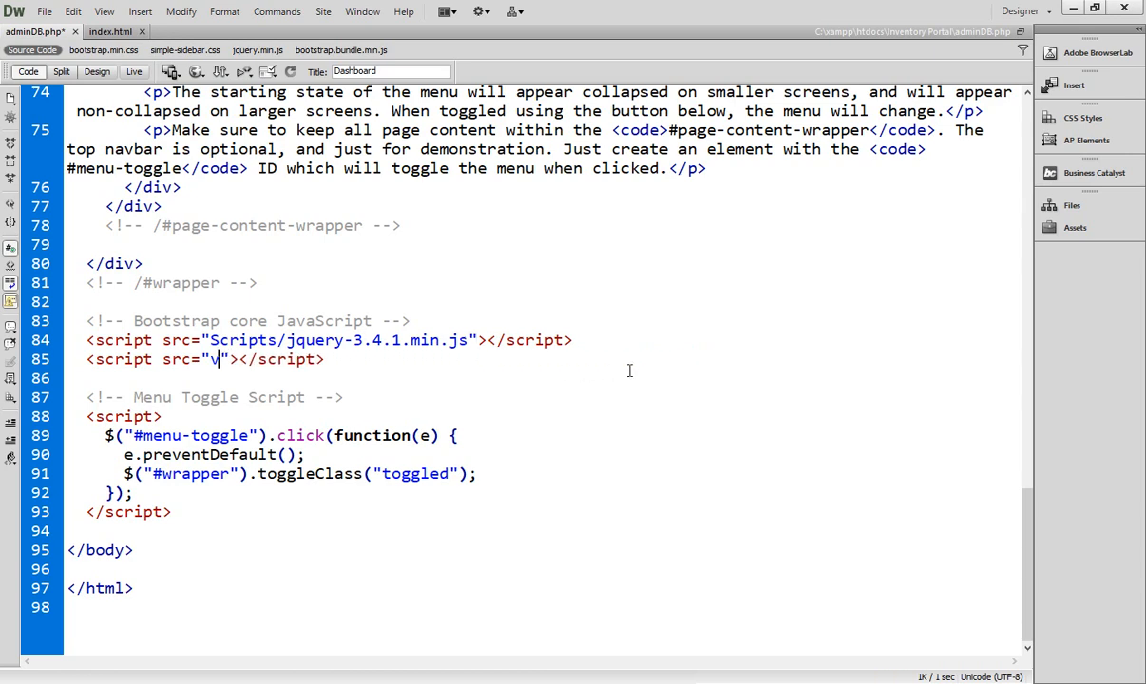
pyautogui.press('Backspace')
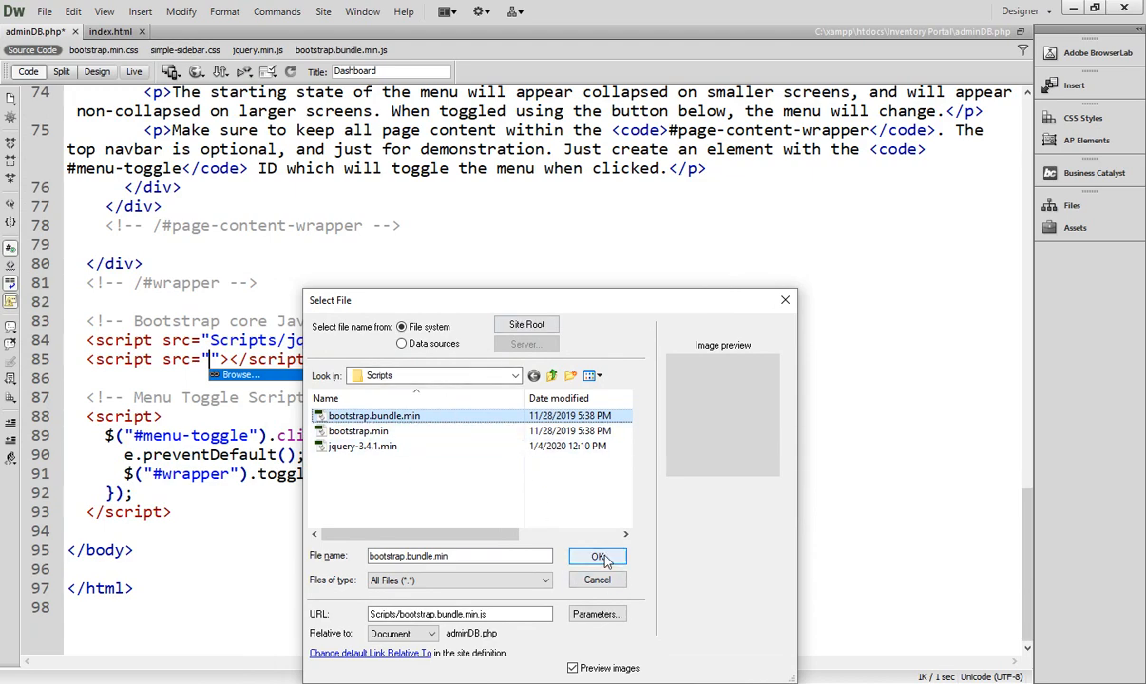
pyautogui.click(597, 556)
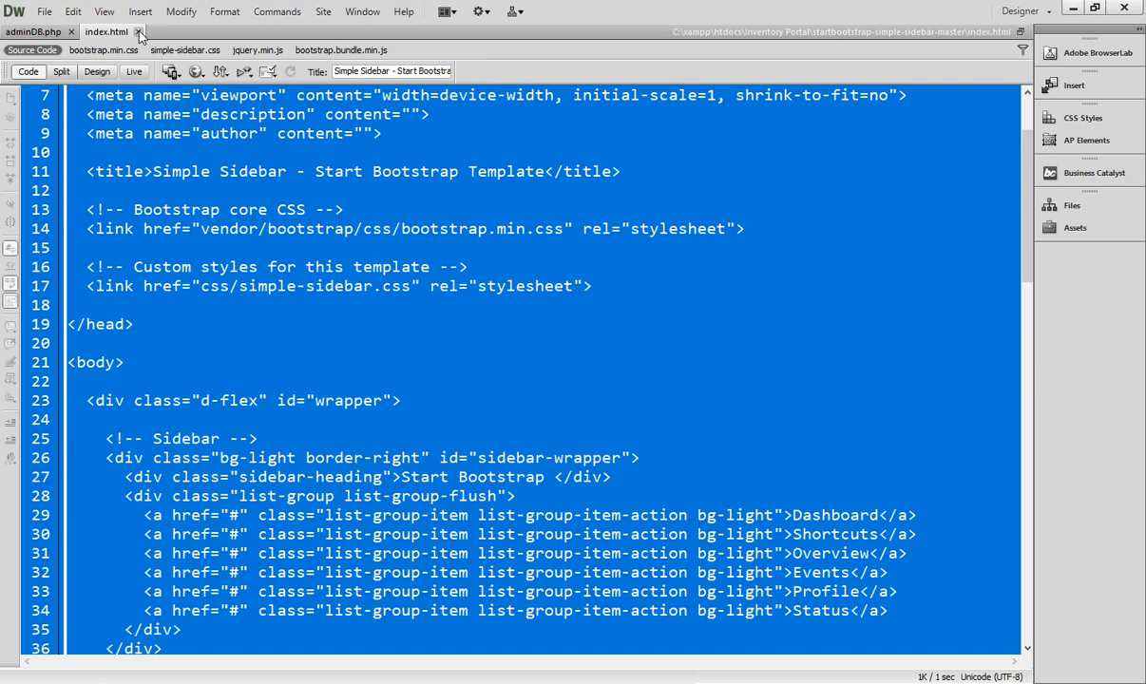
pyautogui.moveTo(225, 190)
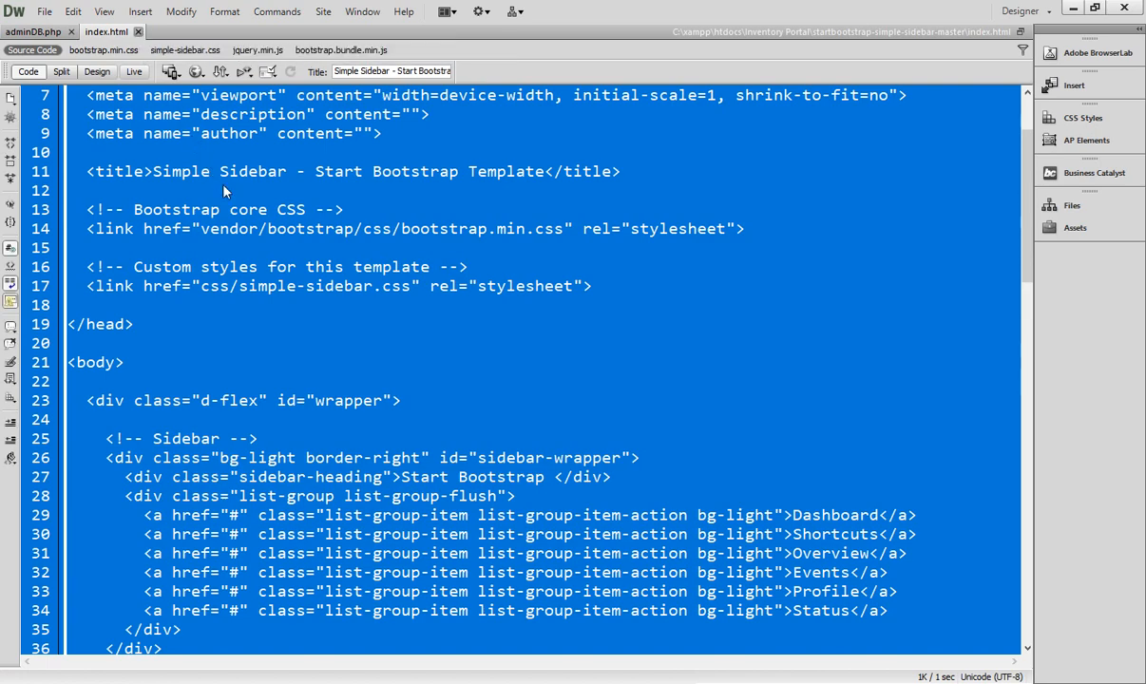
pyautogui.moveTo(467, 210)
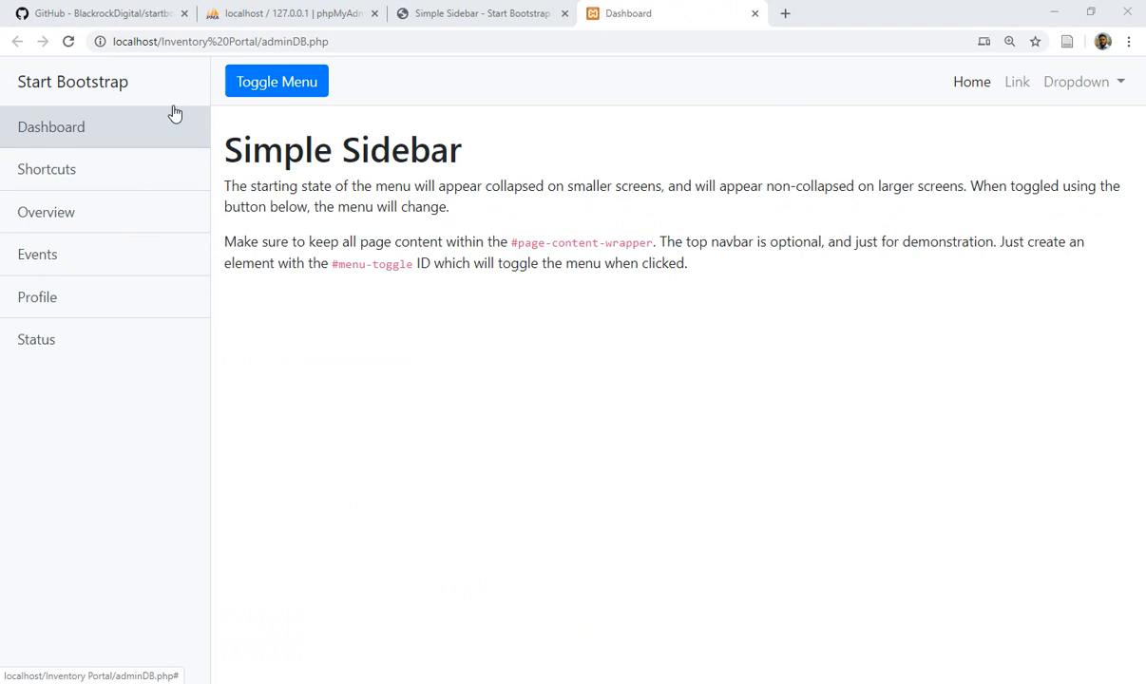
pyautogui.moveTo(117, 281)
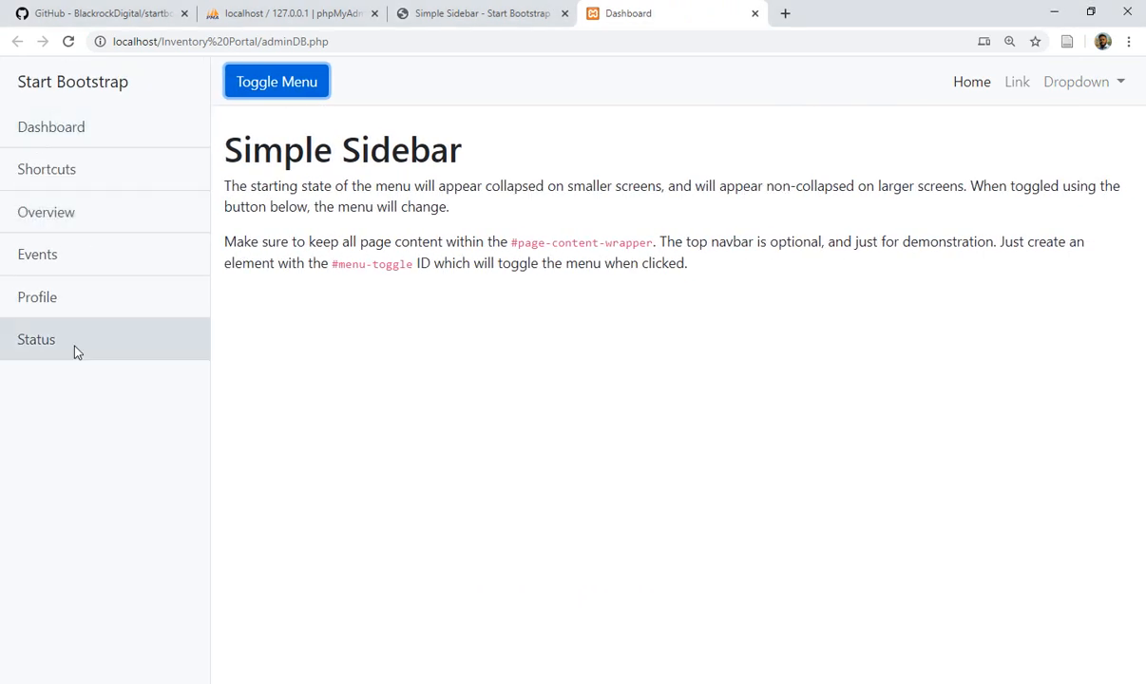
pyautogui.moveTo(662, 292)
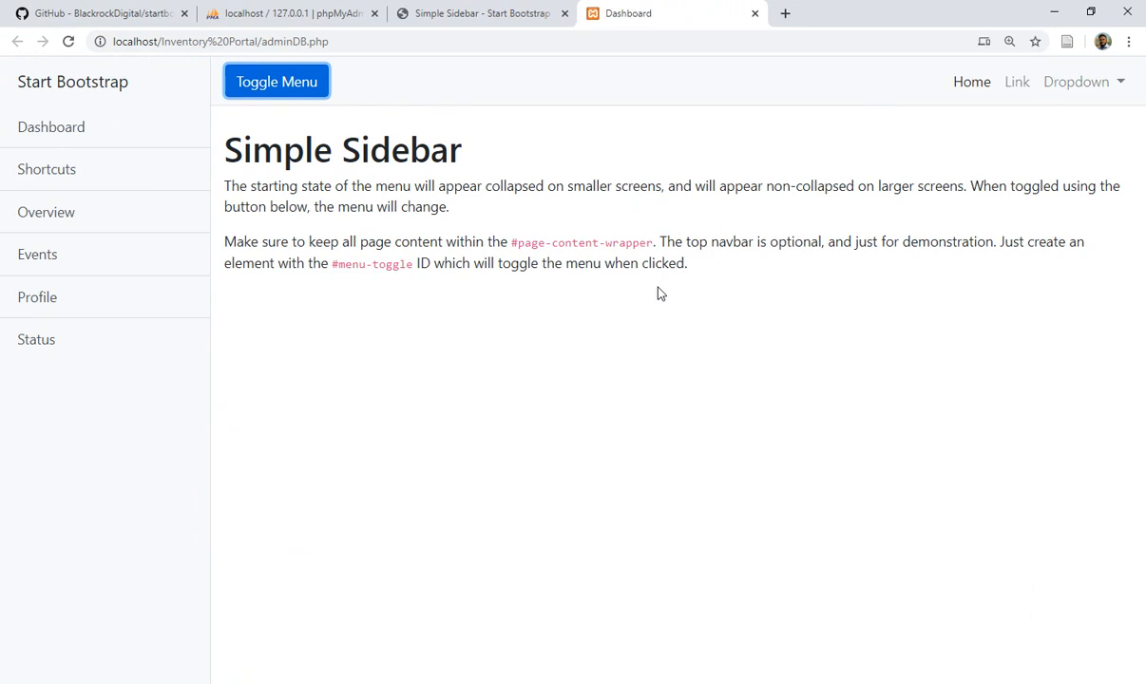
# Try the Toggle Menu button on the Chrome dashboard preview
pyautogui.click(1077, 81)
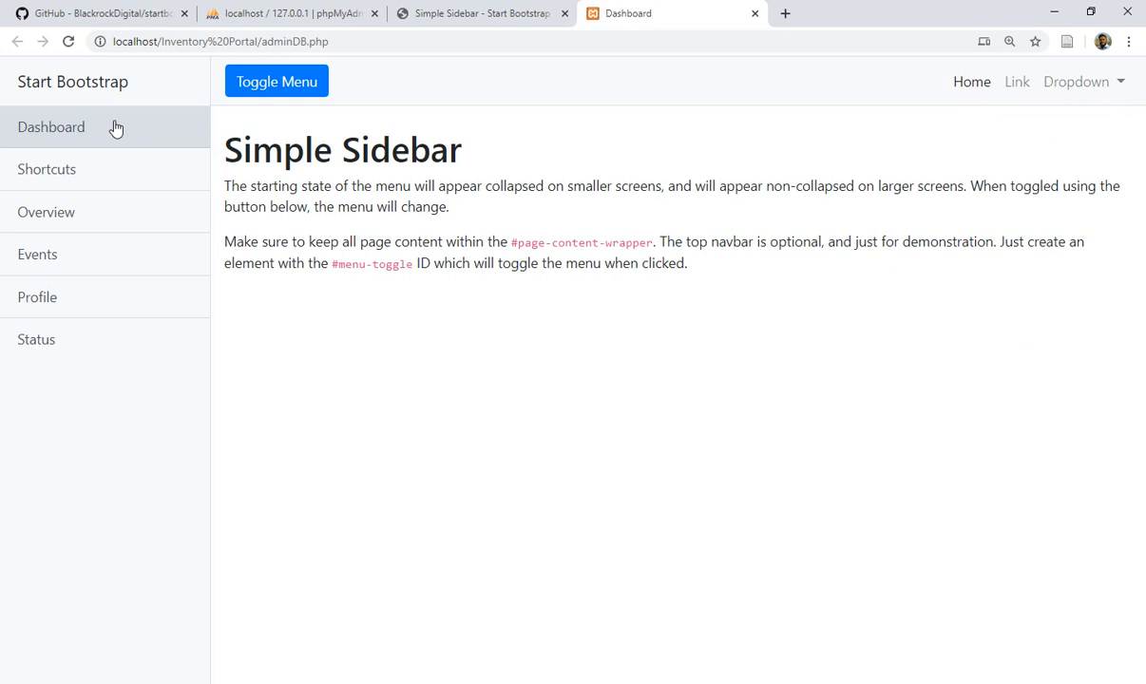
pyautogui.moveTo(506, 311)
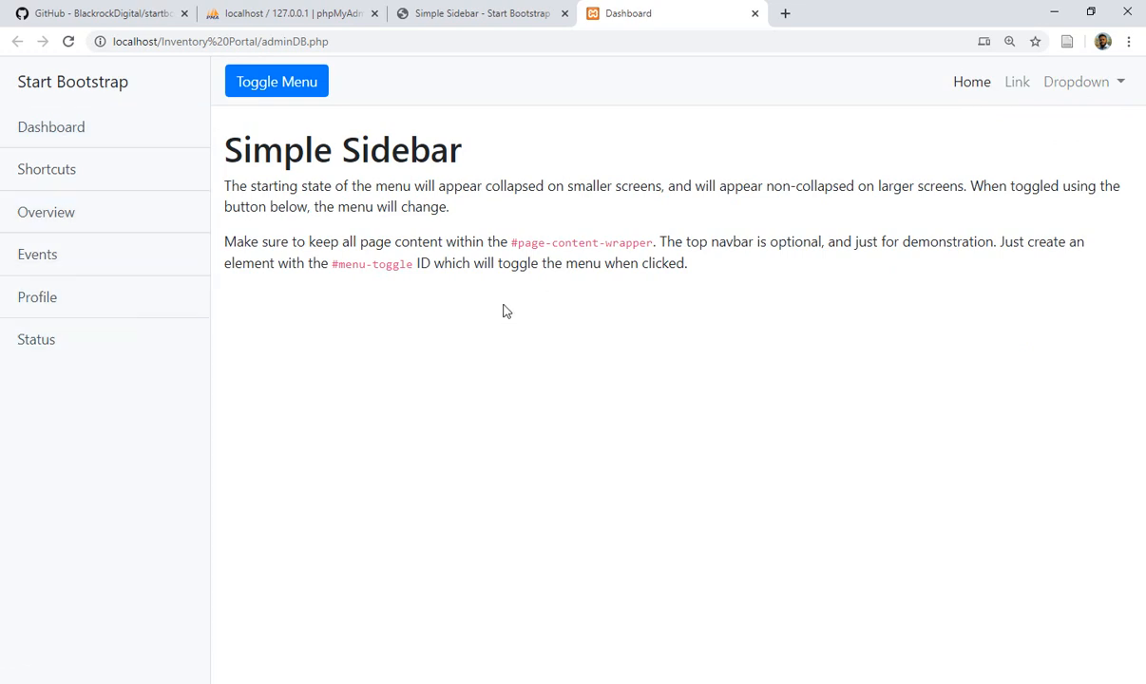
pyautogui.moveTo(510, 303)
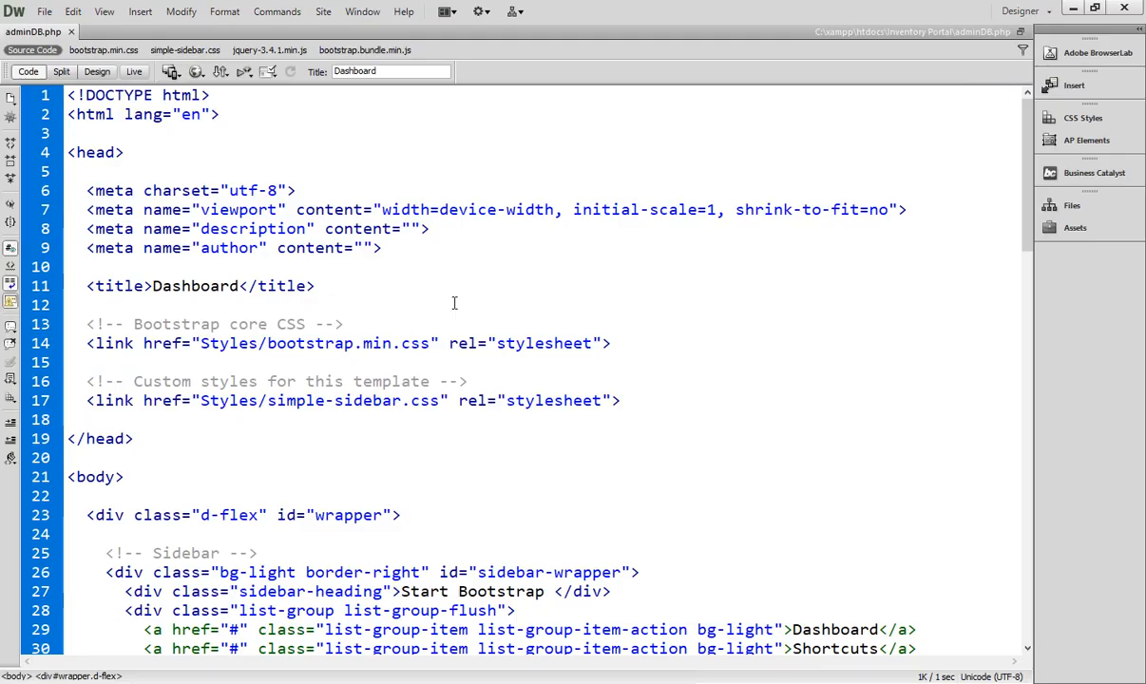
# Delete the Simple Sidebar <h1> and both demo <p> elements inside container-fluid
pyautogui.scroll(-3)
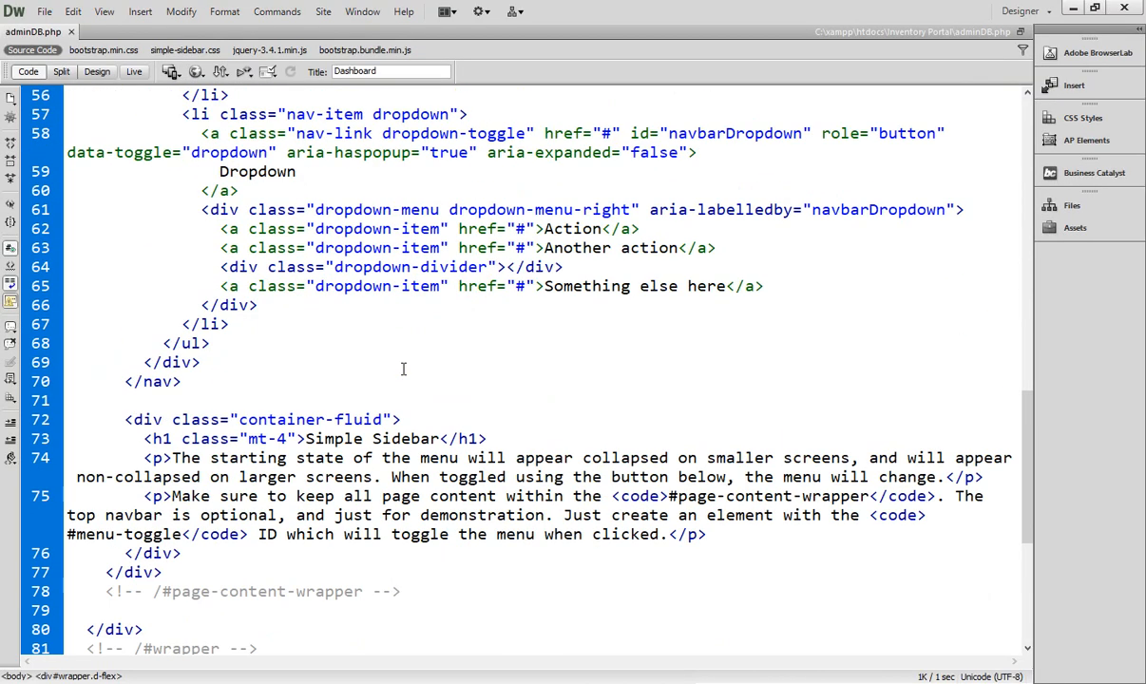
pyautogui.scroll(-3)
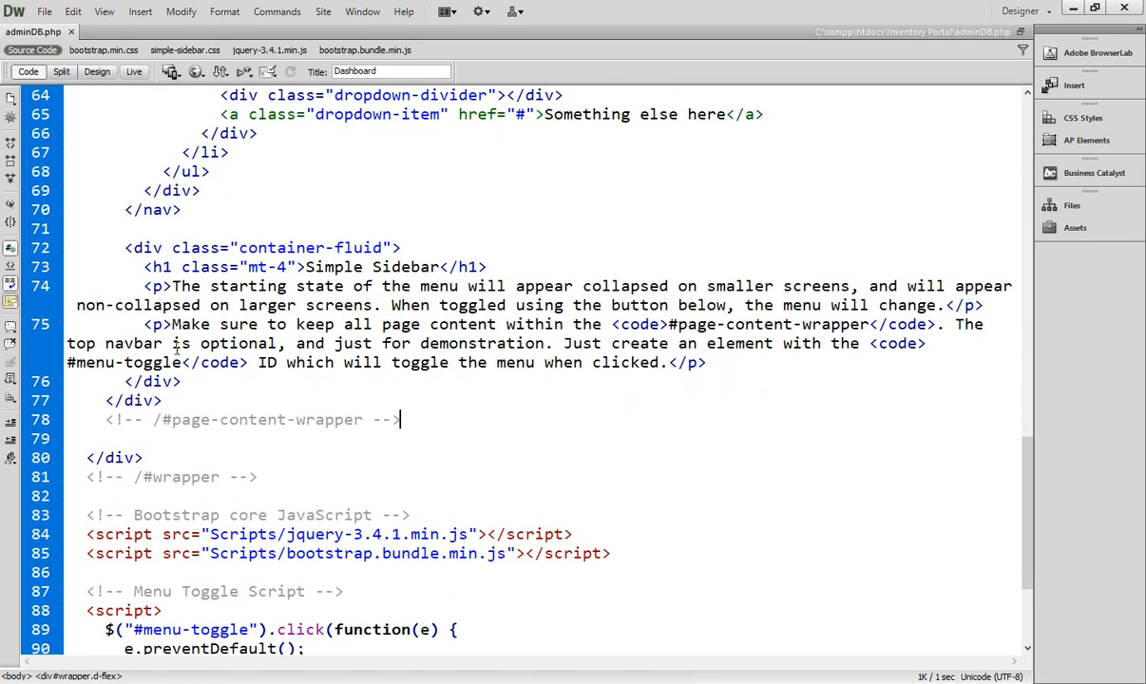
pyautogui.moveTo(144, 266); pyautogui.dragTo(181, 381)
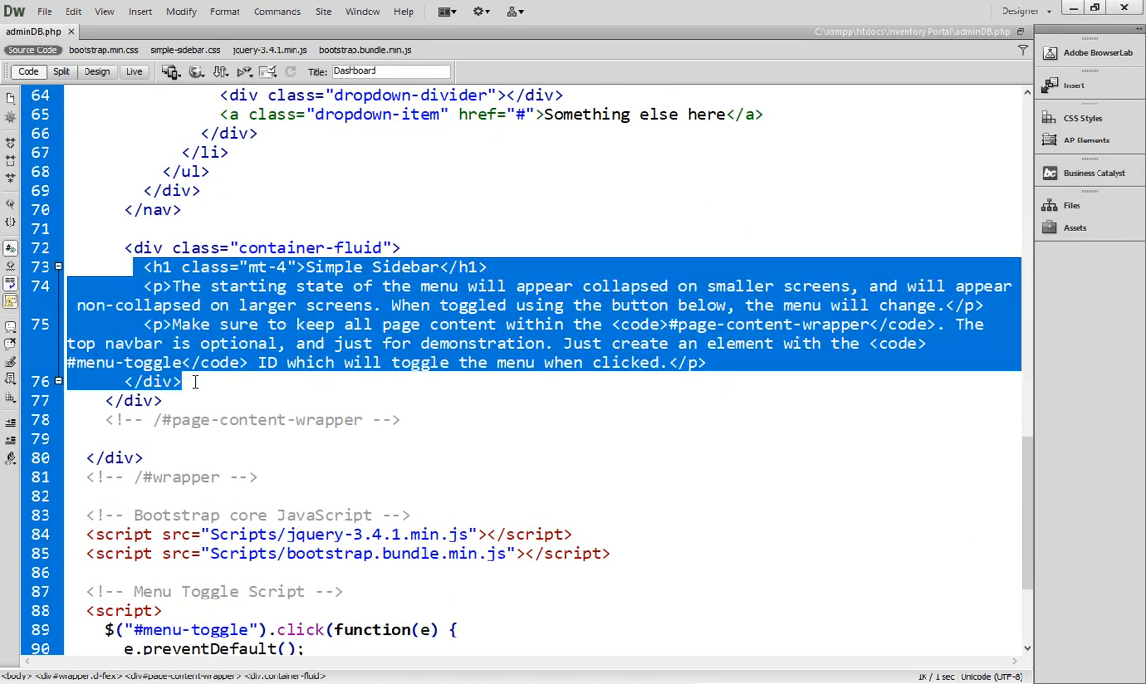
pyautogui.click(190, 267)
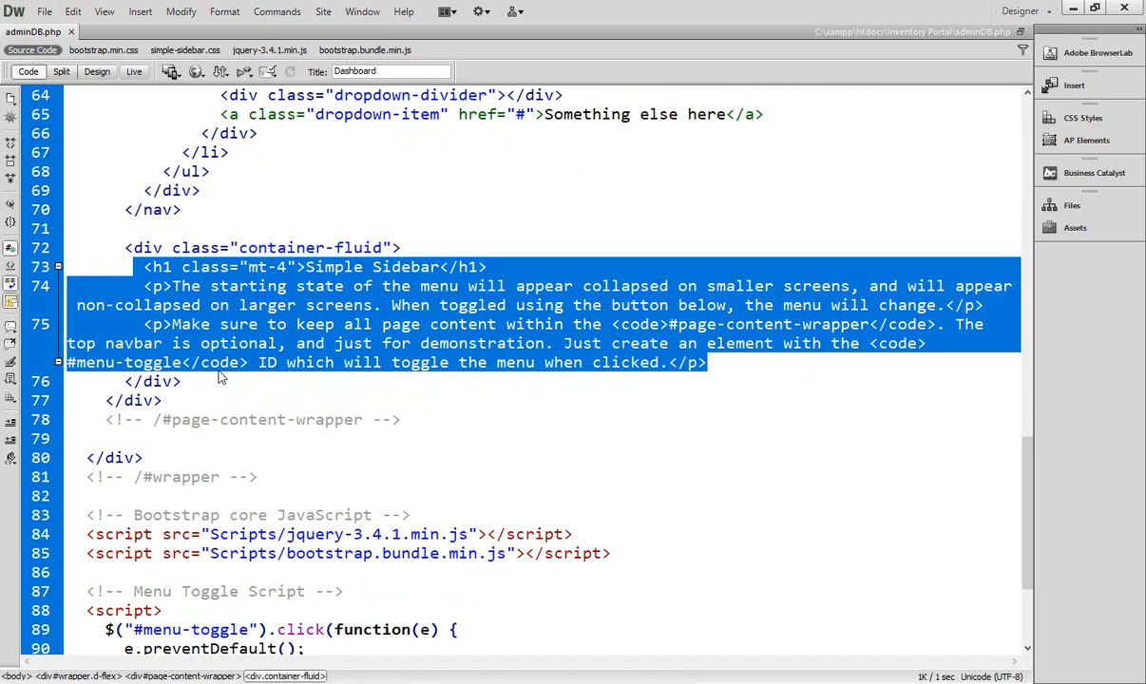
pyautogui.press('Delete')
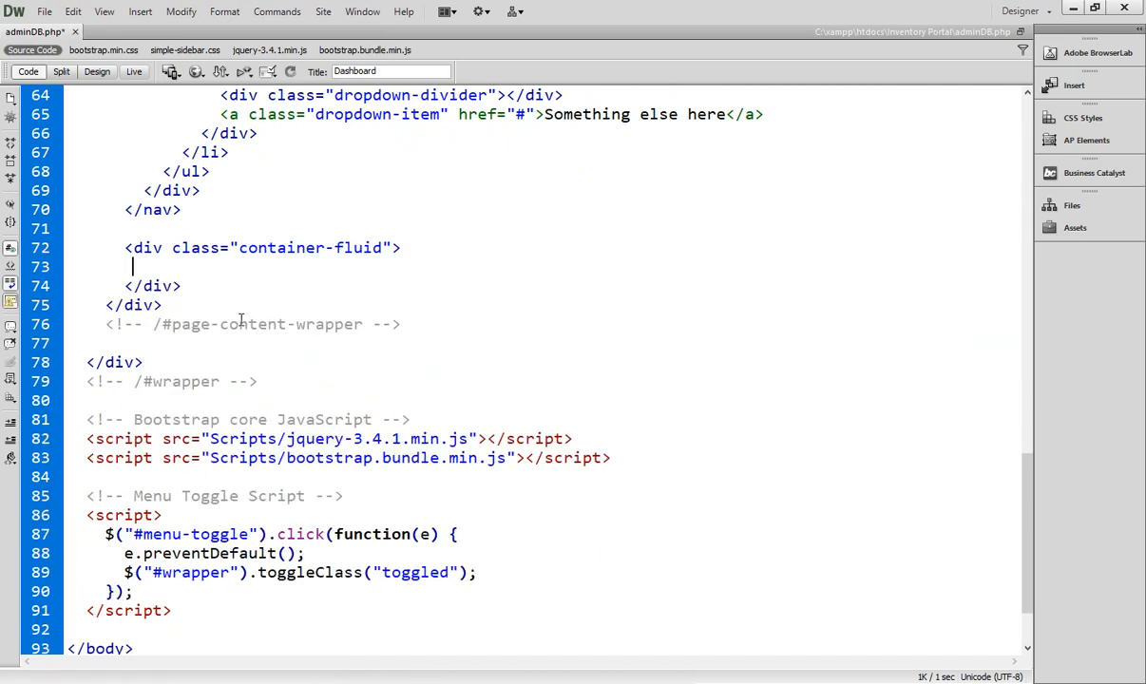
pyautogui.scroll(3)
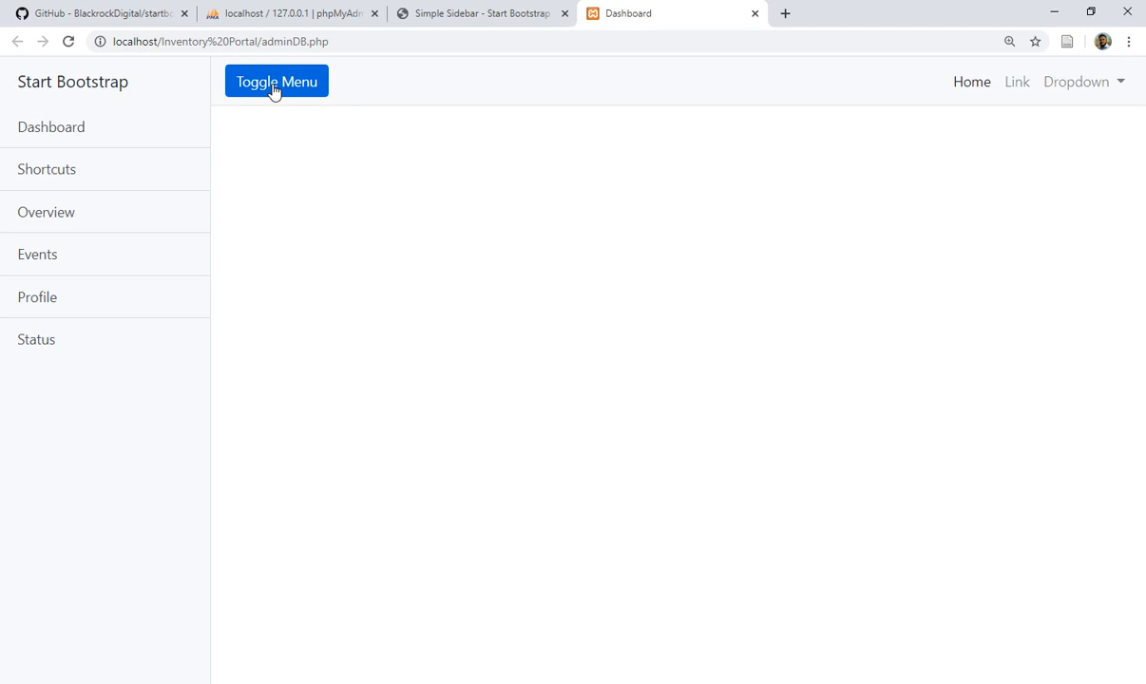
pyautogui.moveTo(157, 145)
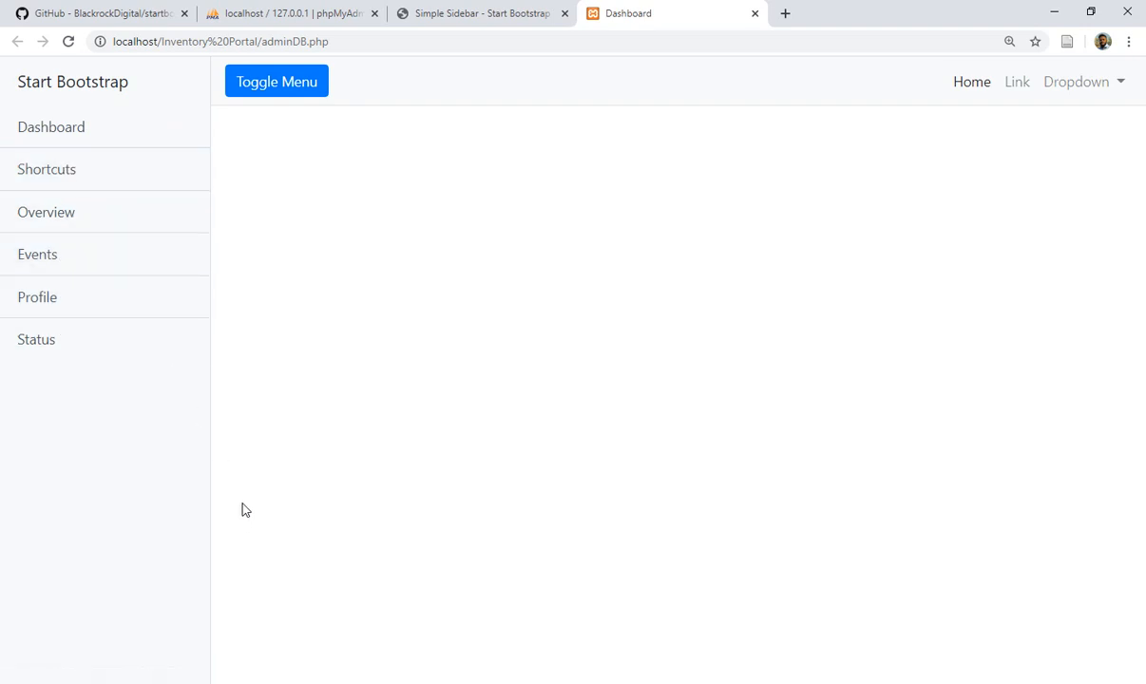
pyautogui.click(290, 14)
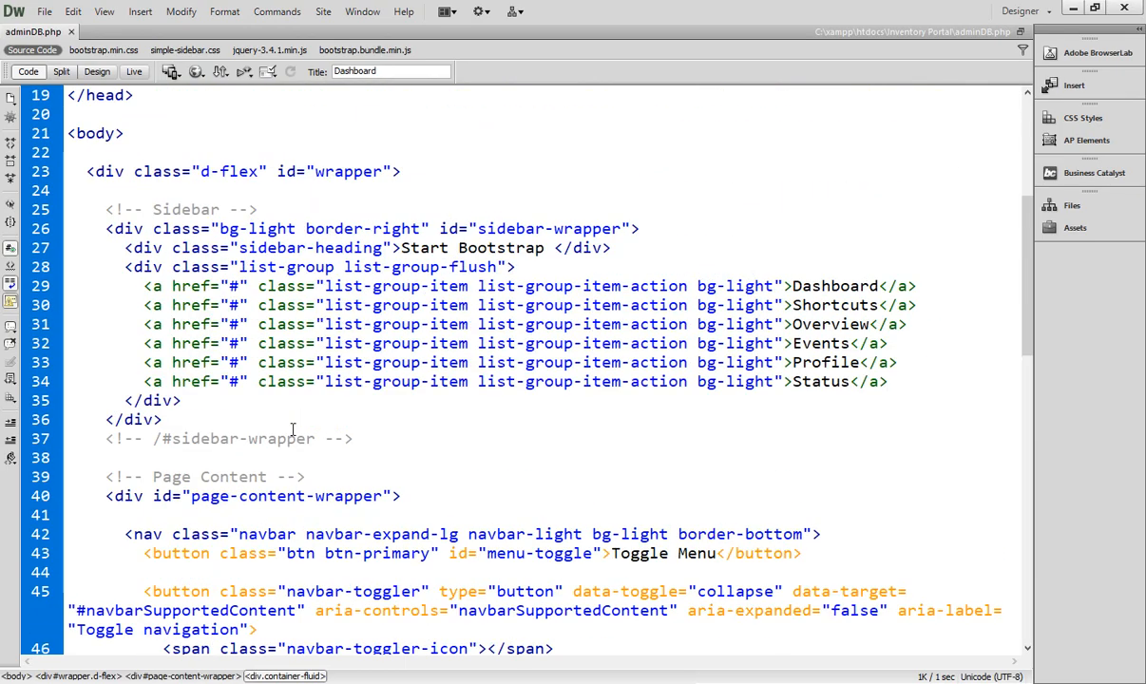
# Rename the Shortcuts and Overview sidebar links to Roles and Users
pyautogui.doubleClick(835, 287)
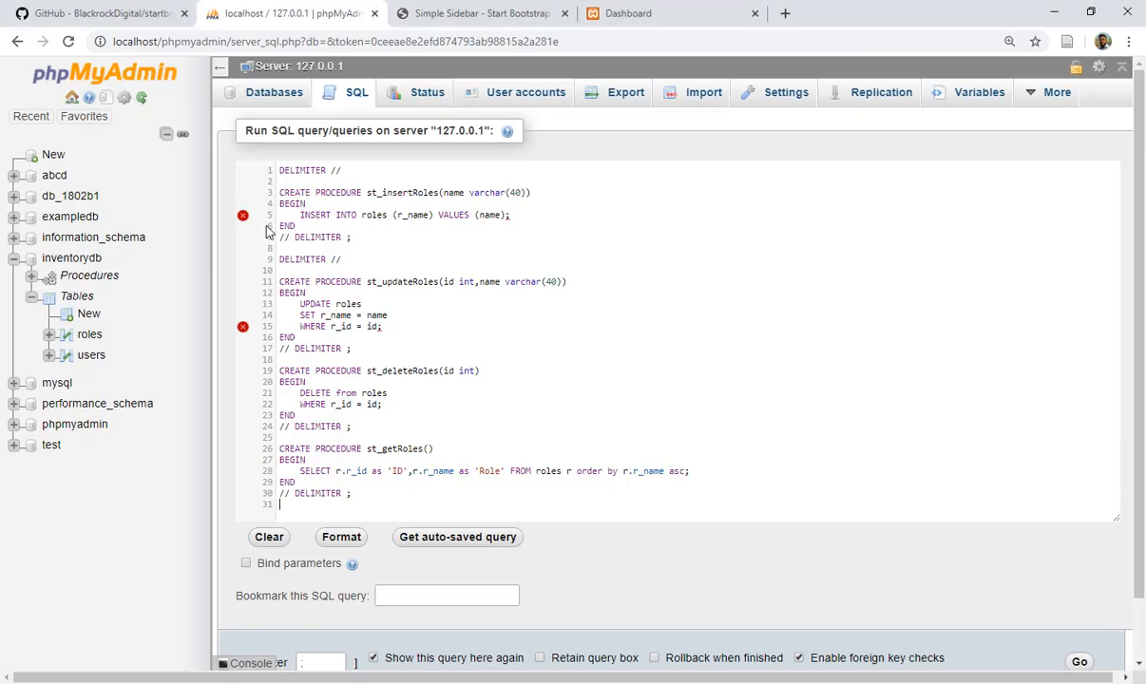
pyautogui.click(480, 13)
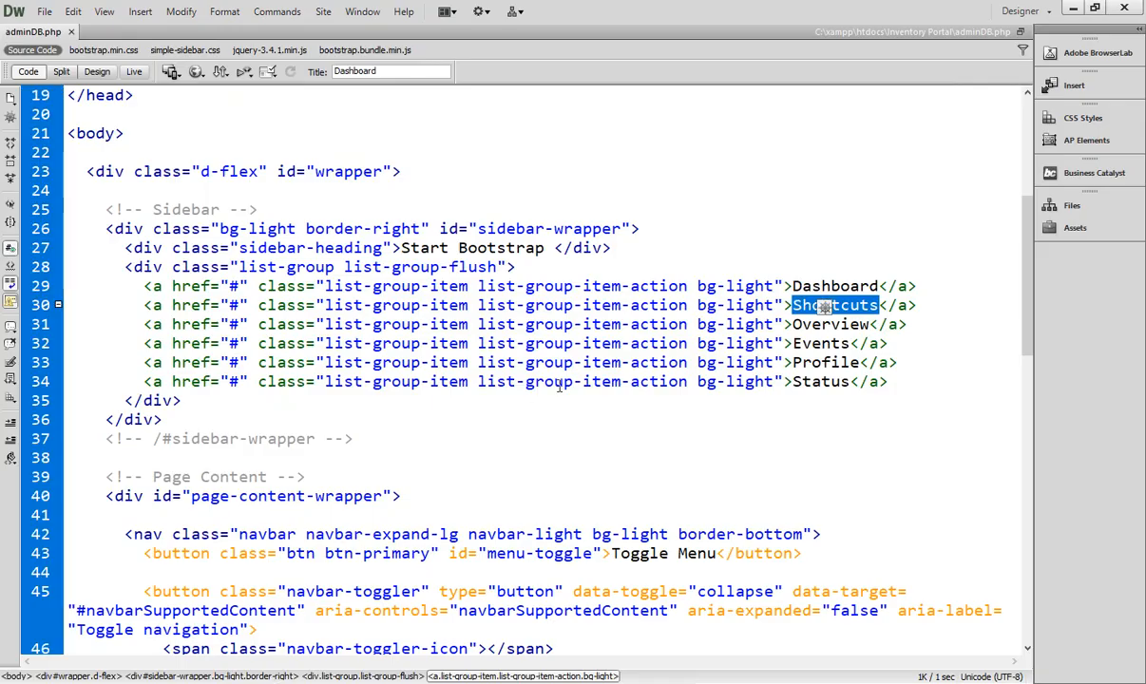
pyautogui.write('Roles')
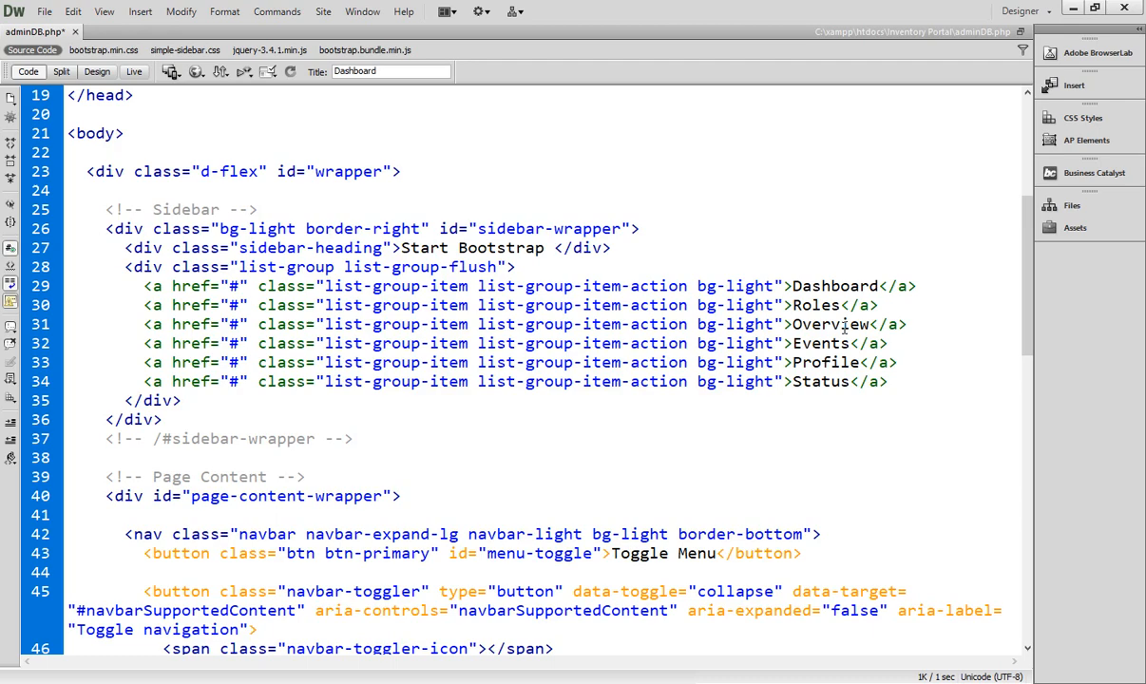
pyautogui.doubleClick(829, 324)
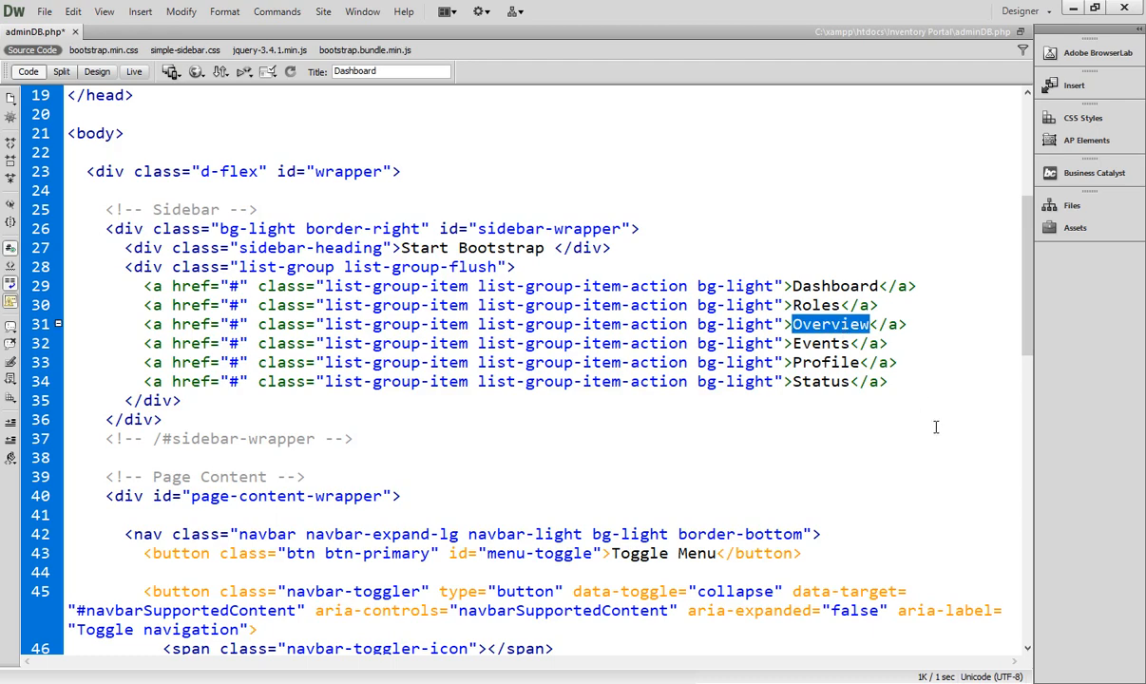
pyautogui.write('Users')
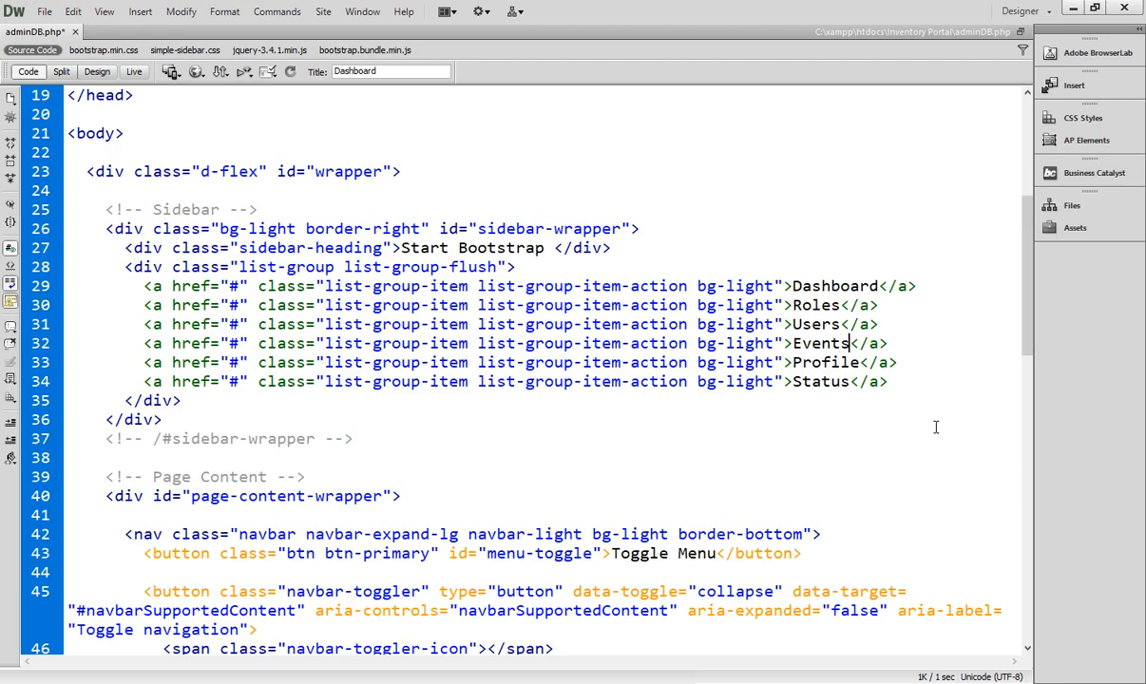
# Rename the remaining sidebar links to Suppliers, Products and Stock
pyautogui.write('Supplier')
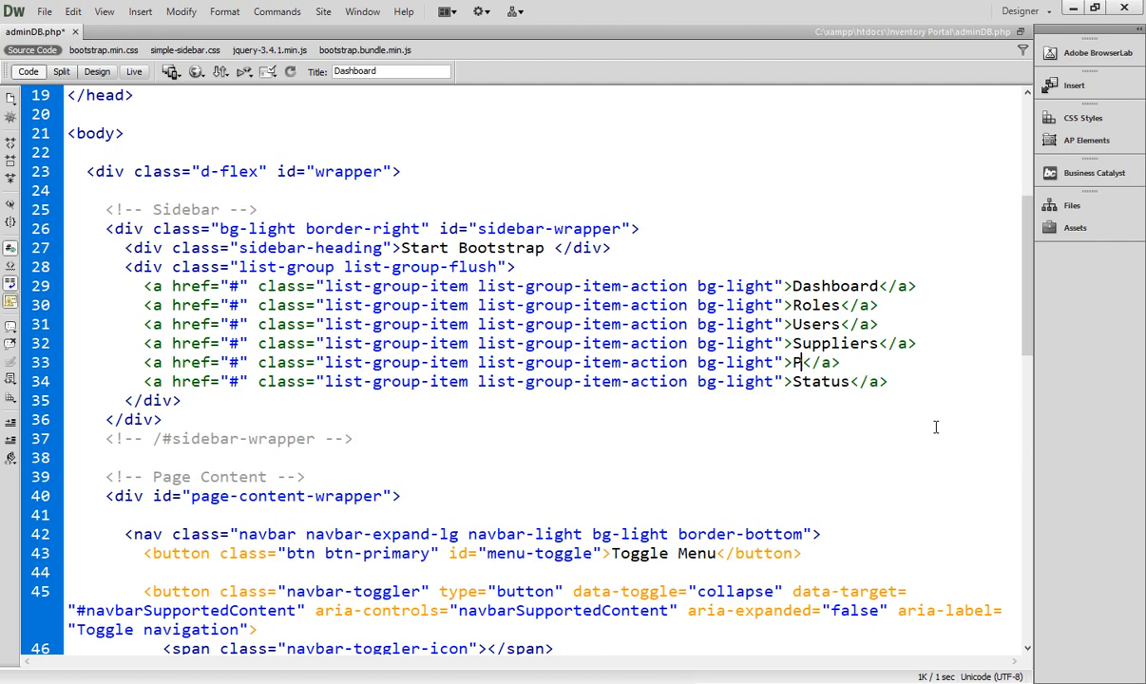
pyautogui.press('Backspace')
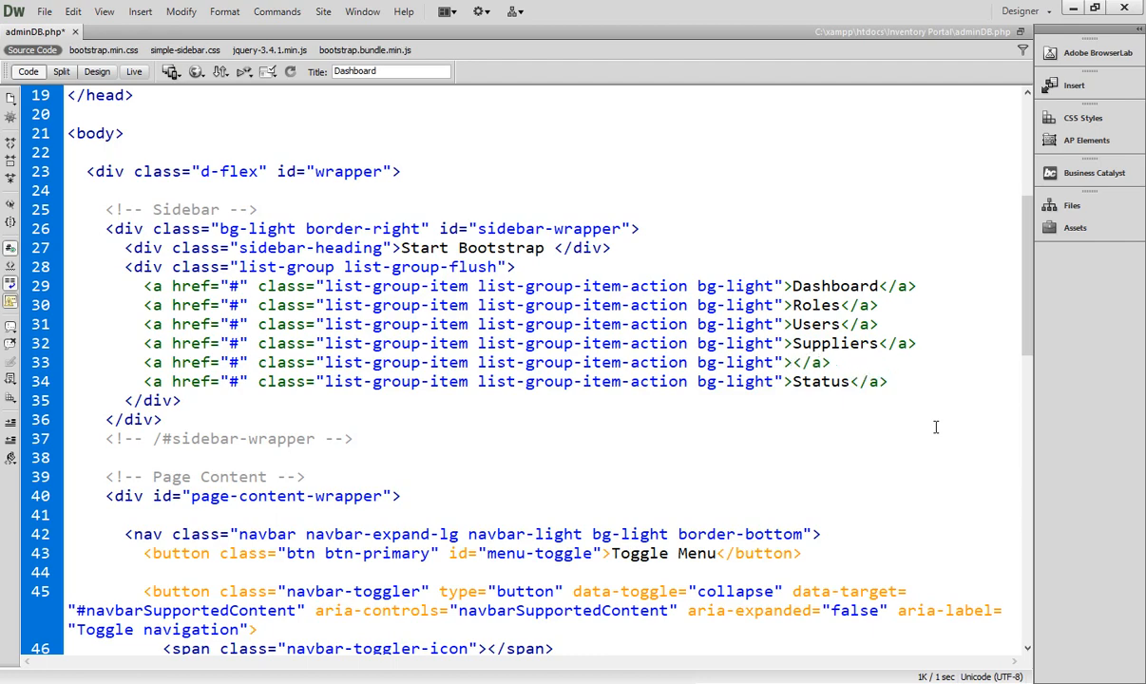
pyautogui.write('P')
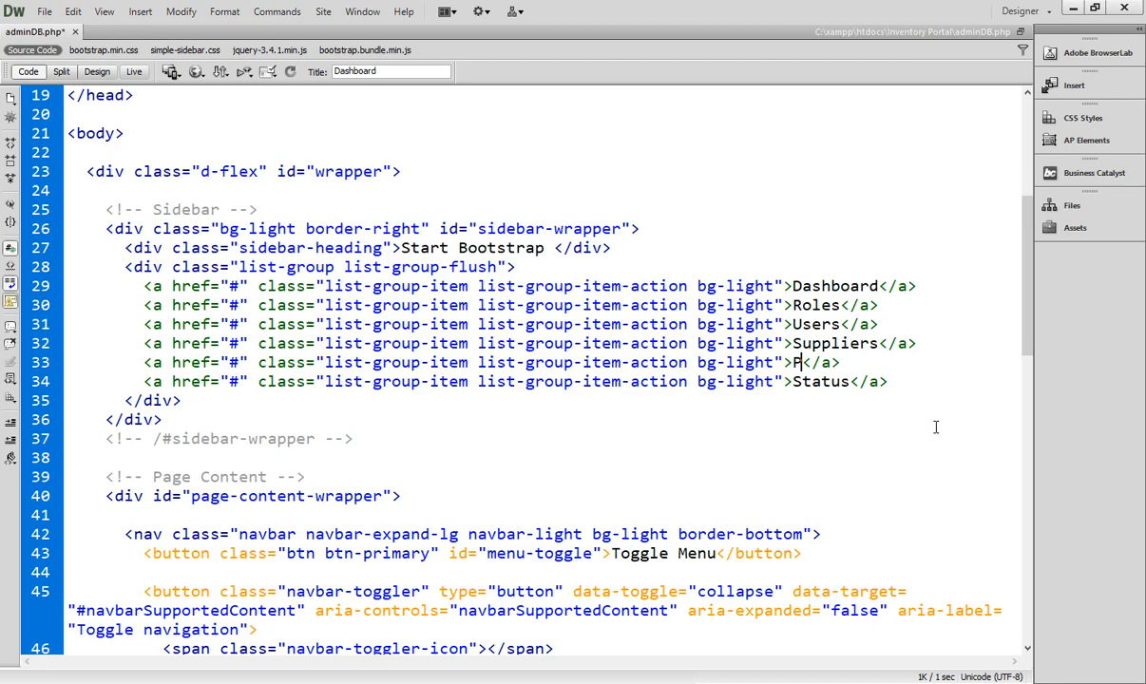
pyautogui.write('roducts')
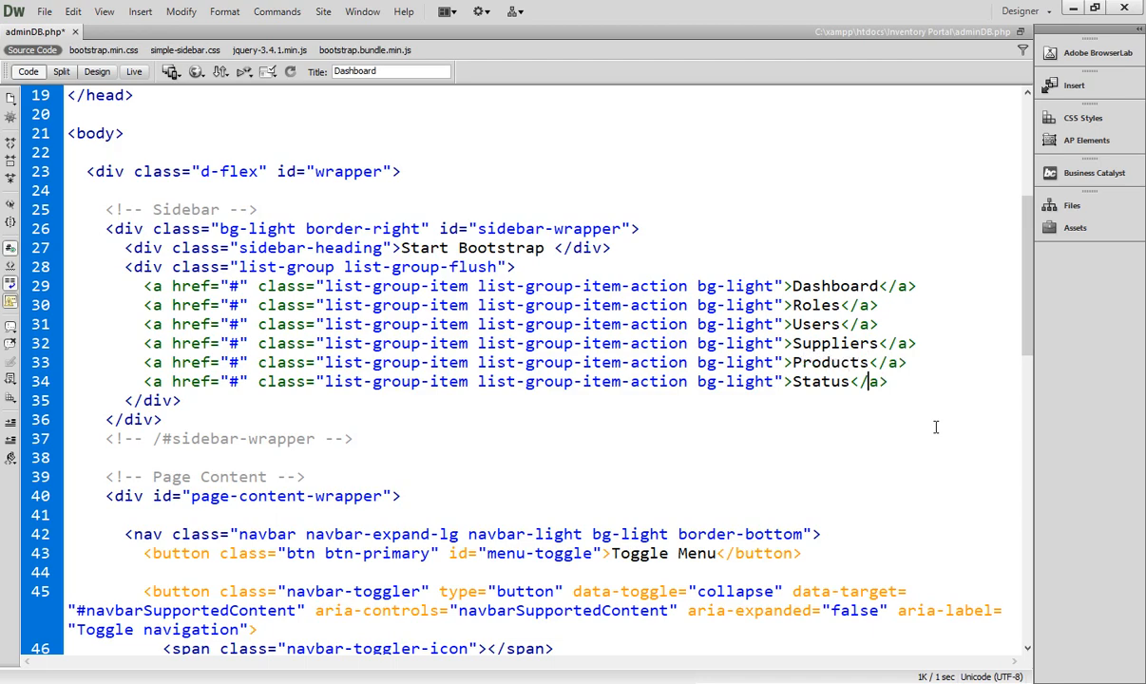
pyautogui.press('BackSpace')
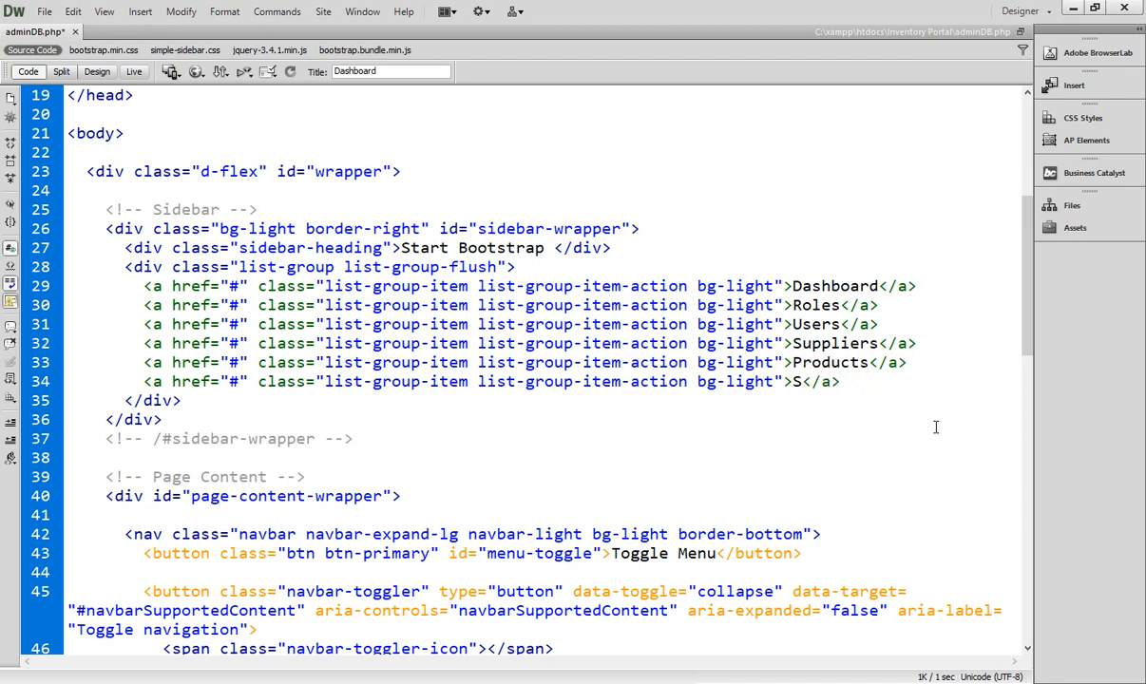
pyautogui.write('t')
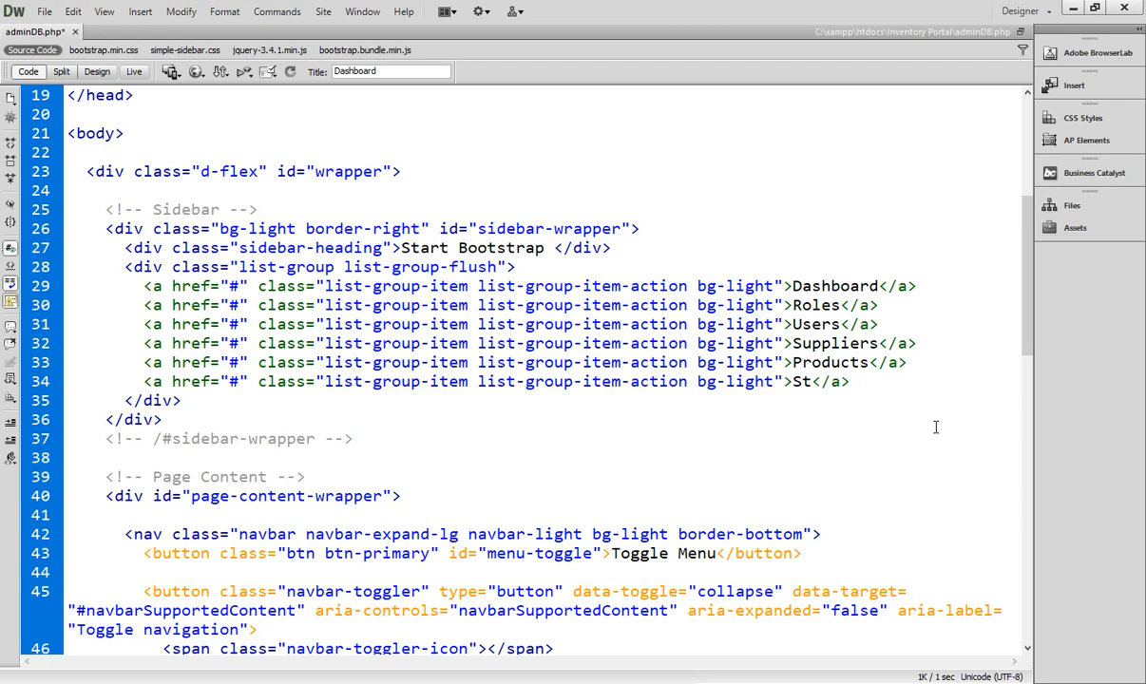
pyautogui.write('ock')
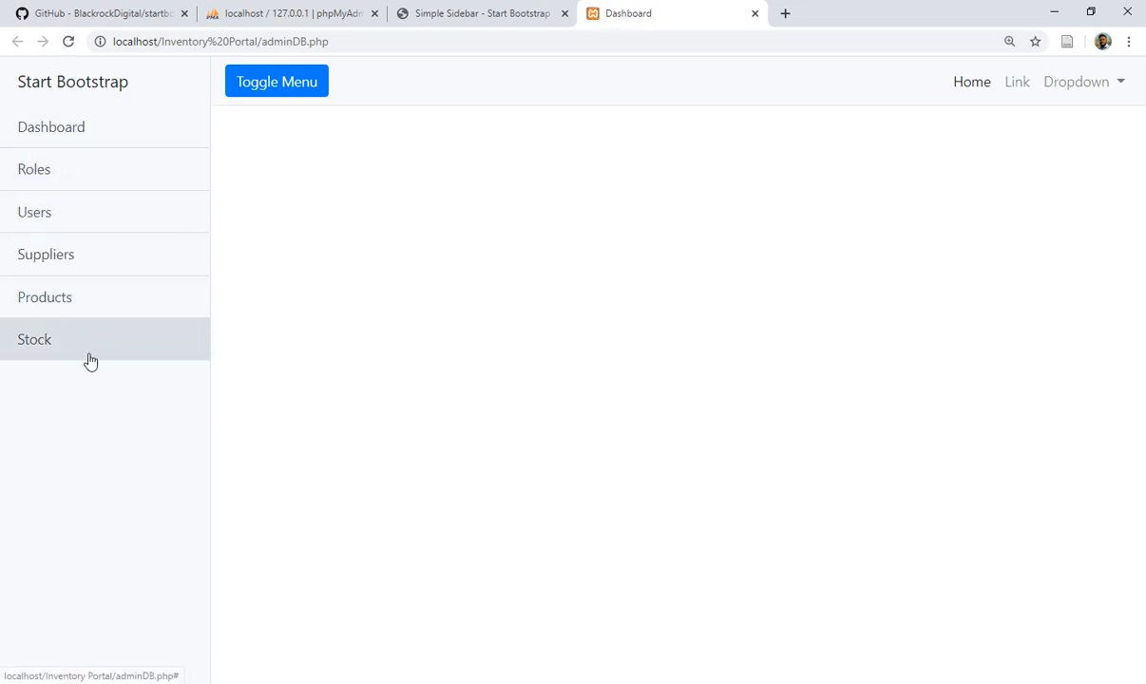
pyautogui.moveTo(11, 82)
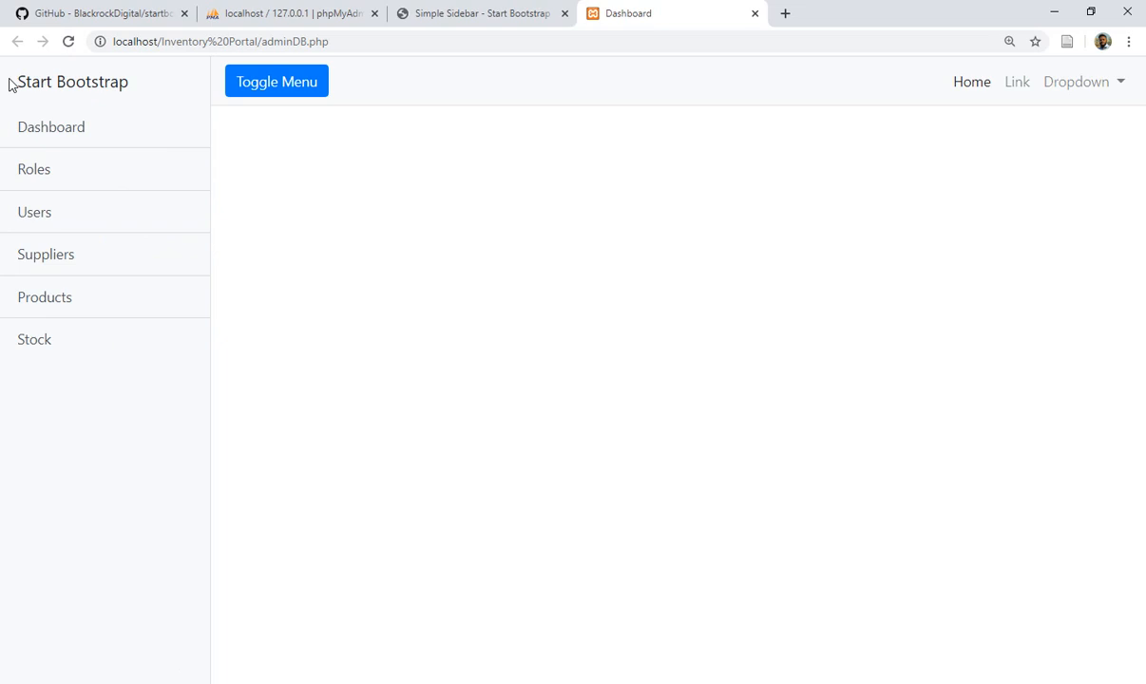
# Select the Start Bootstrap sidebar heading text
pyautogui.doubleClick(73, 82)
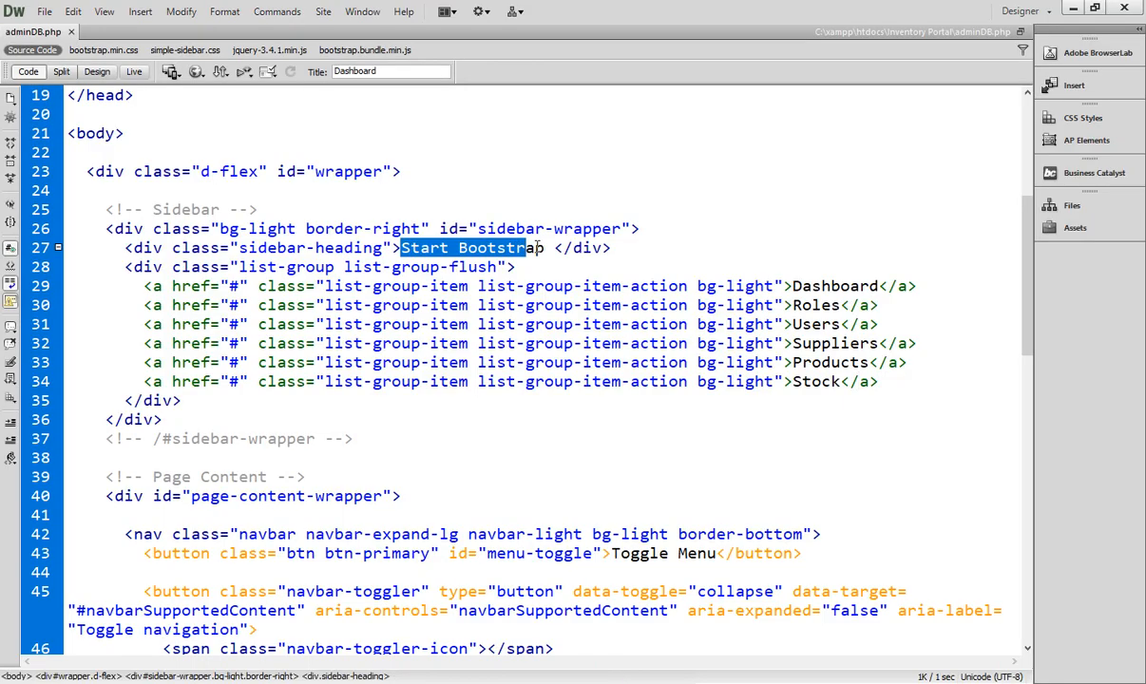
# Replace the sidebar heading with A<sup>3</sup> I.T Solutions
pyautogui.write('A')
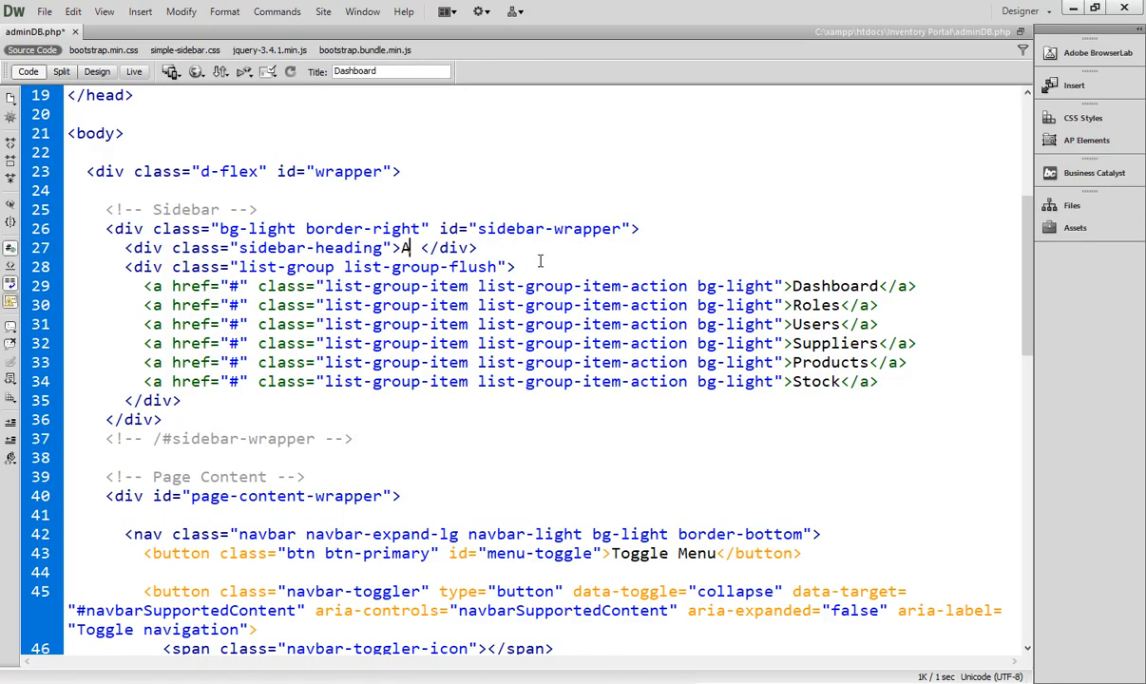
pyautogui.write('dm')
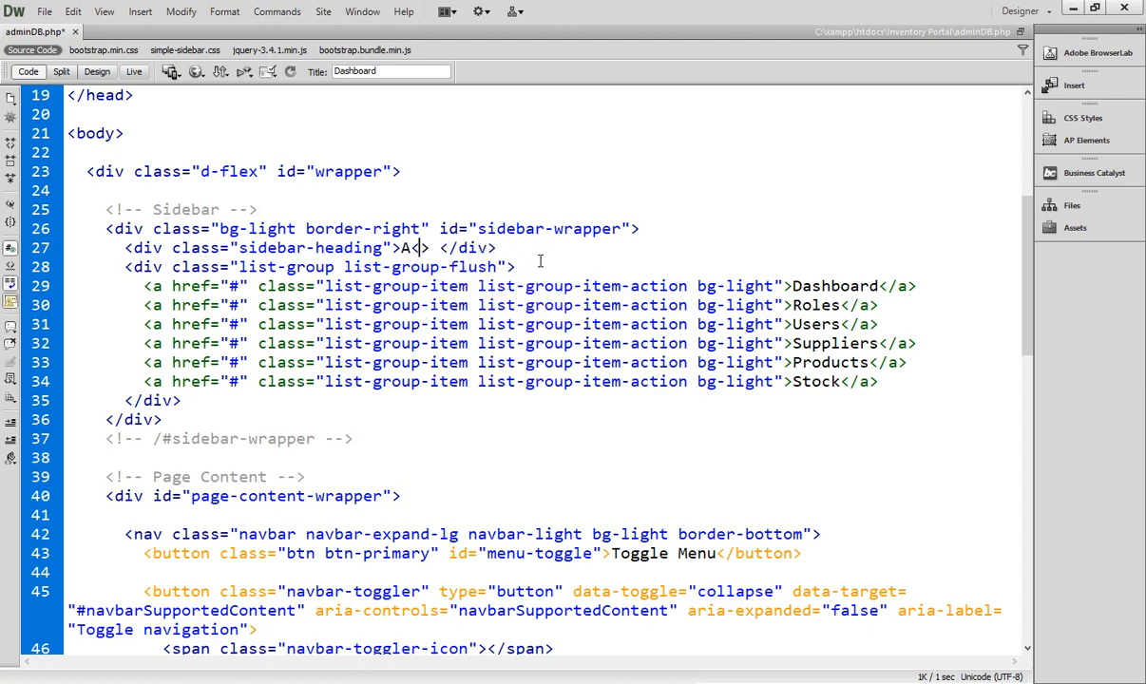
pyautogui.write('sup>')
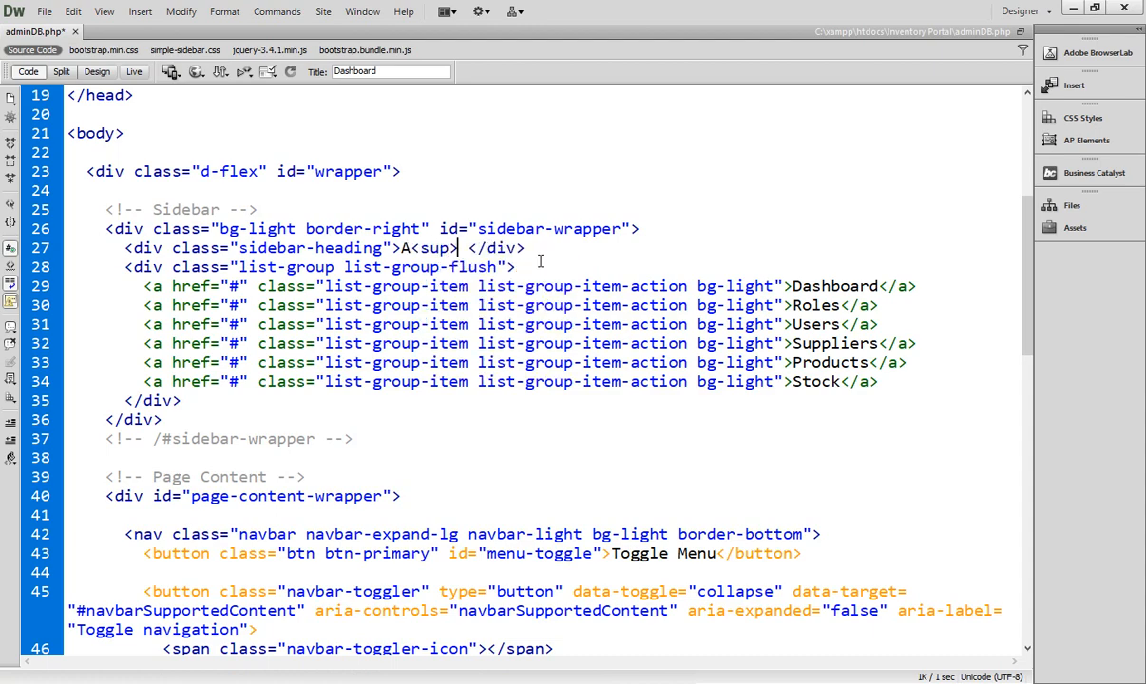
pyautogui.write('3</sup>')
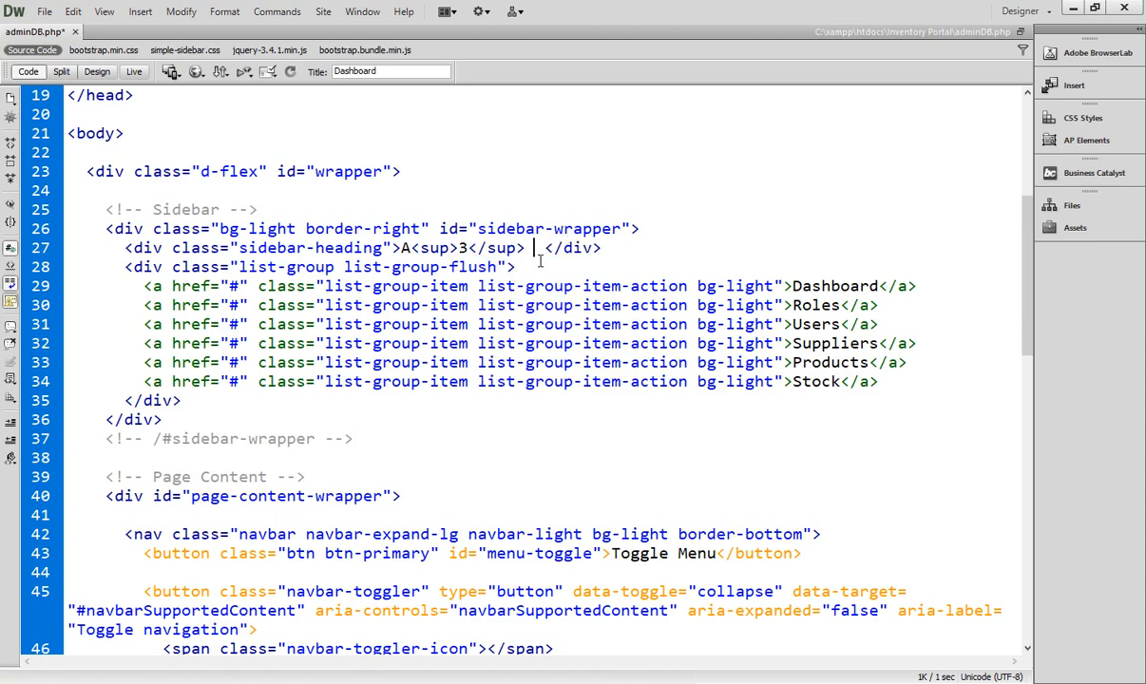
pyautogui.write('I.T Solut')
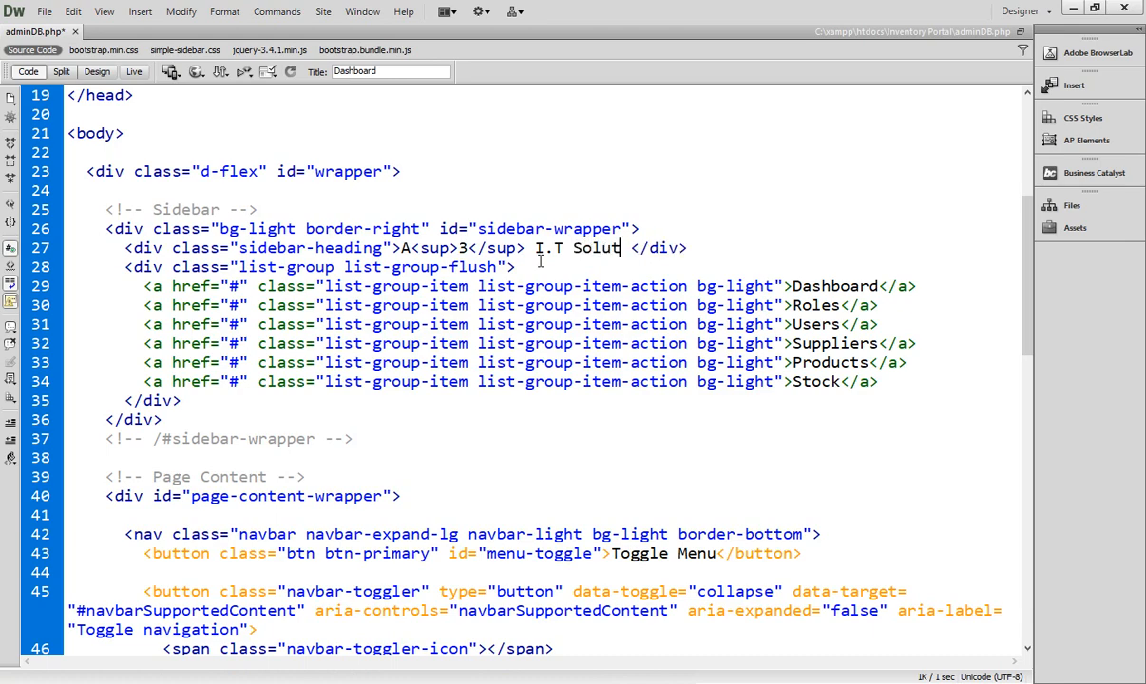
pyautogui.write('ions')
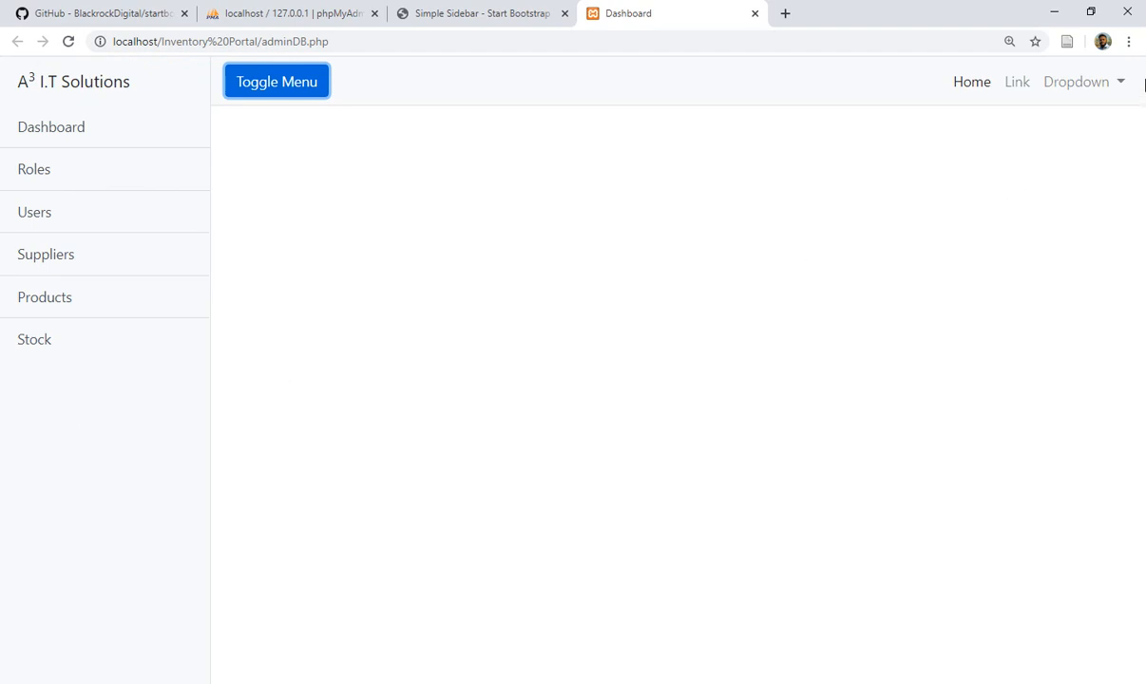
pyautogui.moveTo(625, 197)
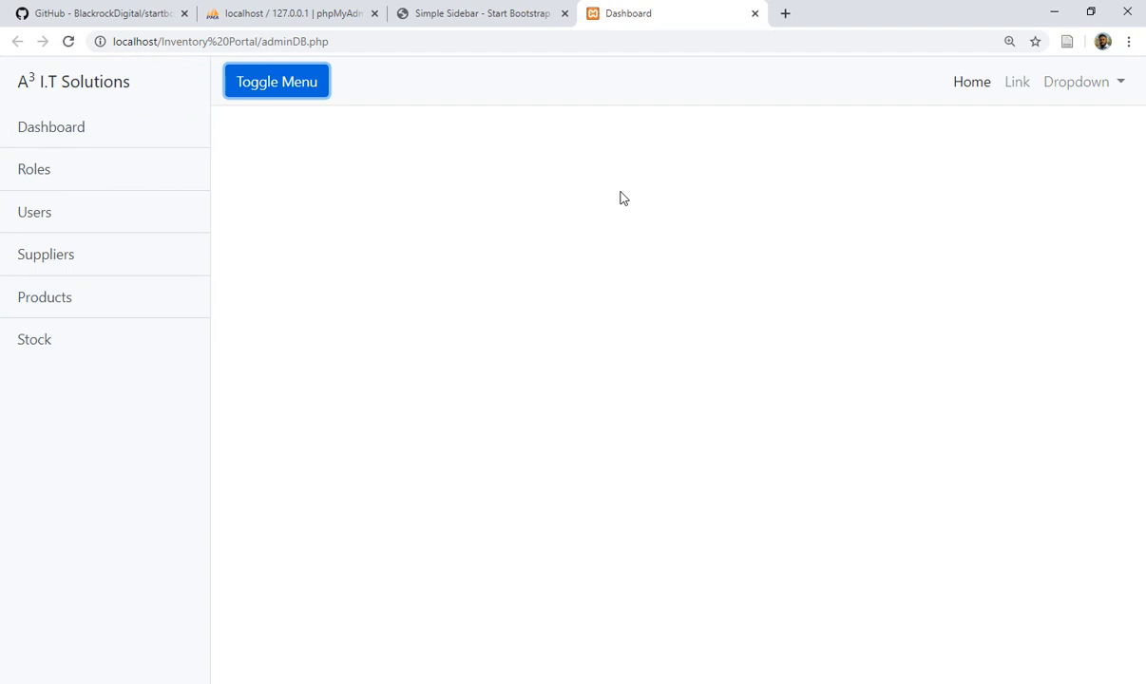
pyautogui.moveTo(387, 257)
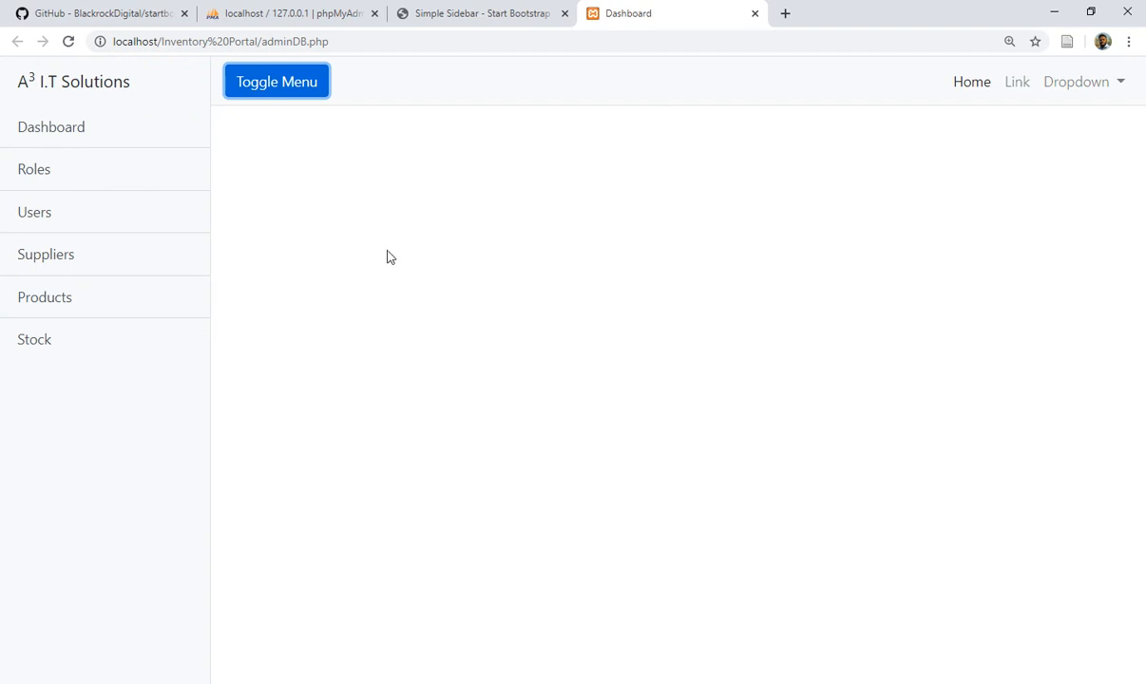